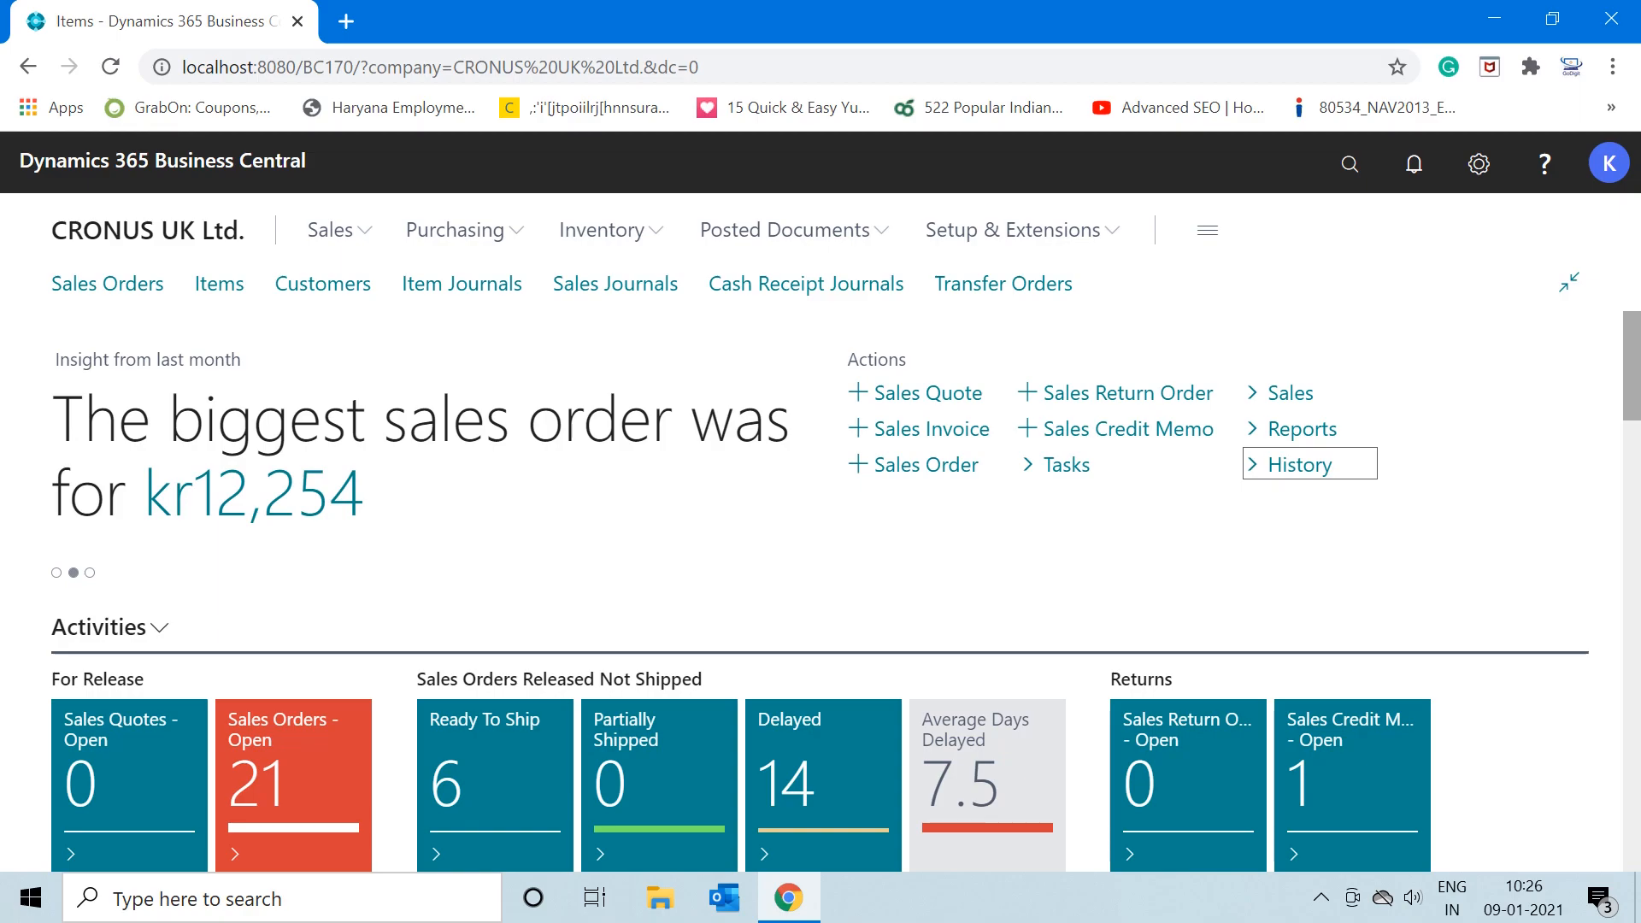
pyautogui.moveTo(1400, 280)
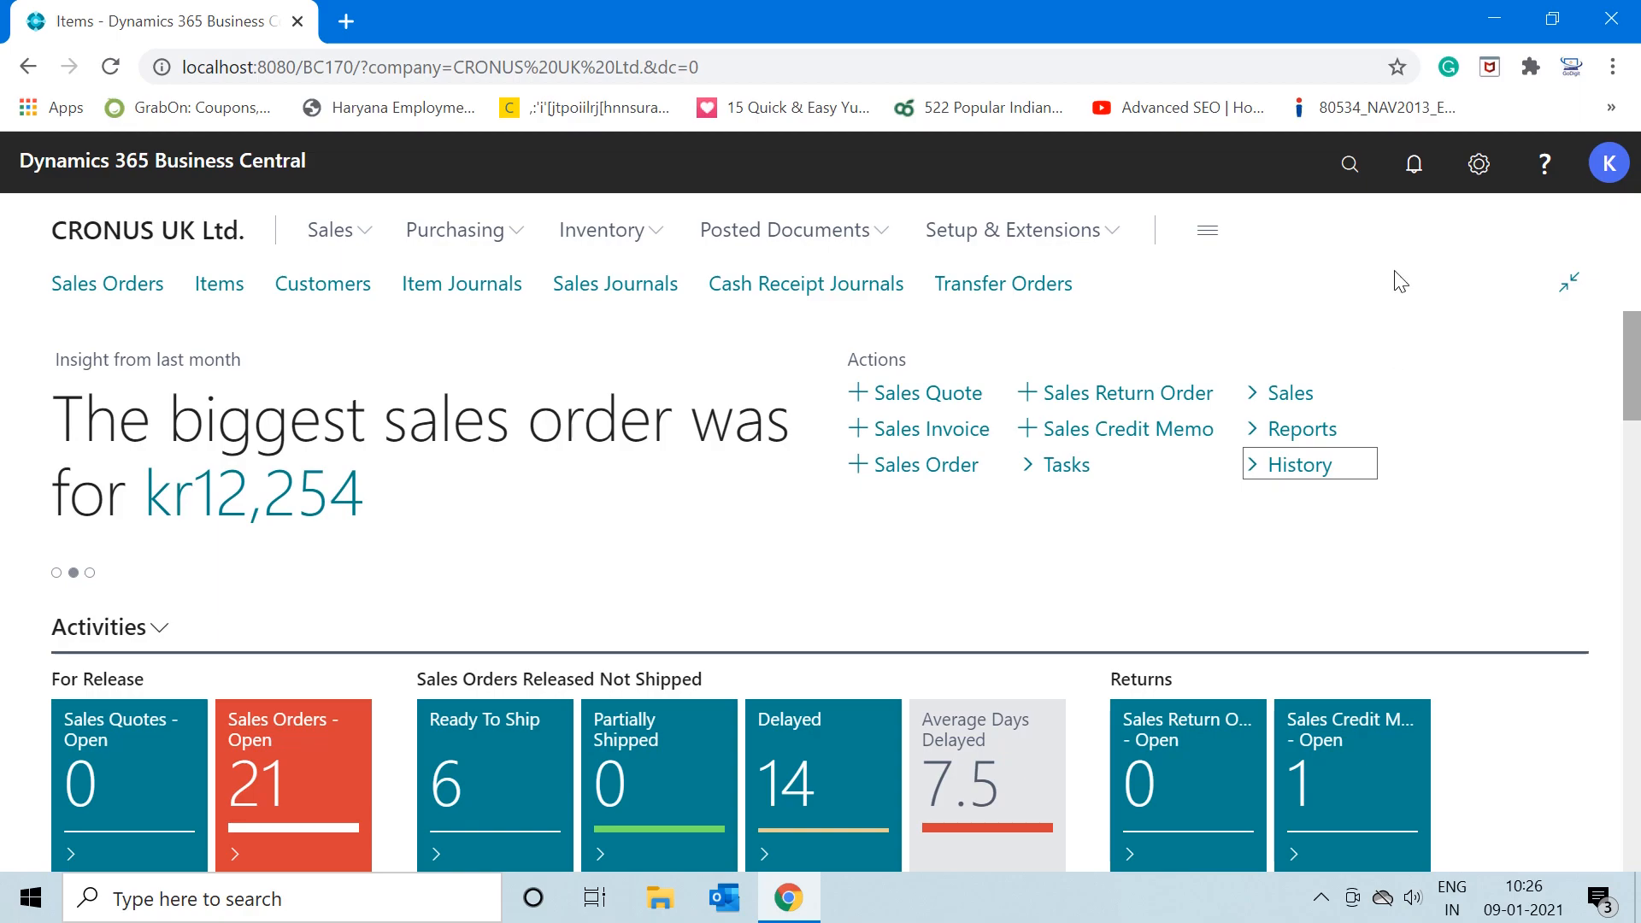
# Search Tell Me for 'sales & rece' to find Sales & Receivables Setup
pyautogui.click(1350, 164)
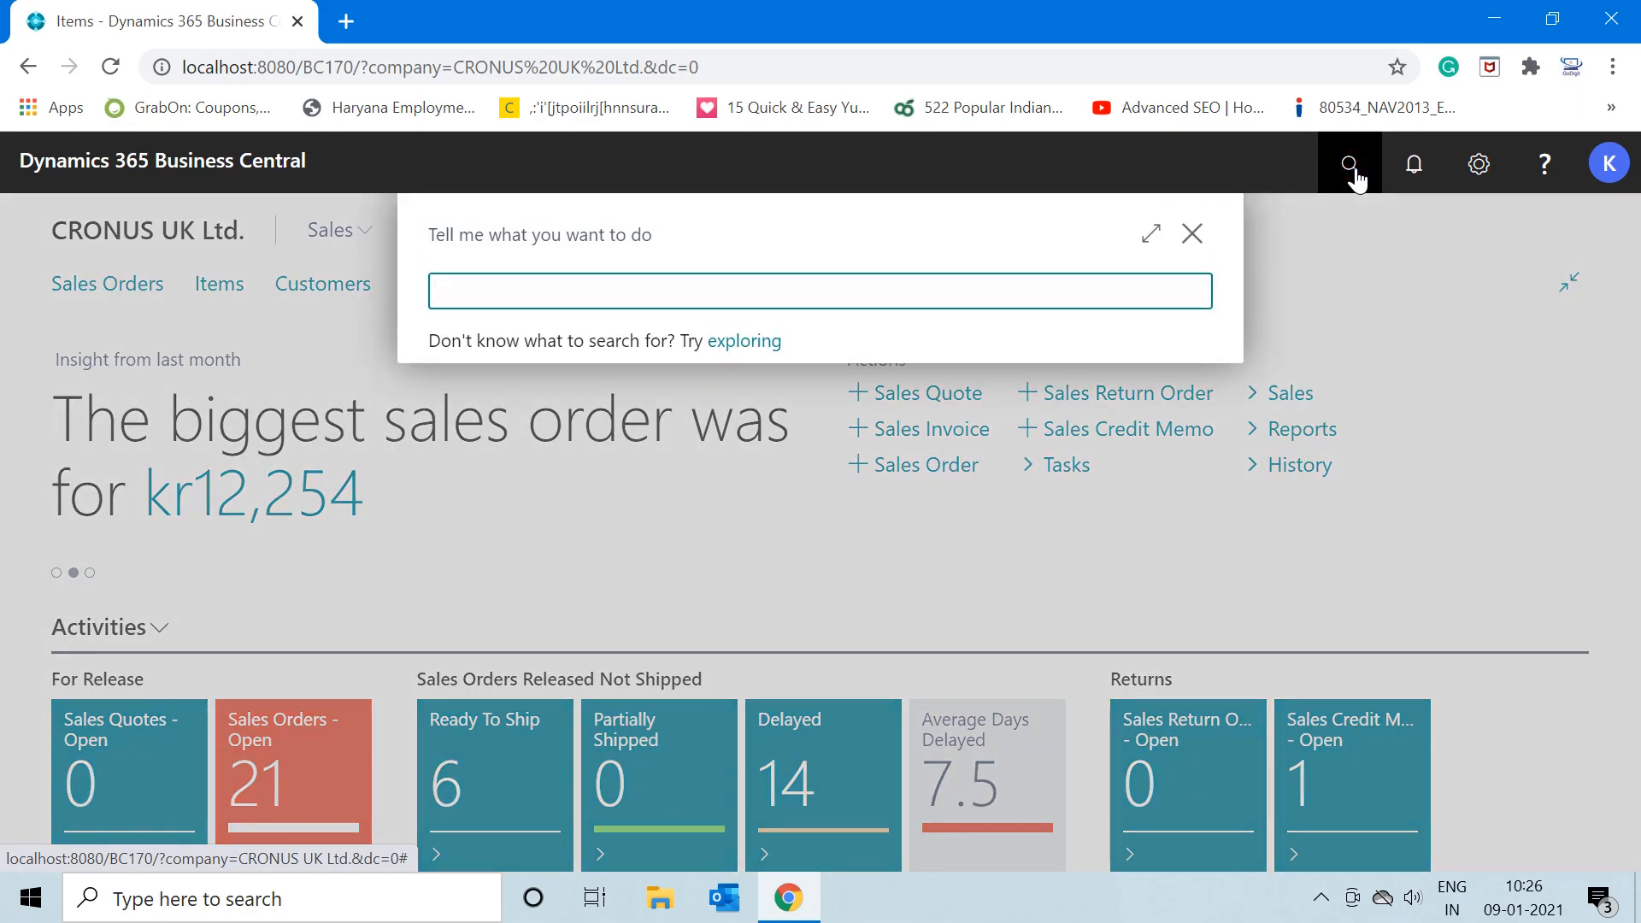
pyautogui.write('sales &')
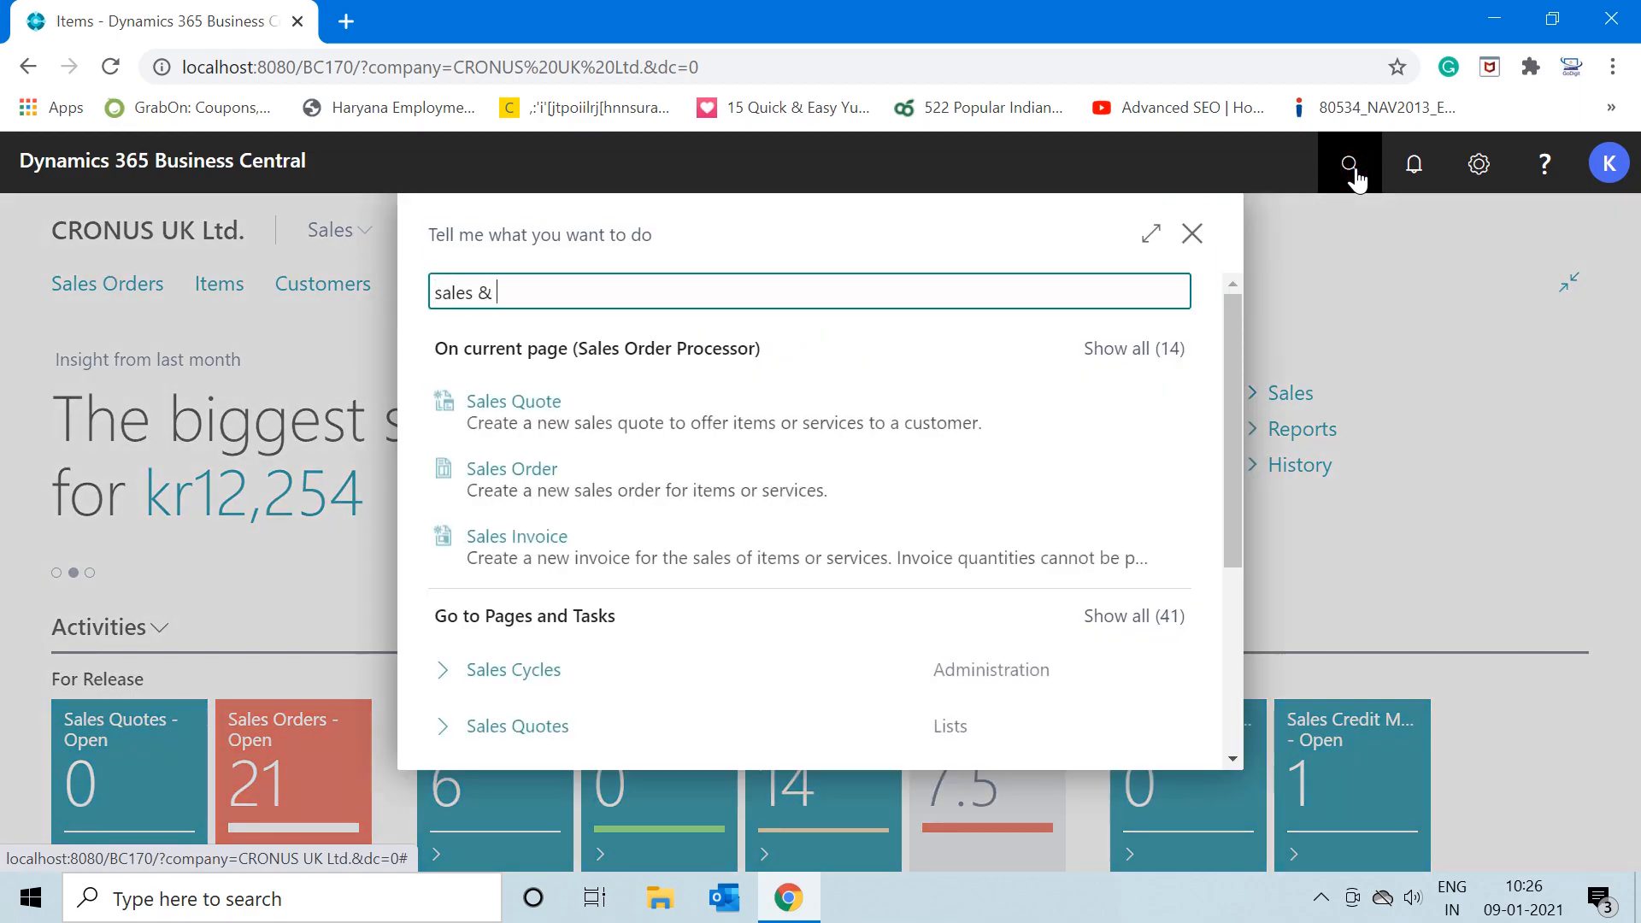
pyautogui.write('rece')
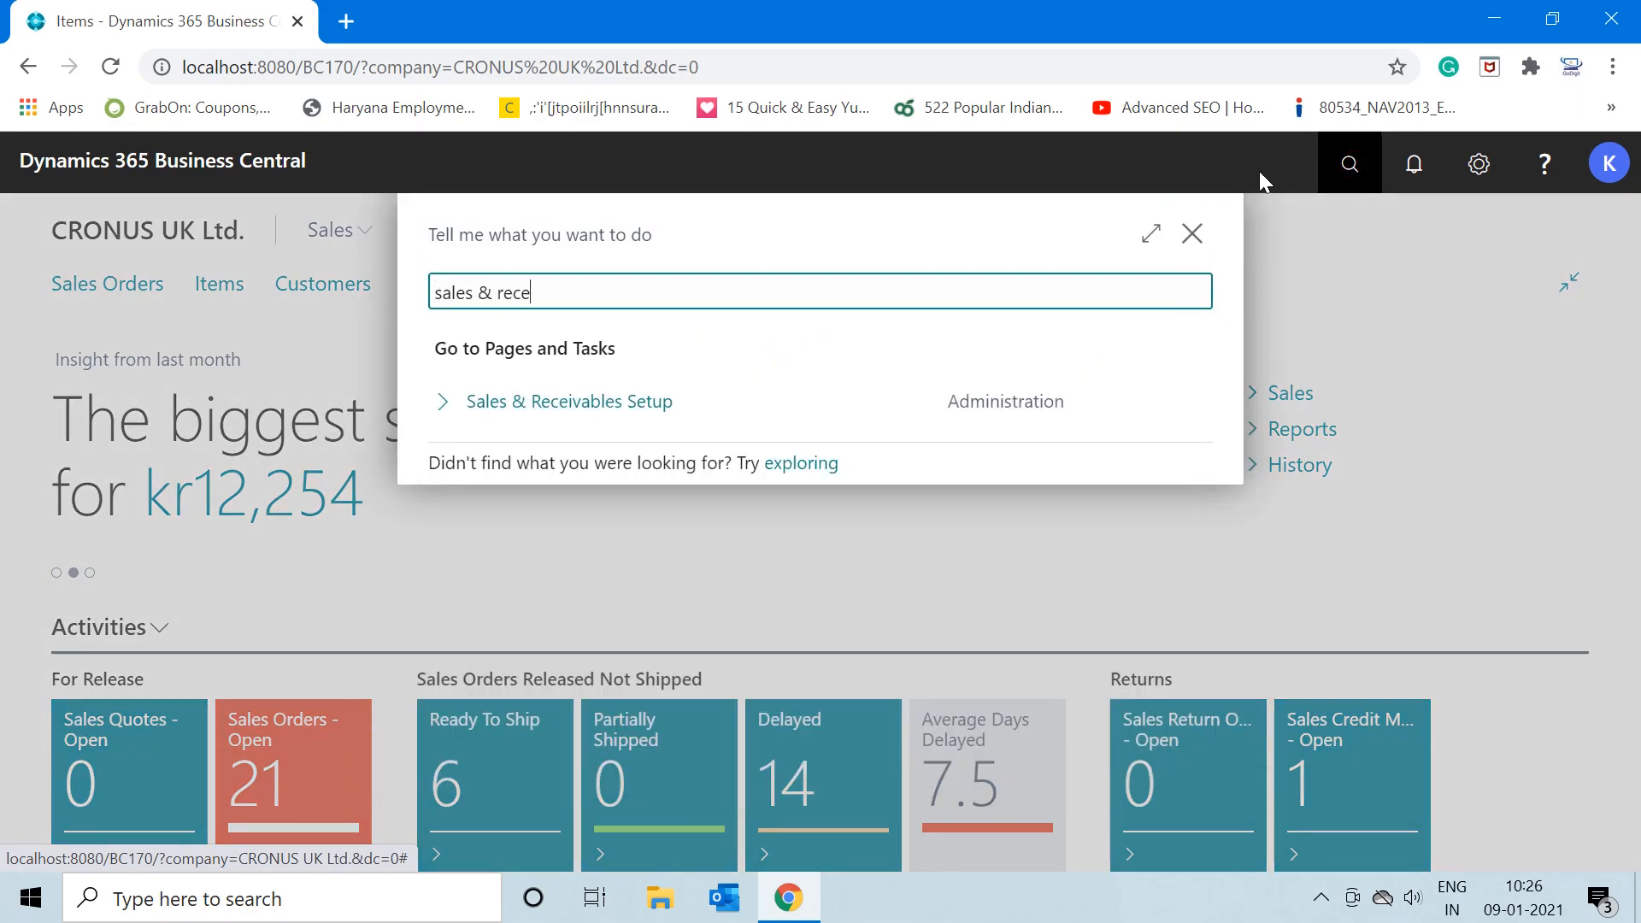
pyautogui.moveTo(597, 400)
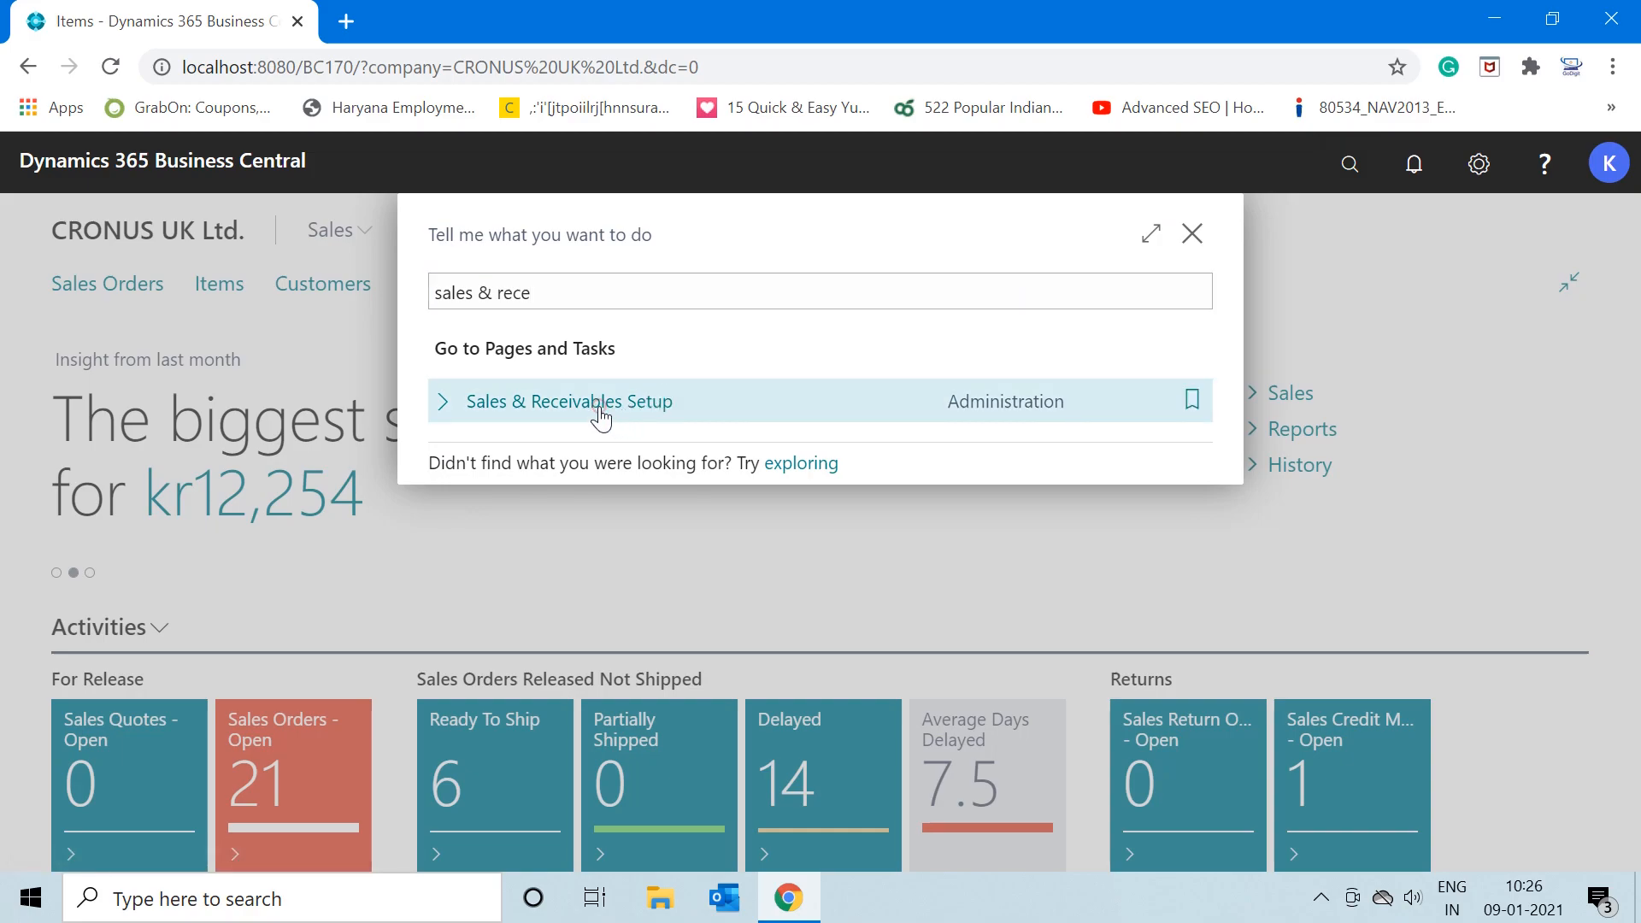
# Open the Sales & Receivables Setup result from the search list
pyautogui.click(568, 401)
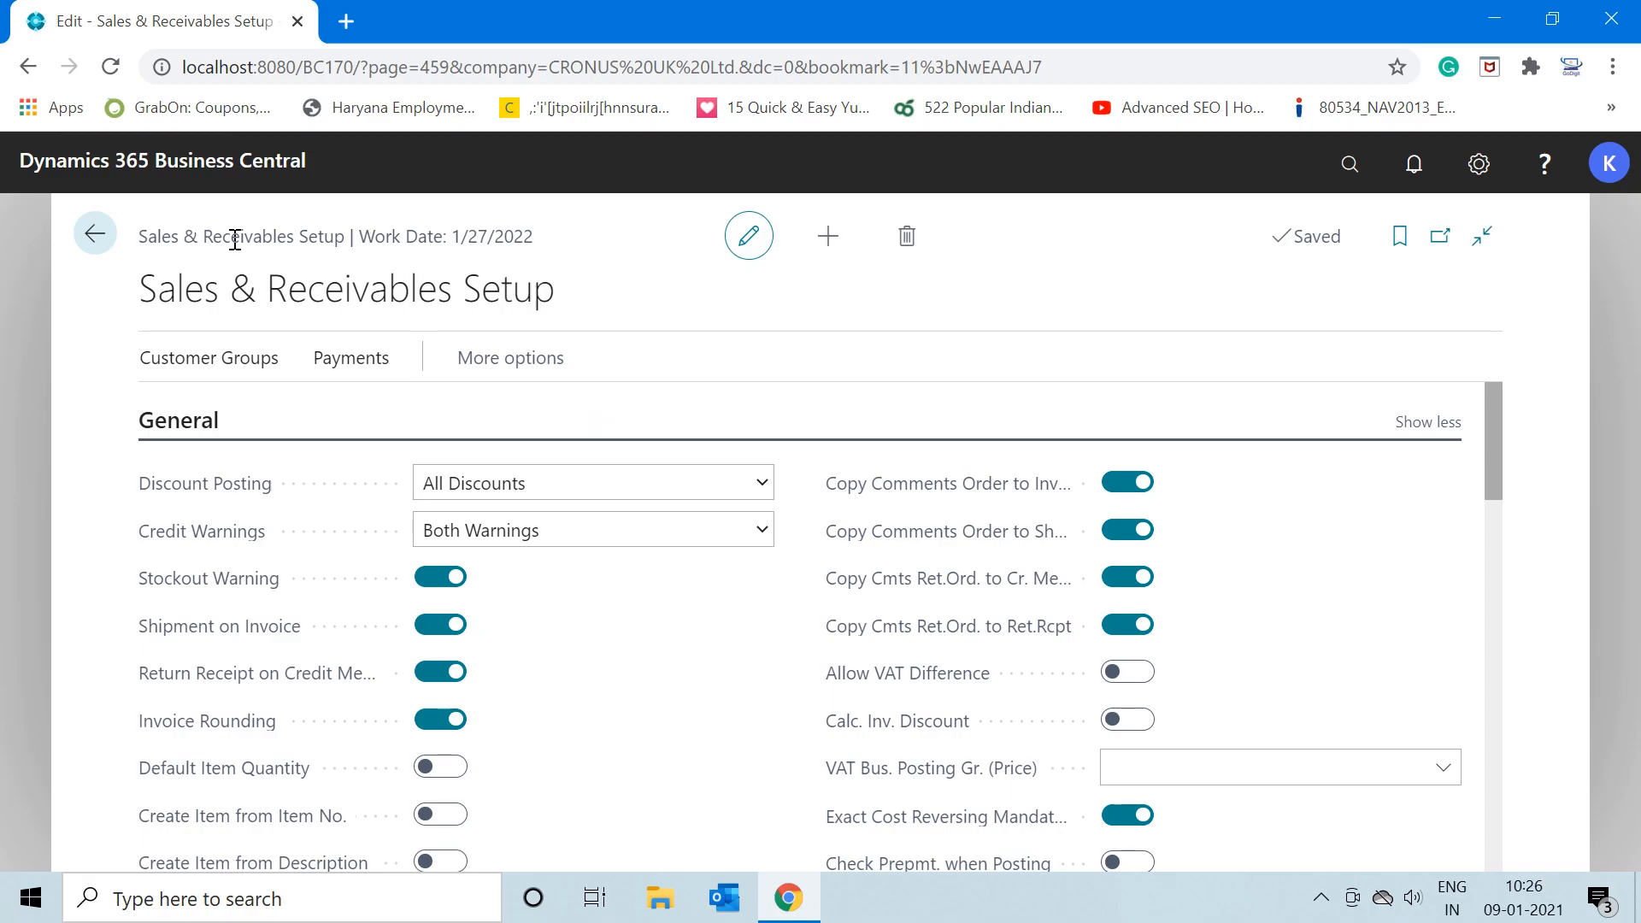
pyautogui.moveTo(526, 437)
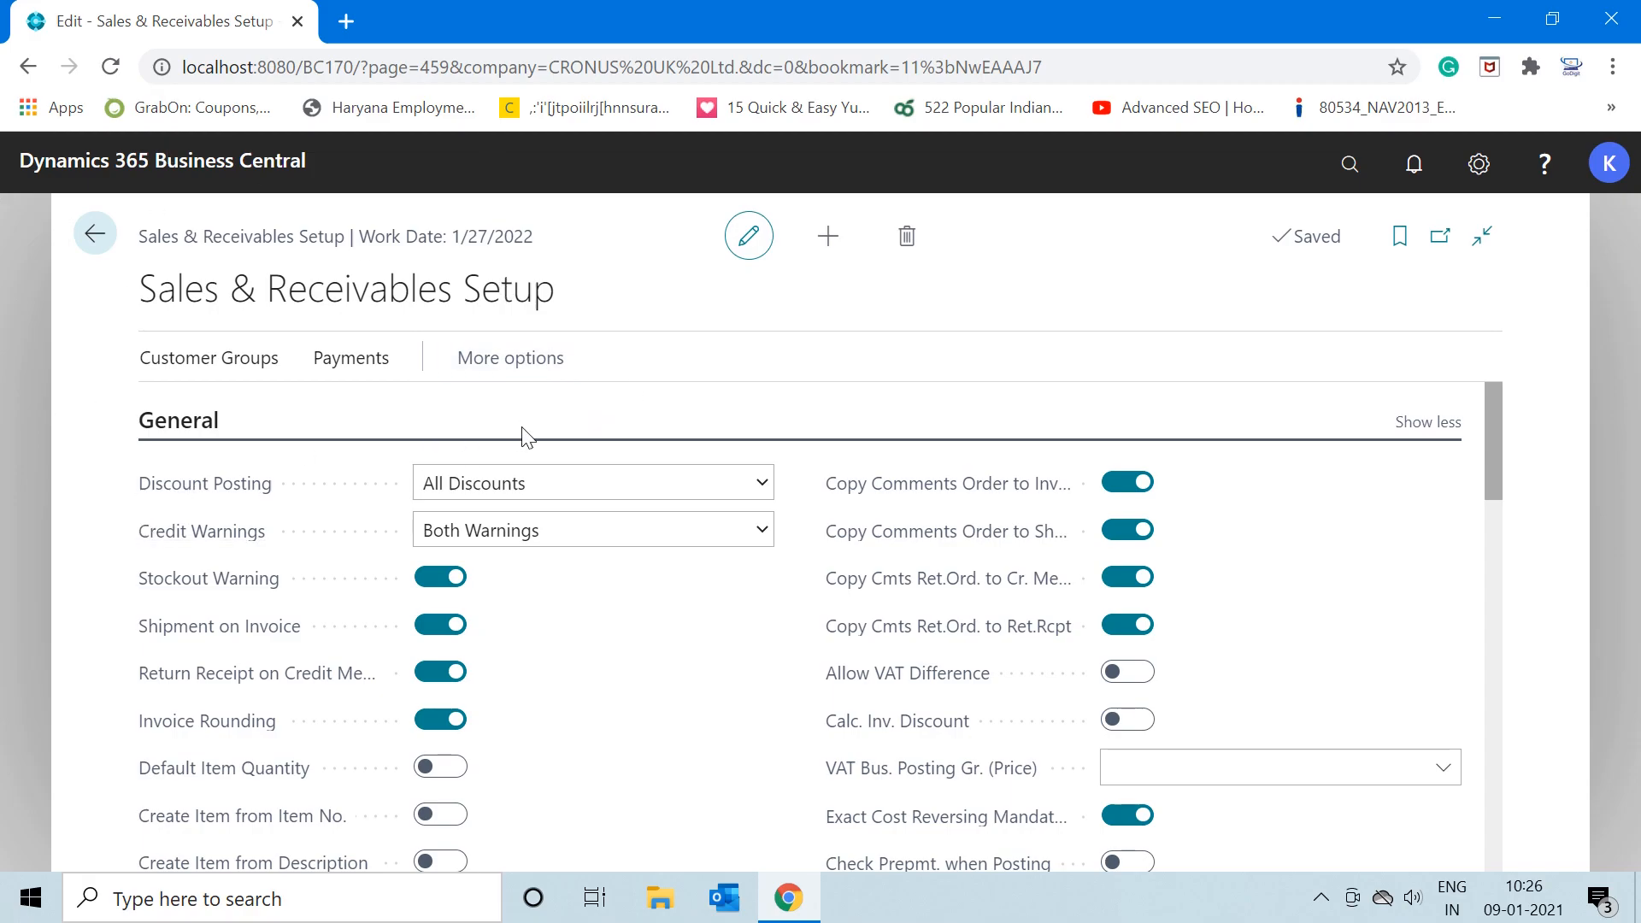
pyautogui.moveTo(968, 384)
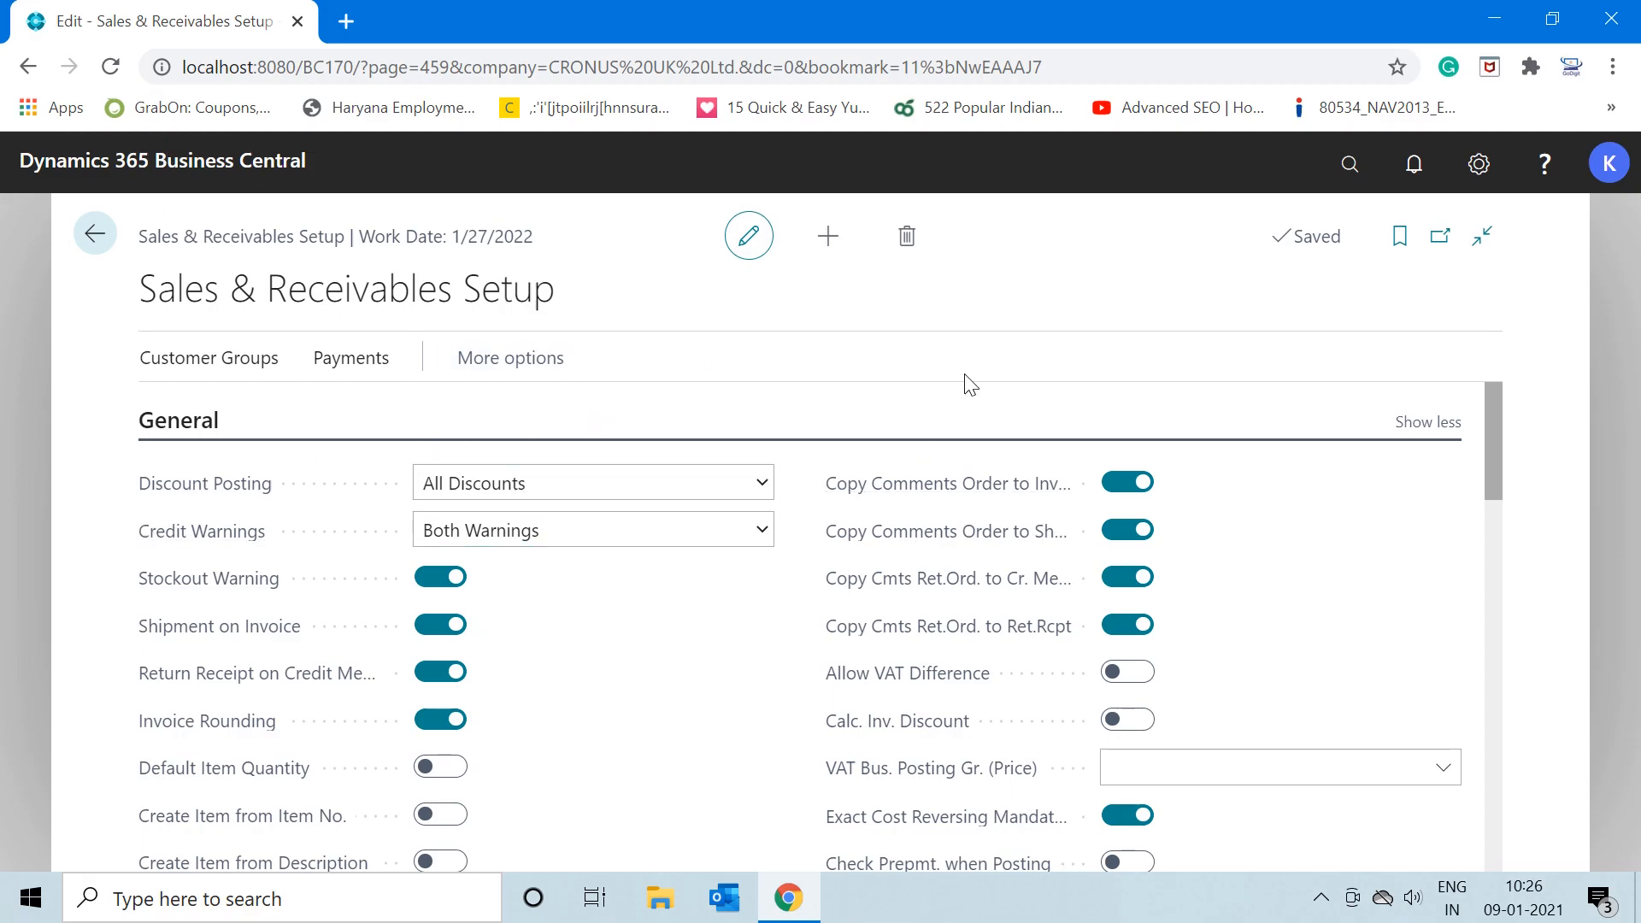
pyautogui.moveTo(477, 600)
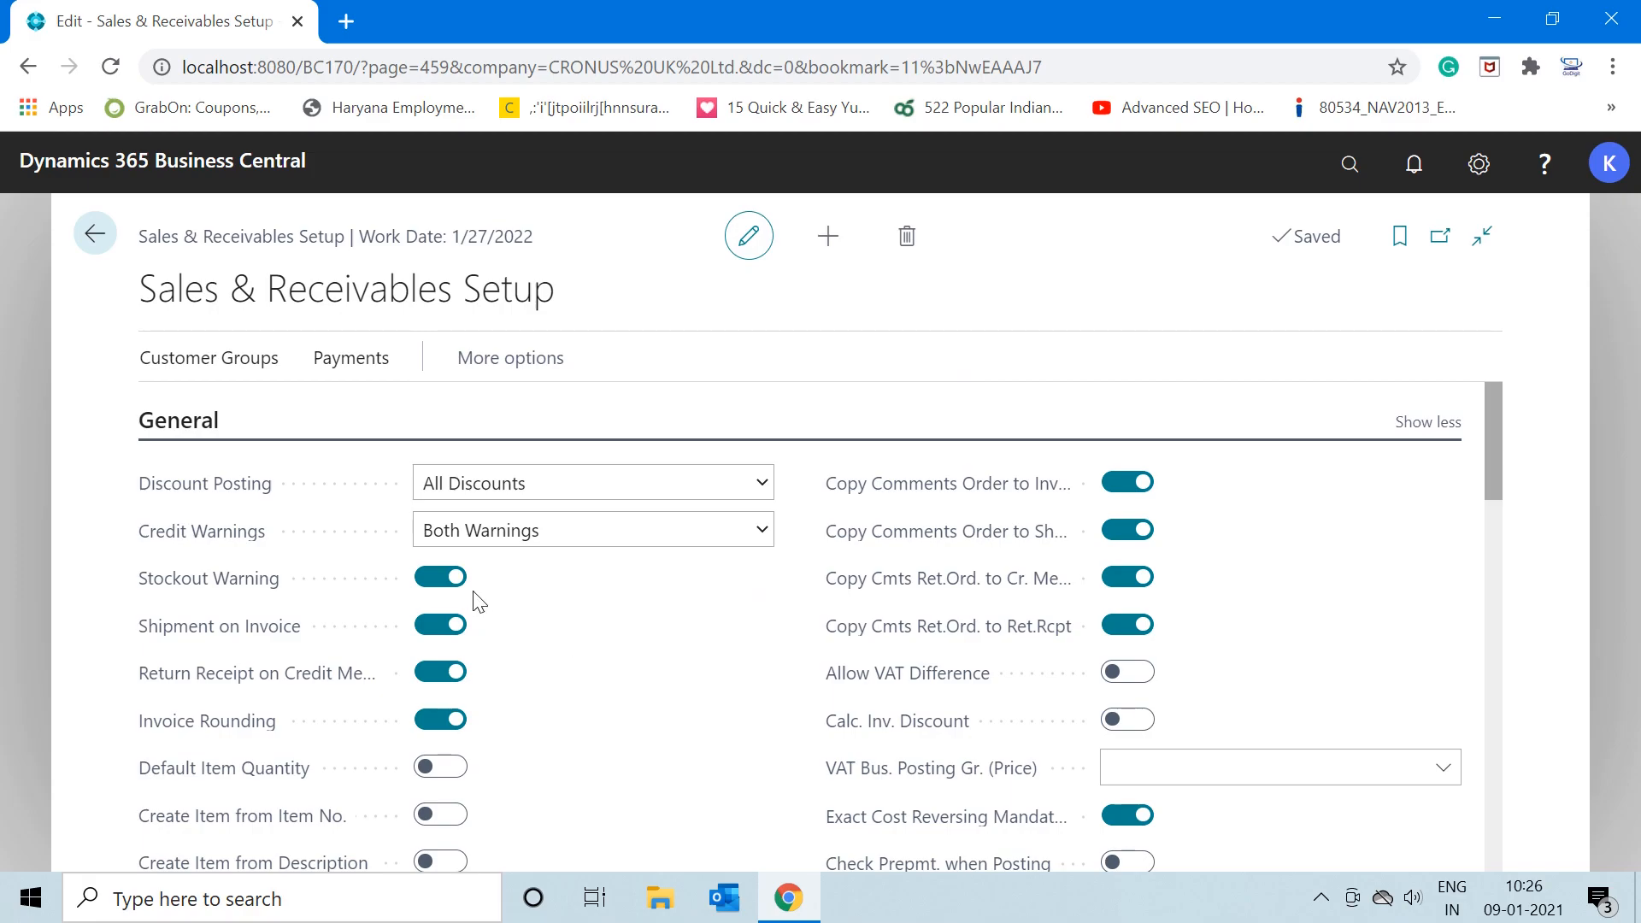
pyautogui.moveTo(330, 476)
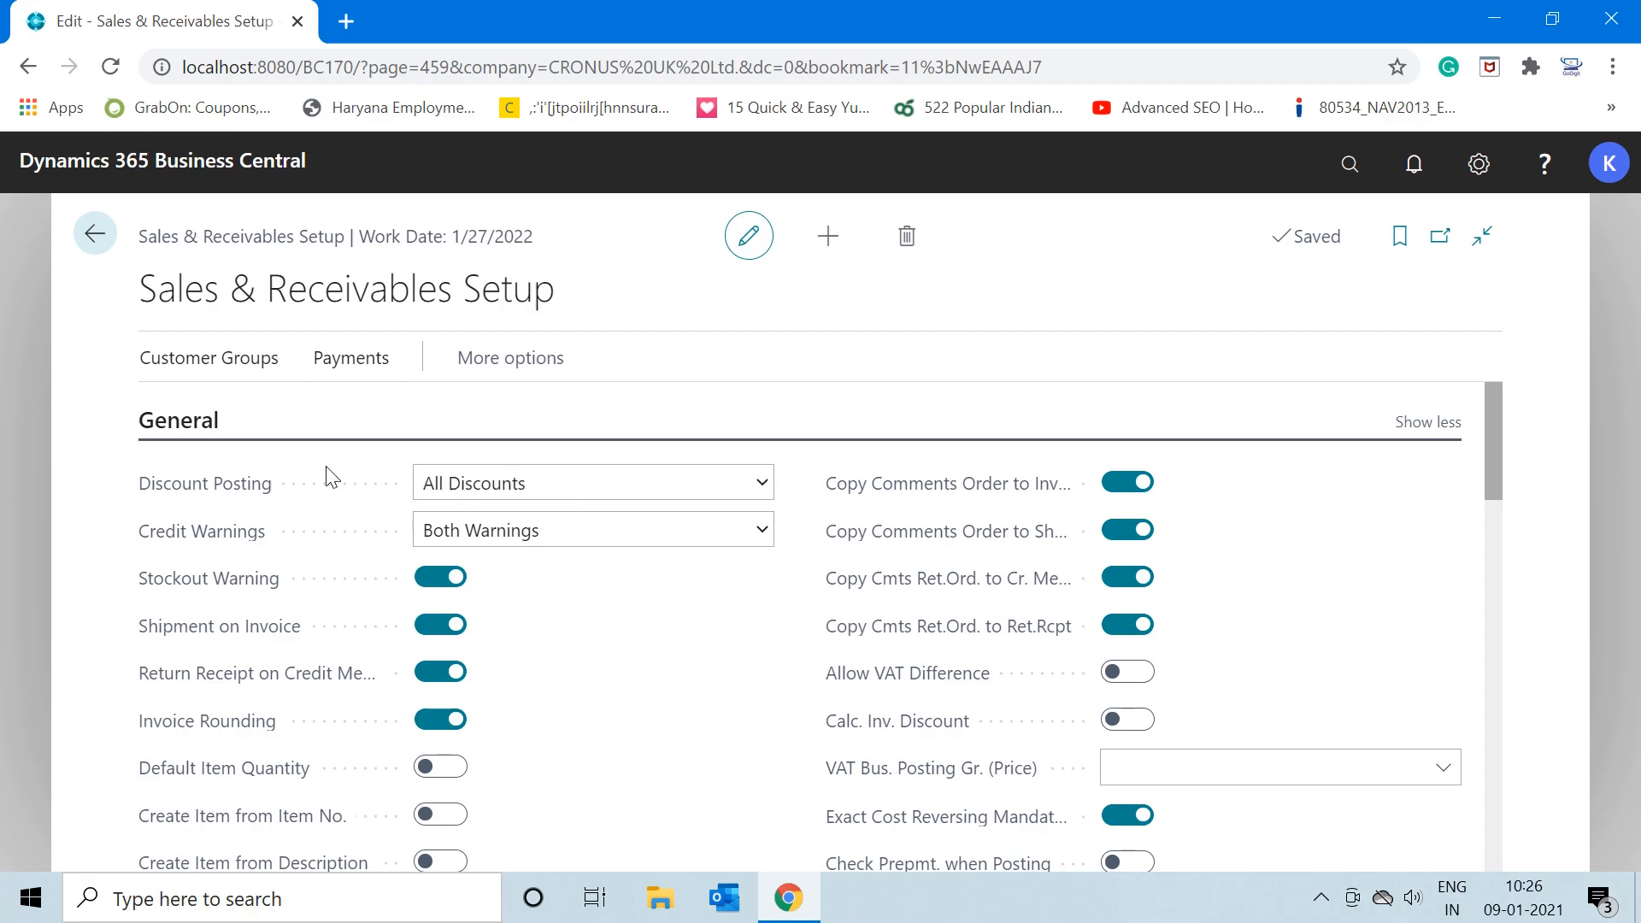
pyautogui.moveTo(659, 419)
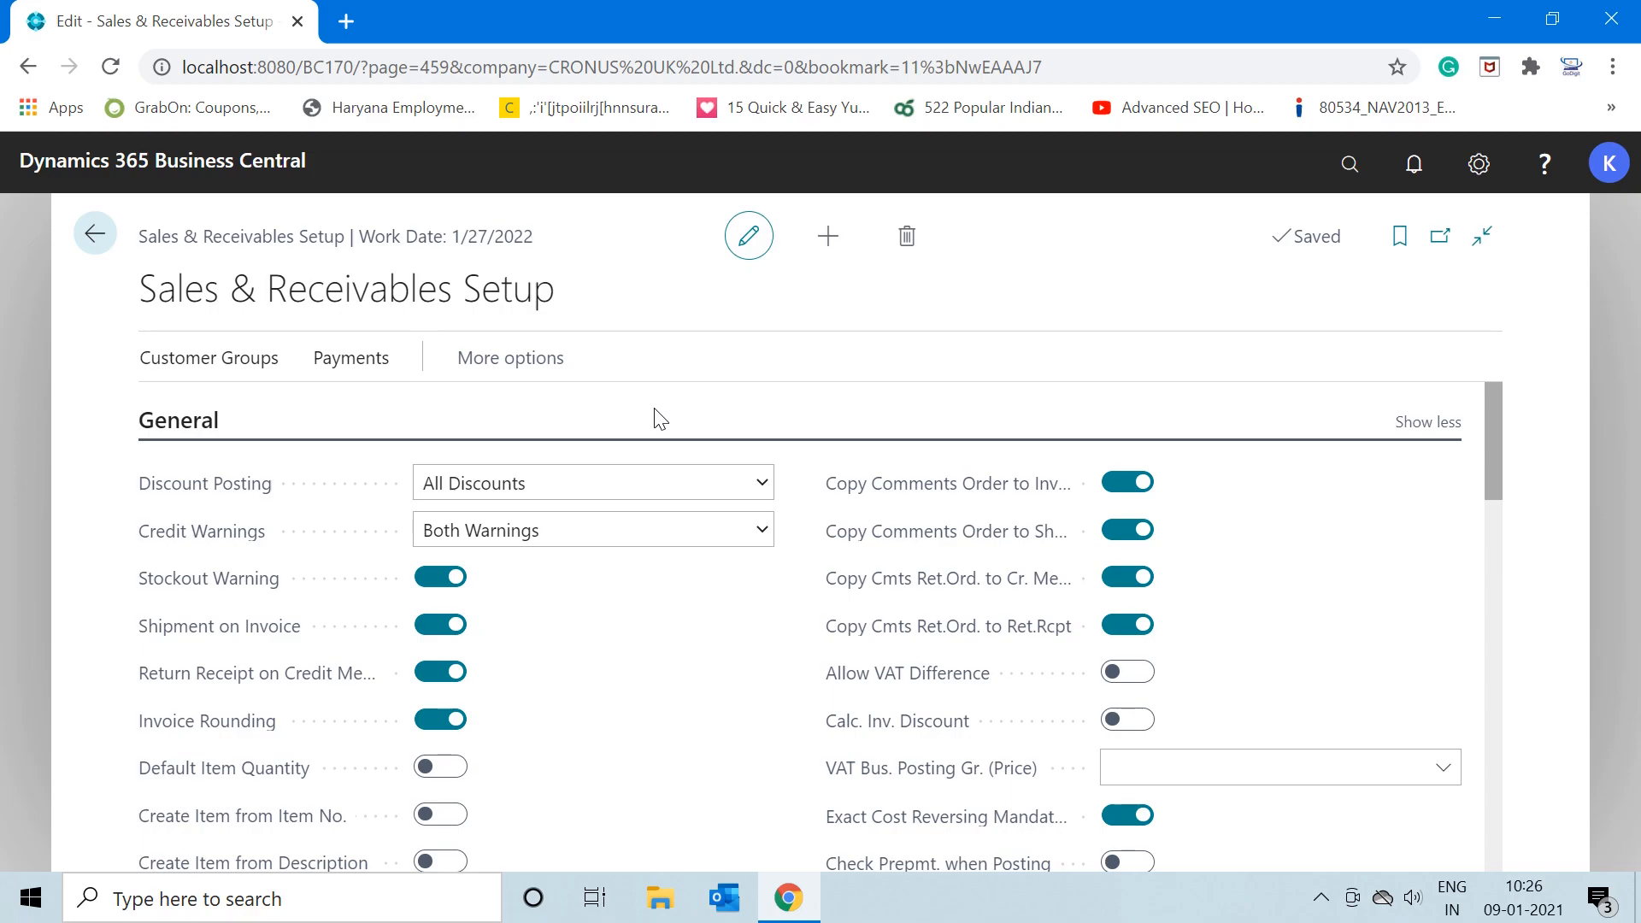
pyautogui.moveTo(1486, 465)
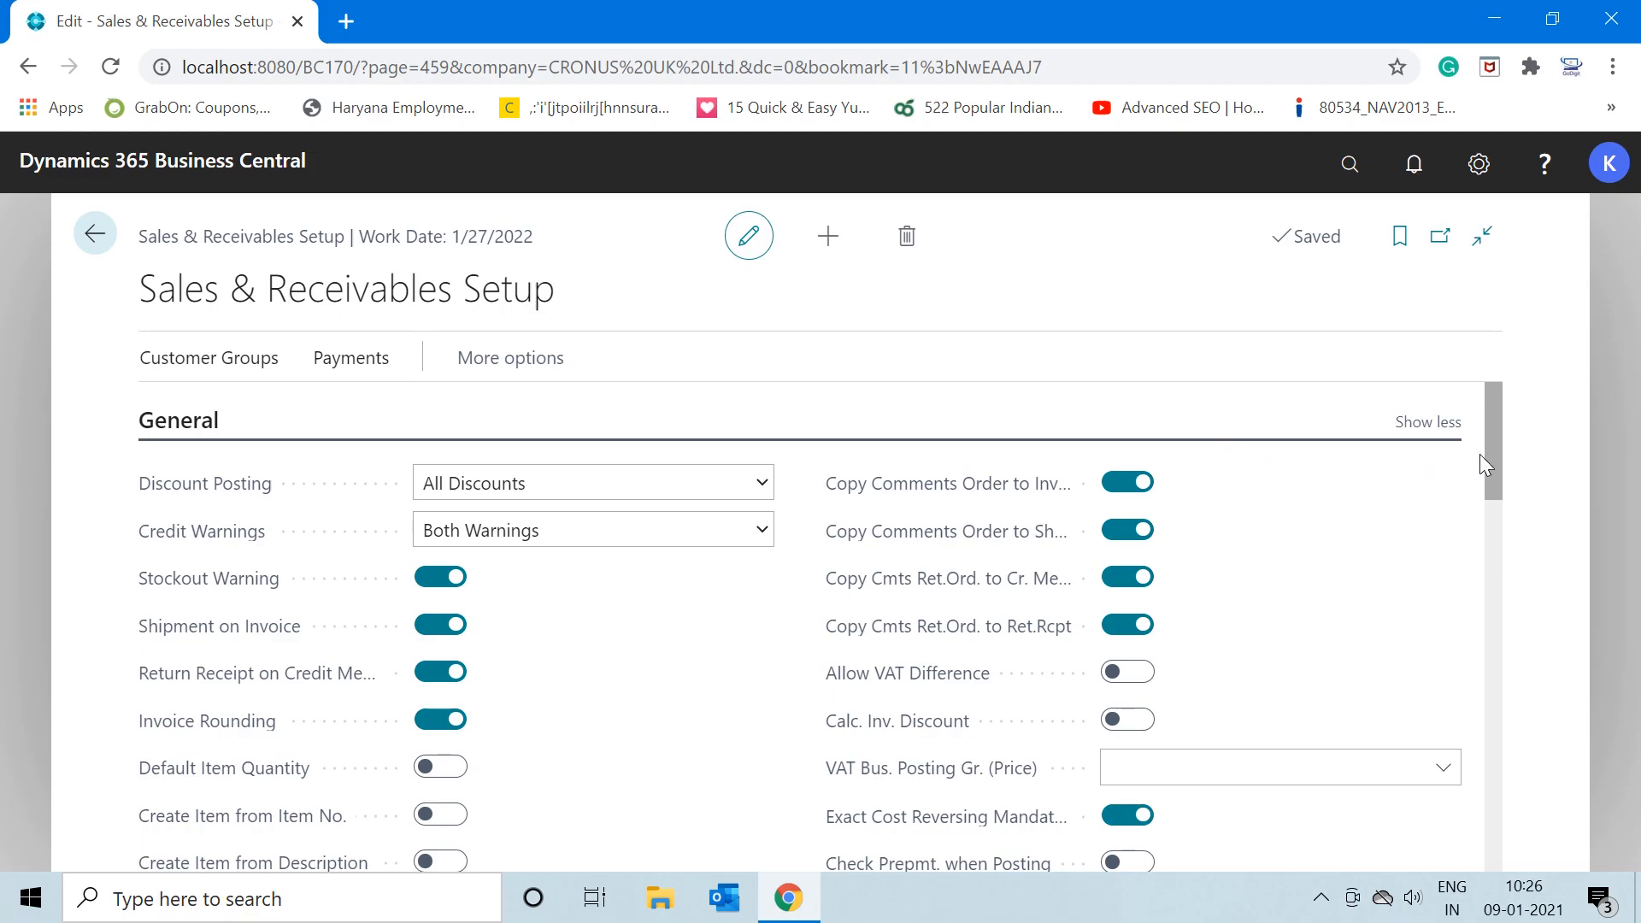
pyautogui.scroll(-3)
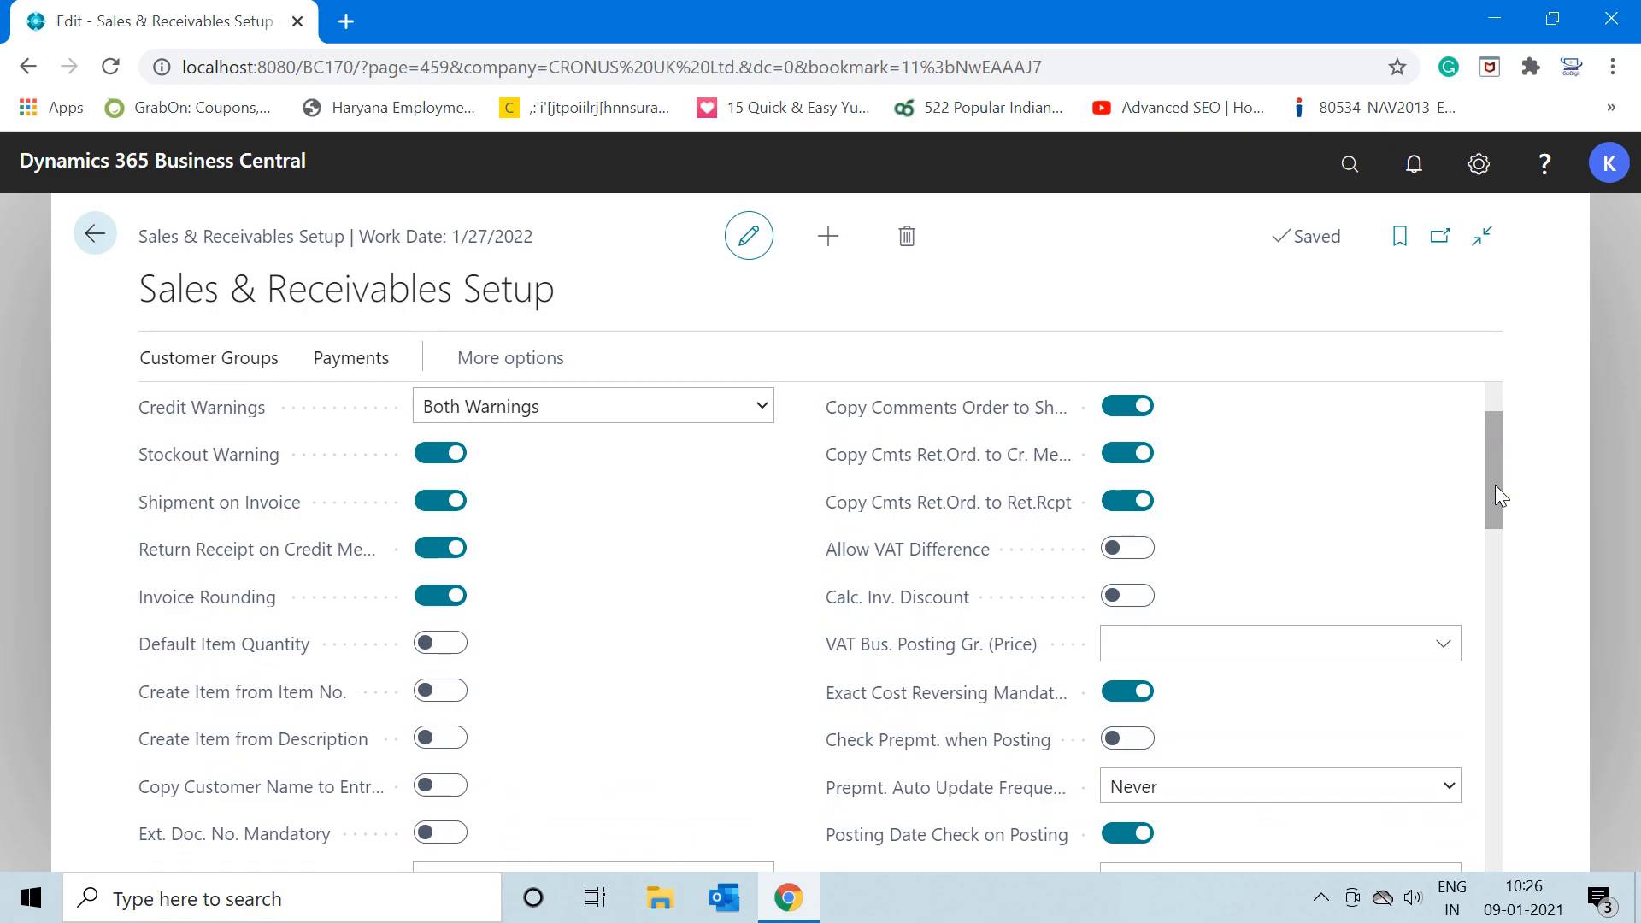
pyautogui.scroll(-3)
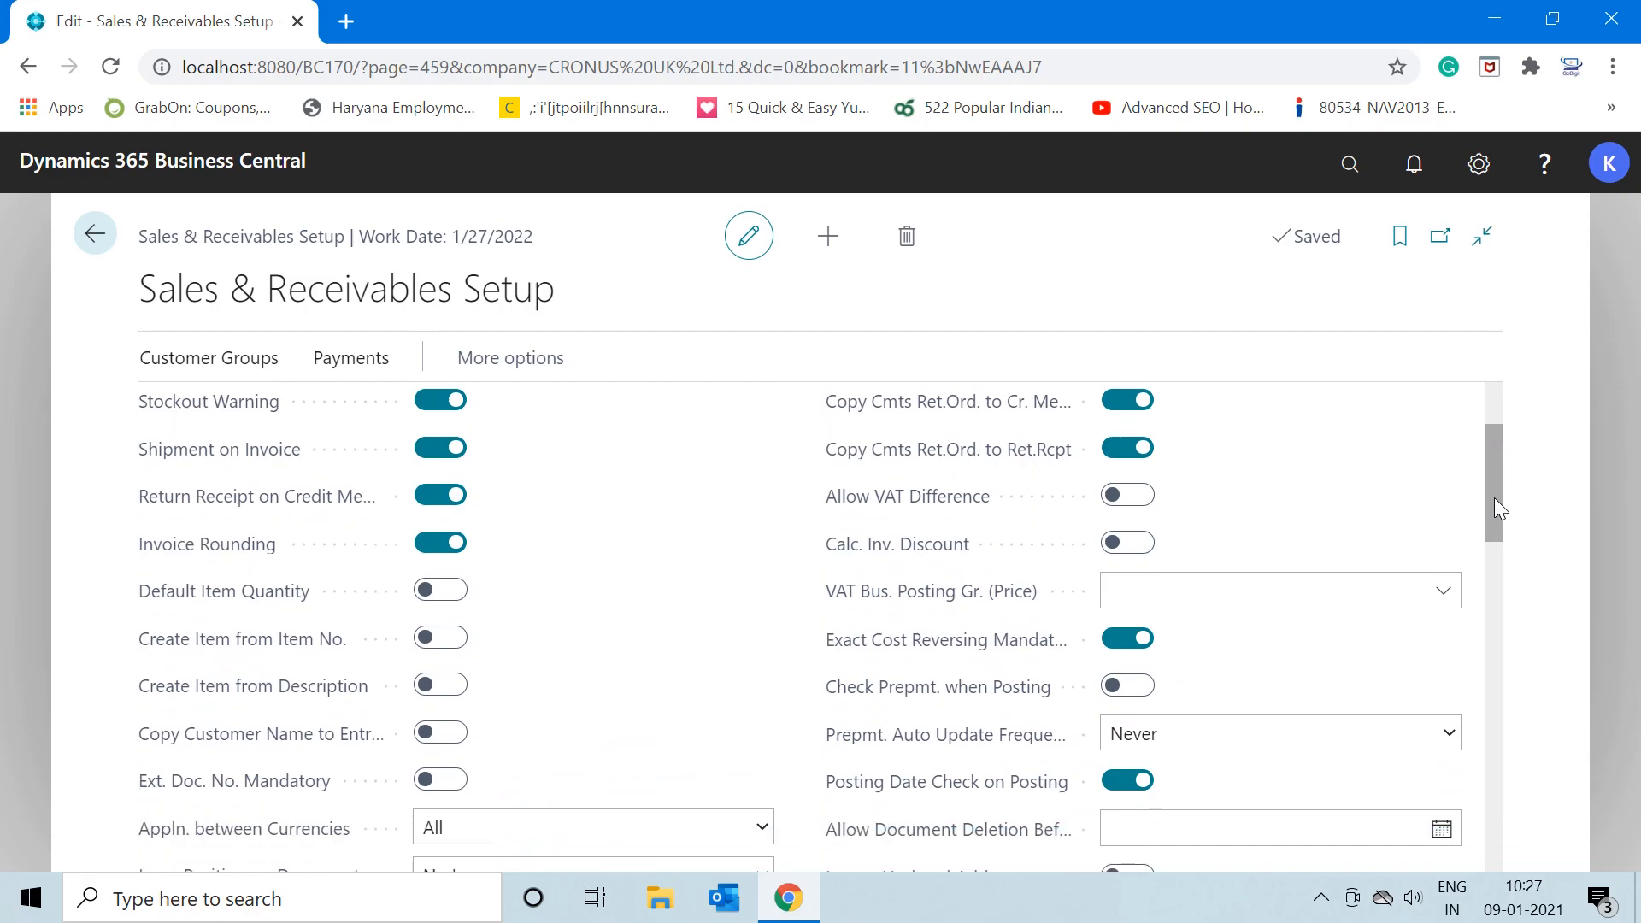
pyautogui.moveTo(1493, 499)
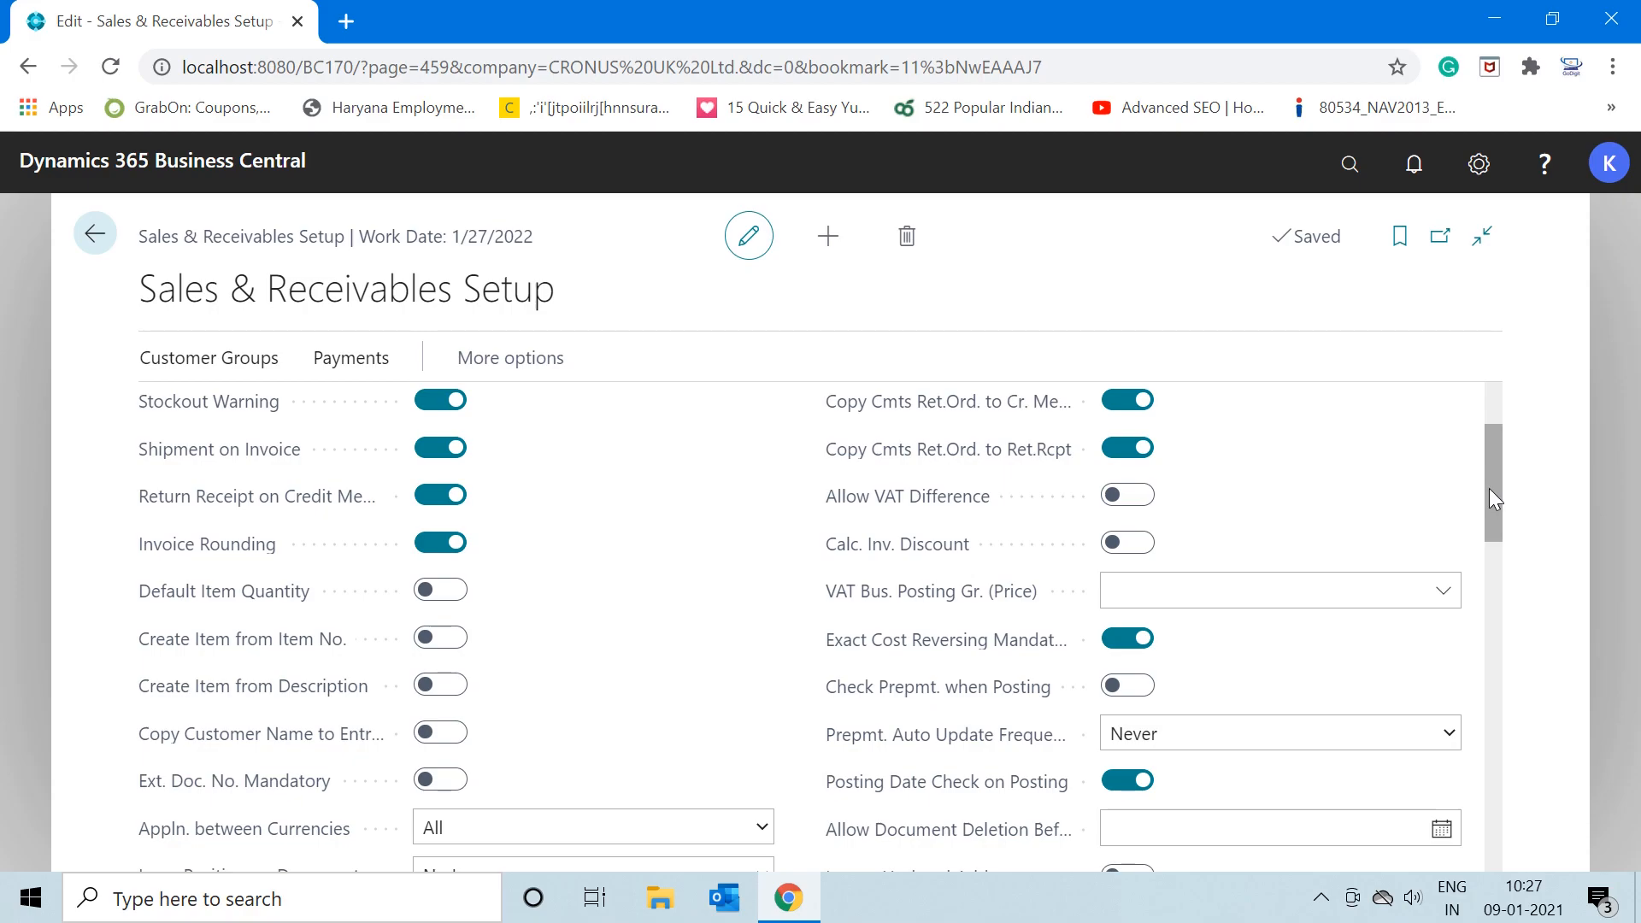
pyautogui.scroll(-3)
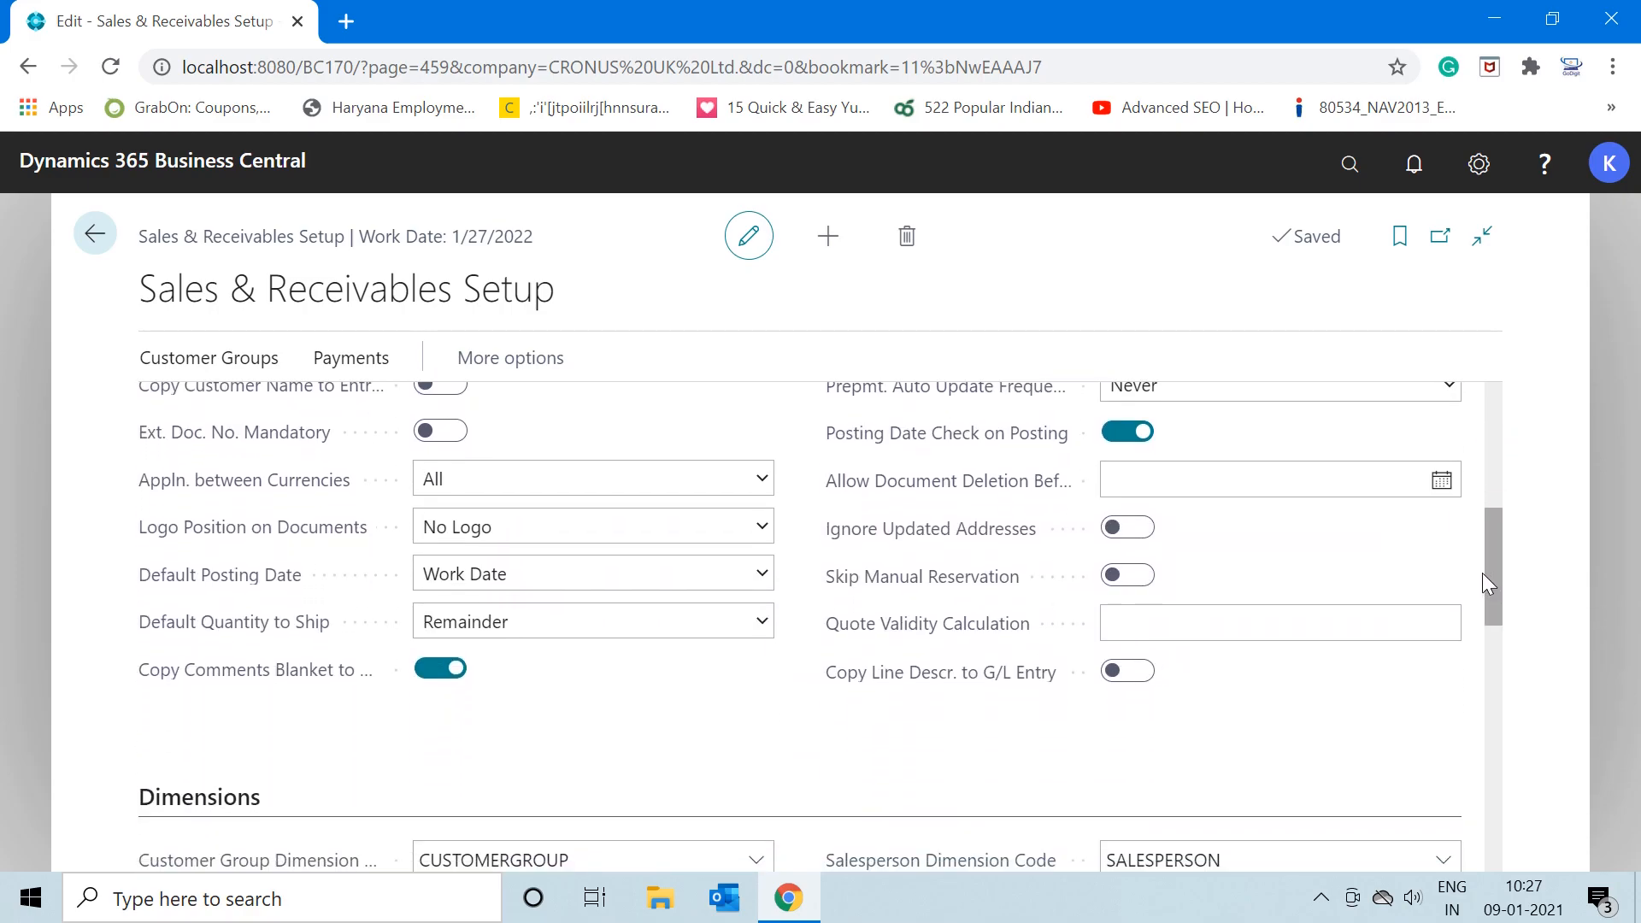
pyautogui.scroll(-3)
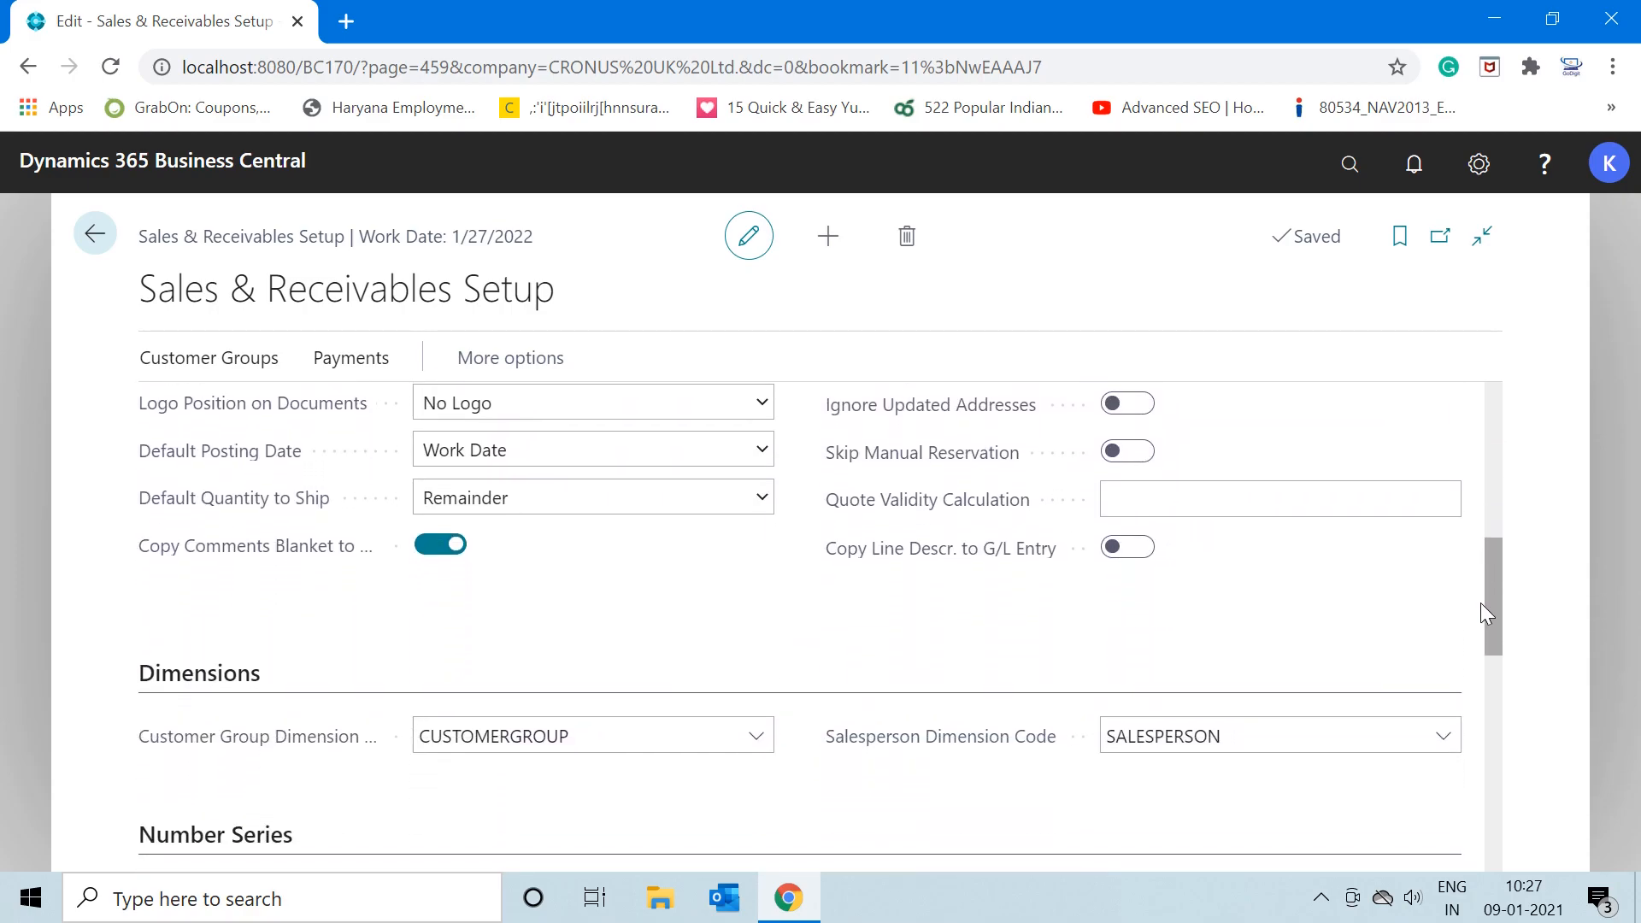
pyautogui.scroll(3)
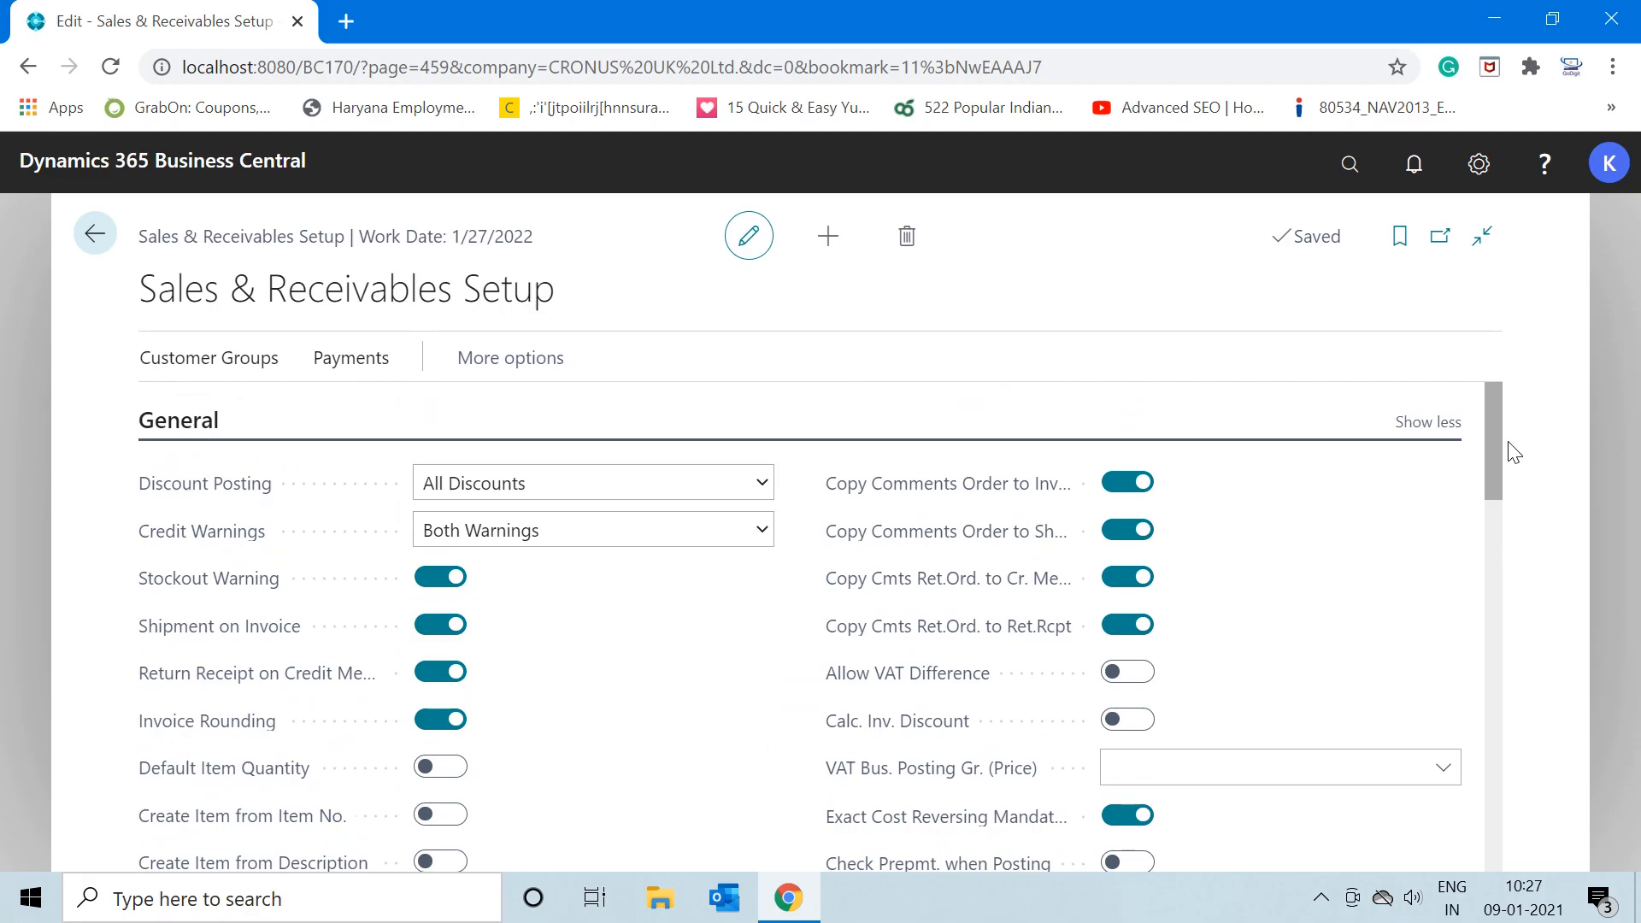
pyautogui.scroll(-3)
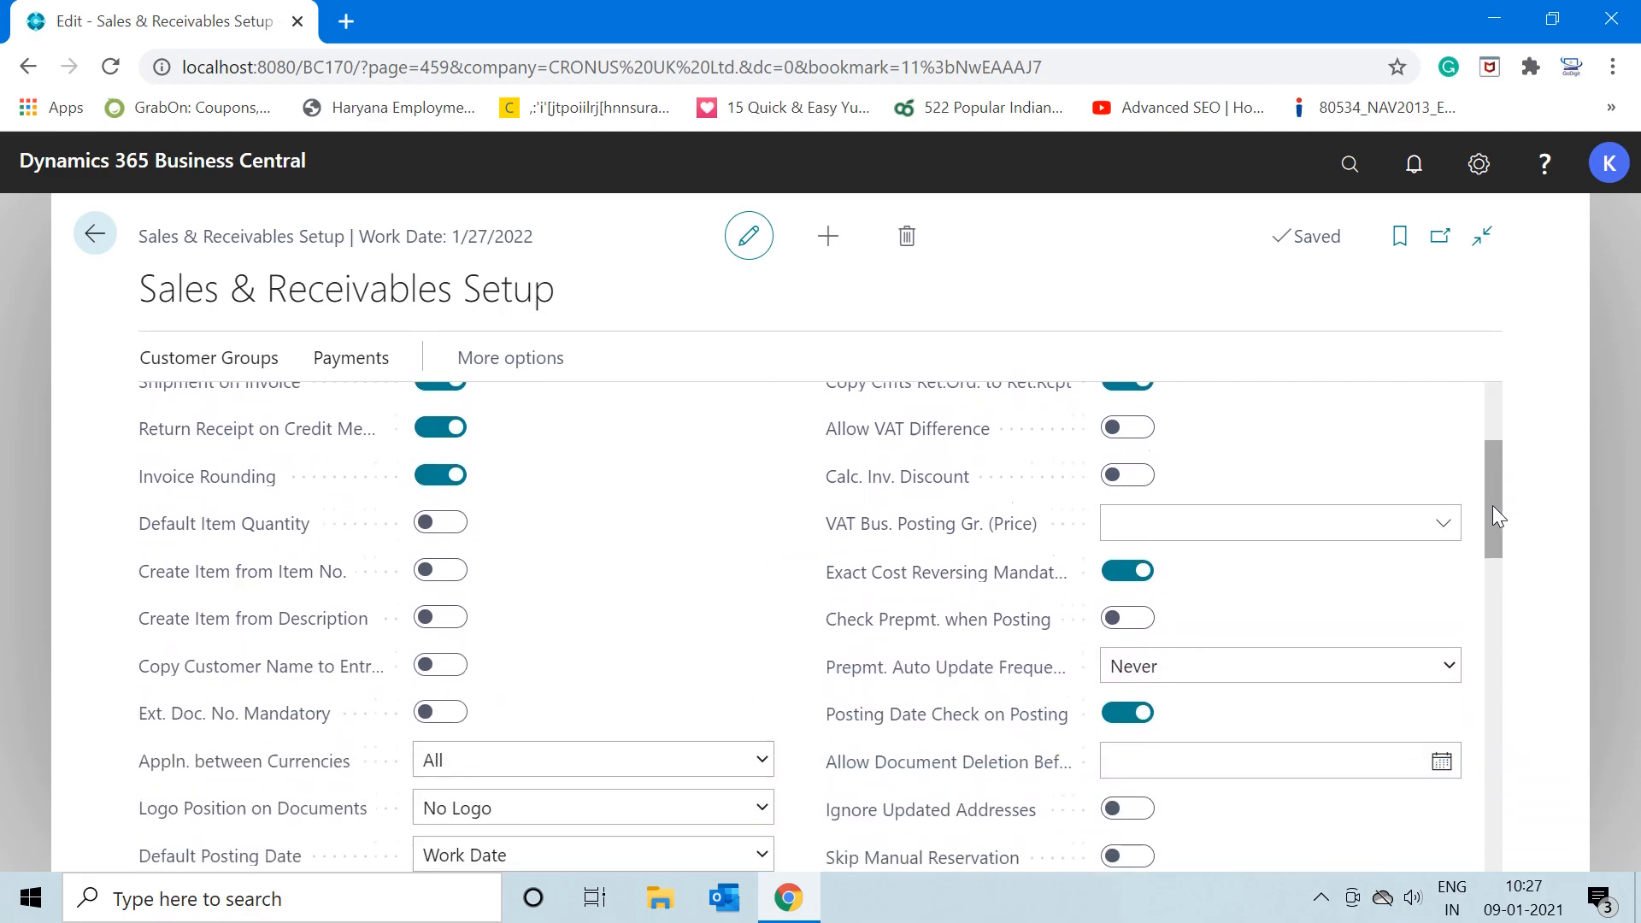
pyautogui.scroll(-3)
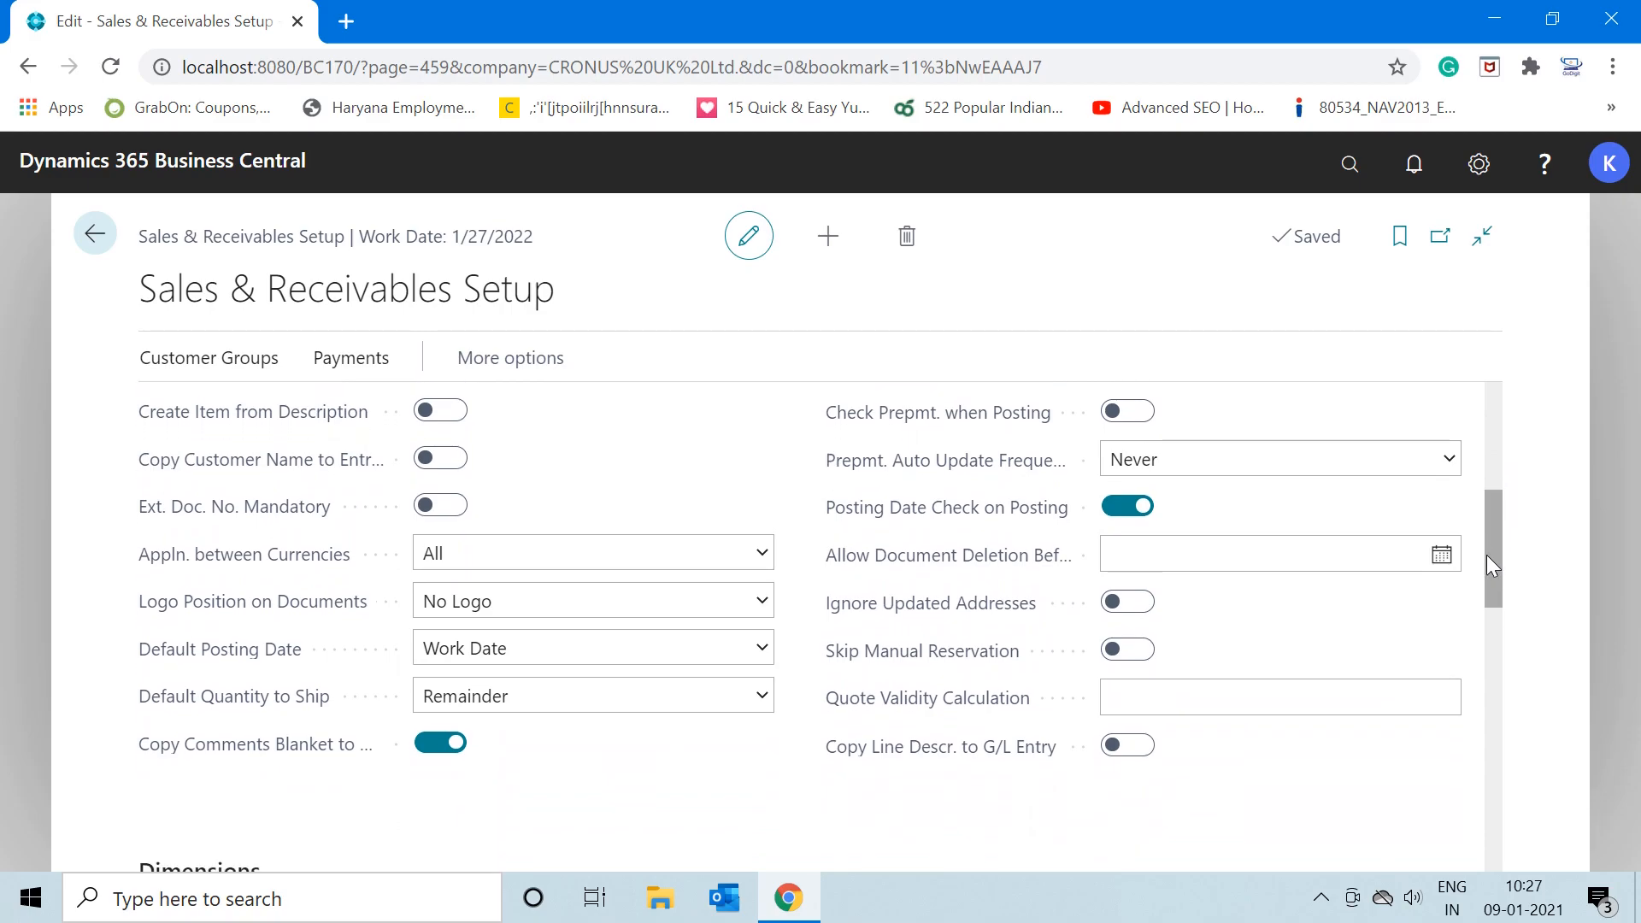
pyautogui.scroll(-3)
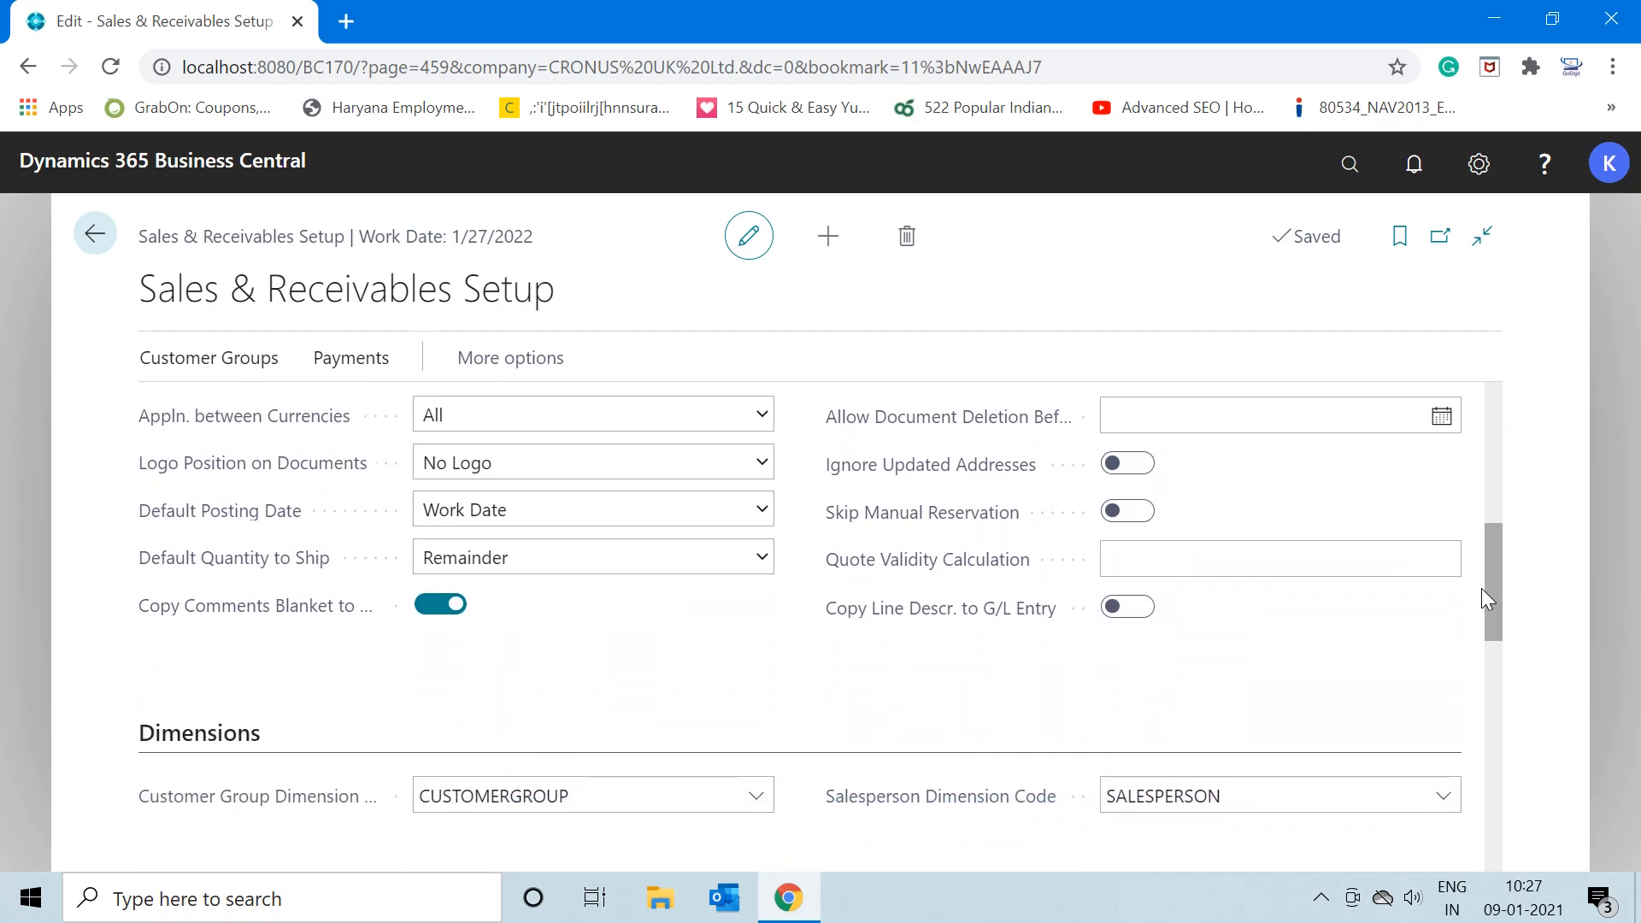
pyautogui.moveTo(925, 559)
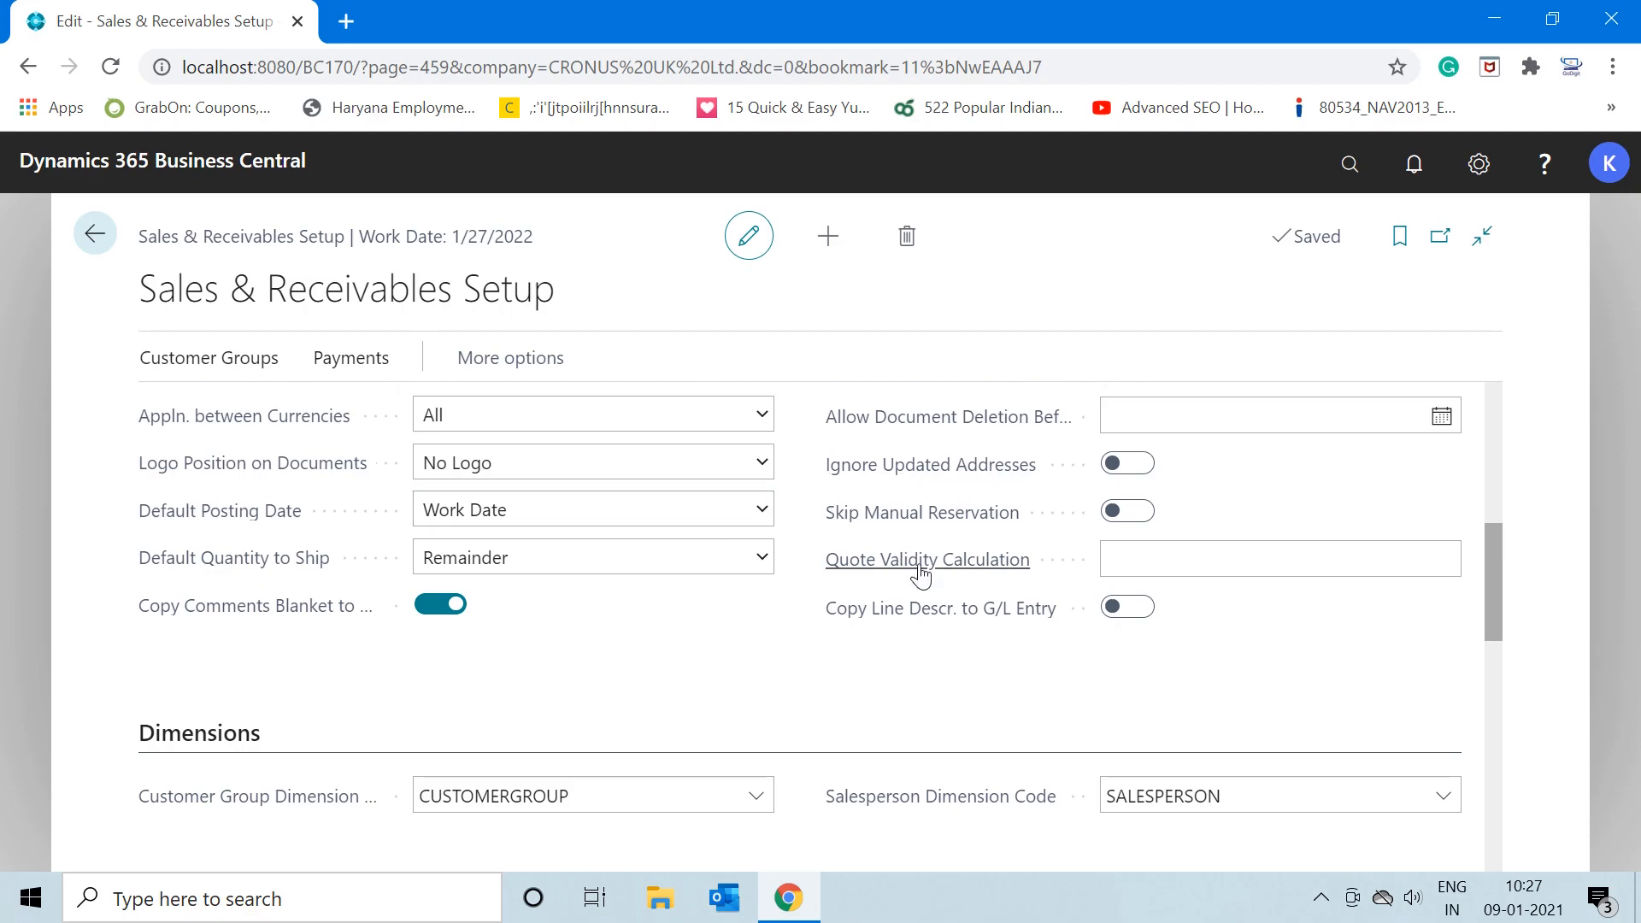
pyautogui.moveTo(333, 811)
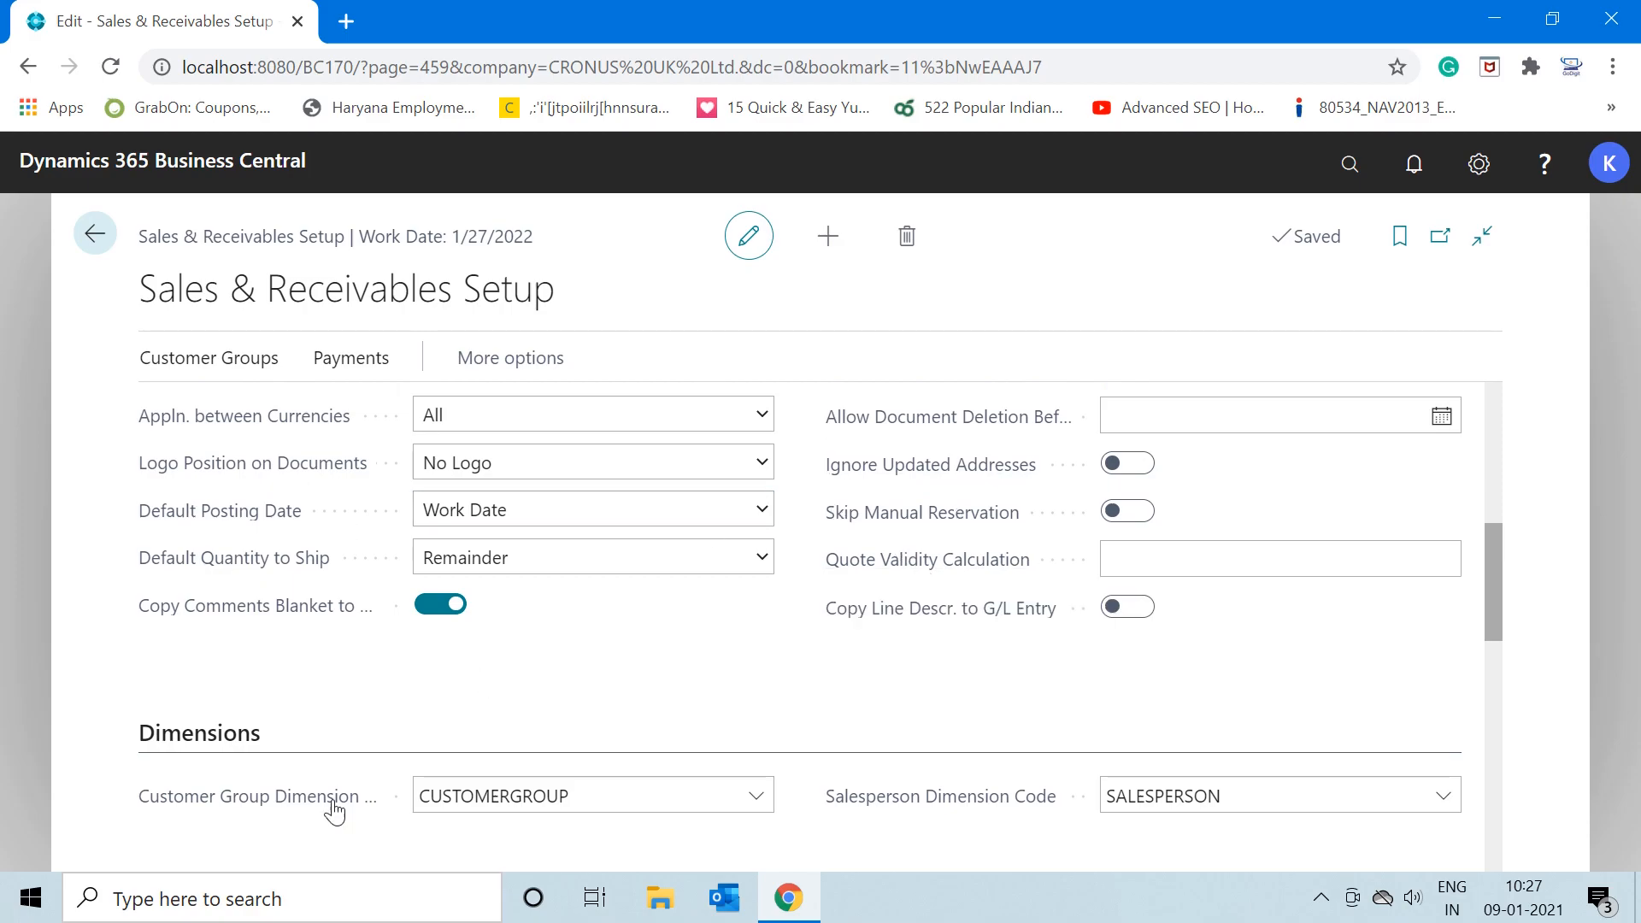
pyautogui.moveTo(805, 694)
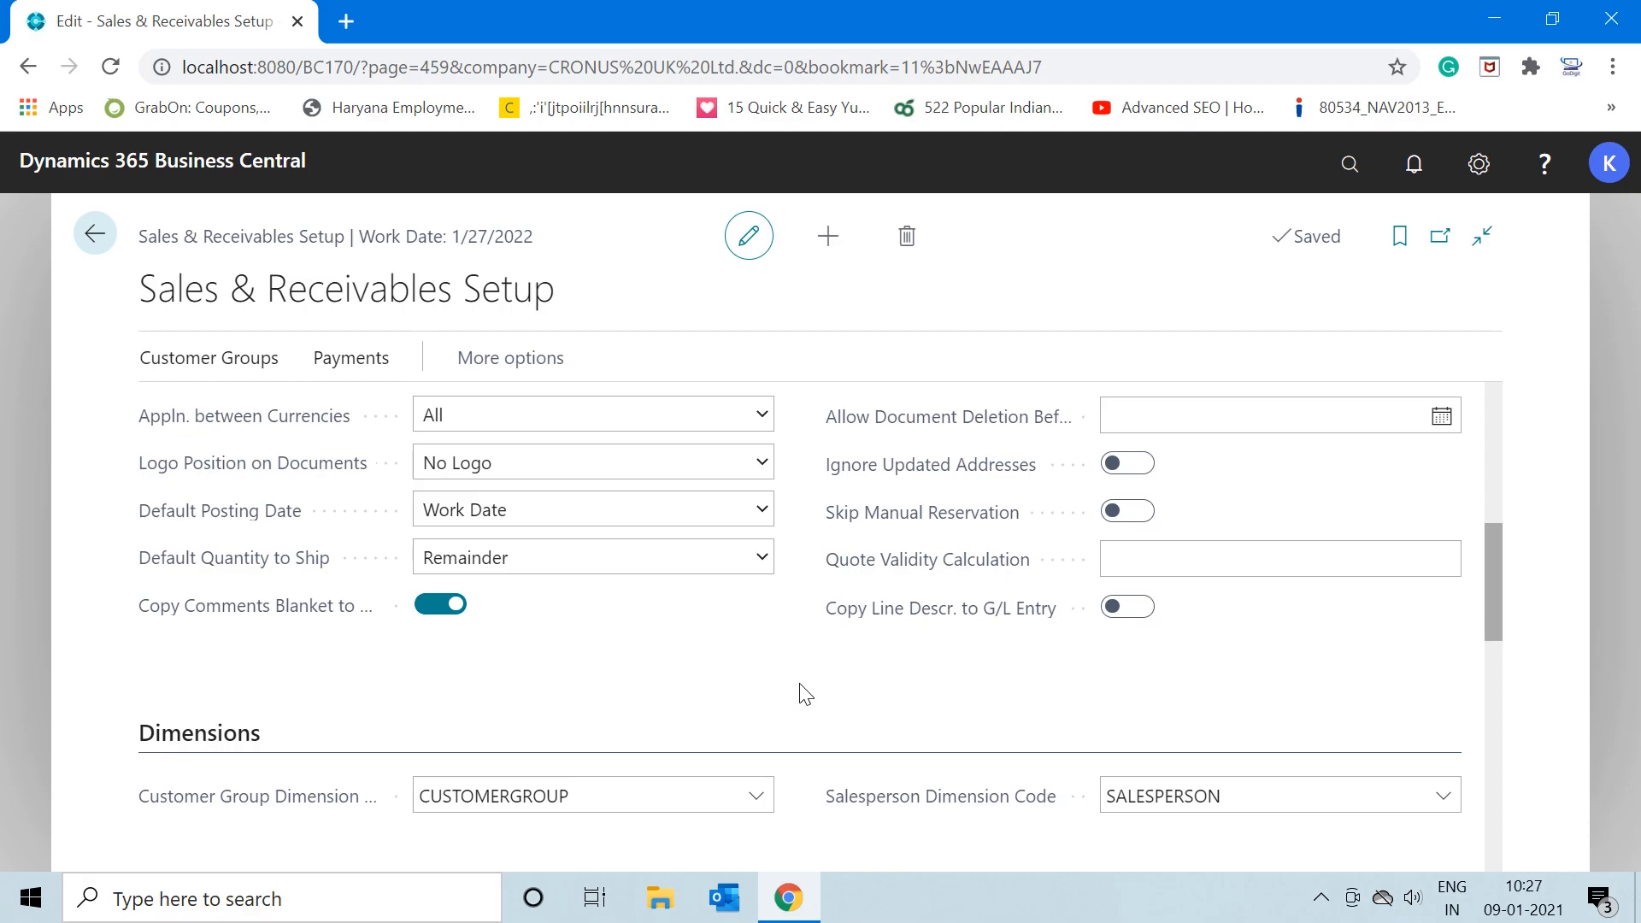
pyautogui.moveTo(1505, 605)
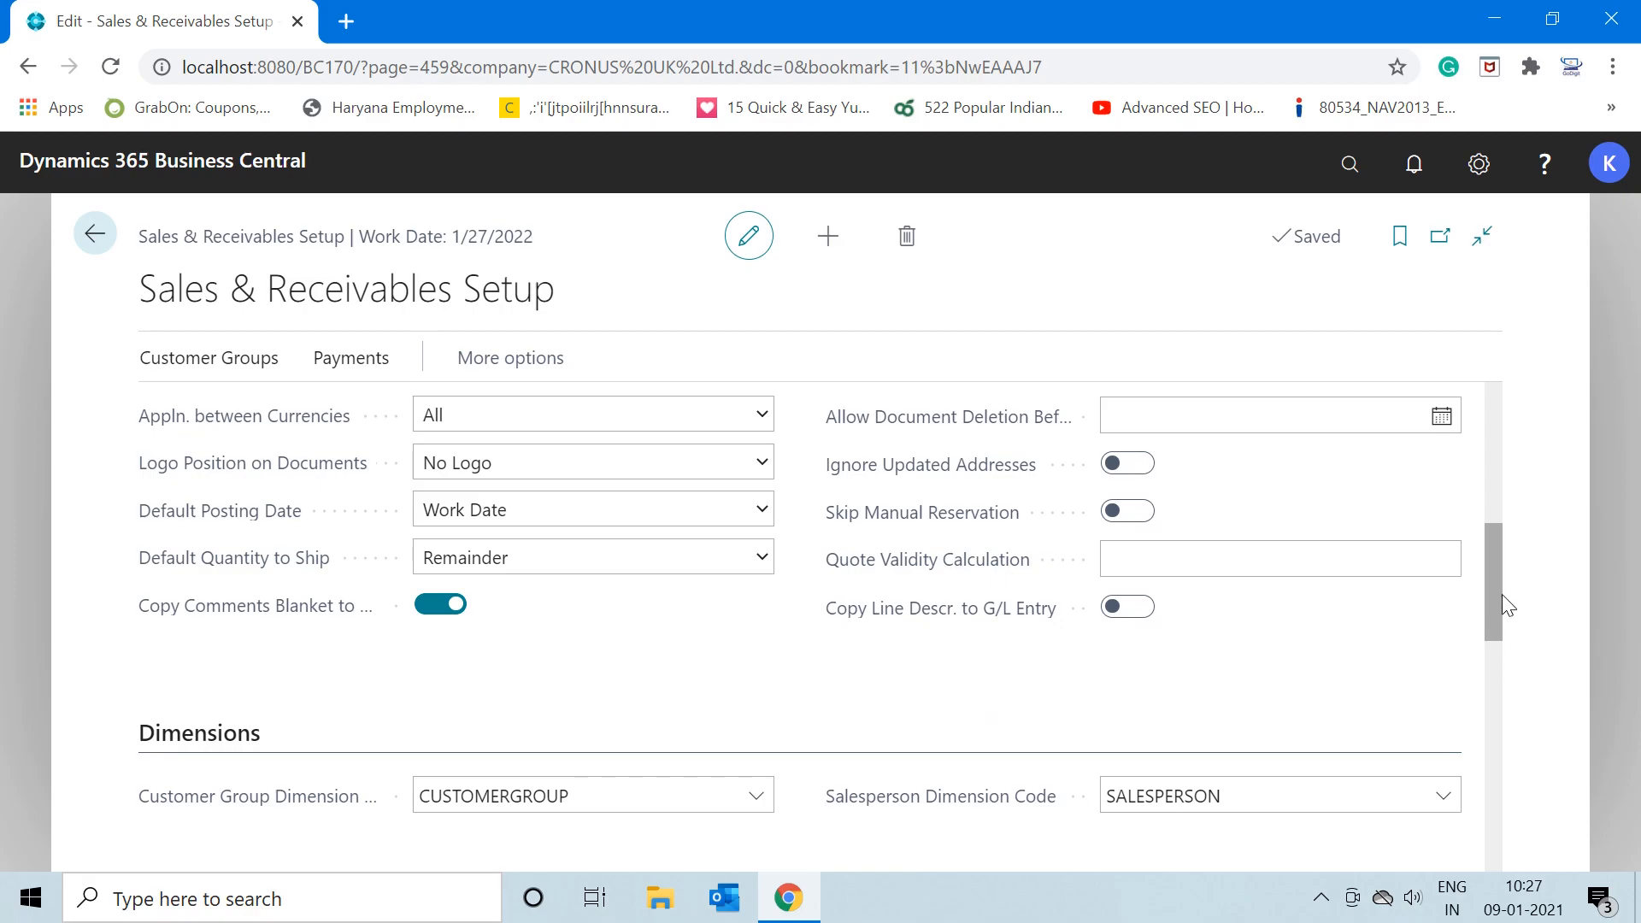
pyautogui.scroll(3)
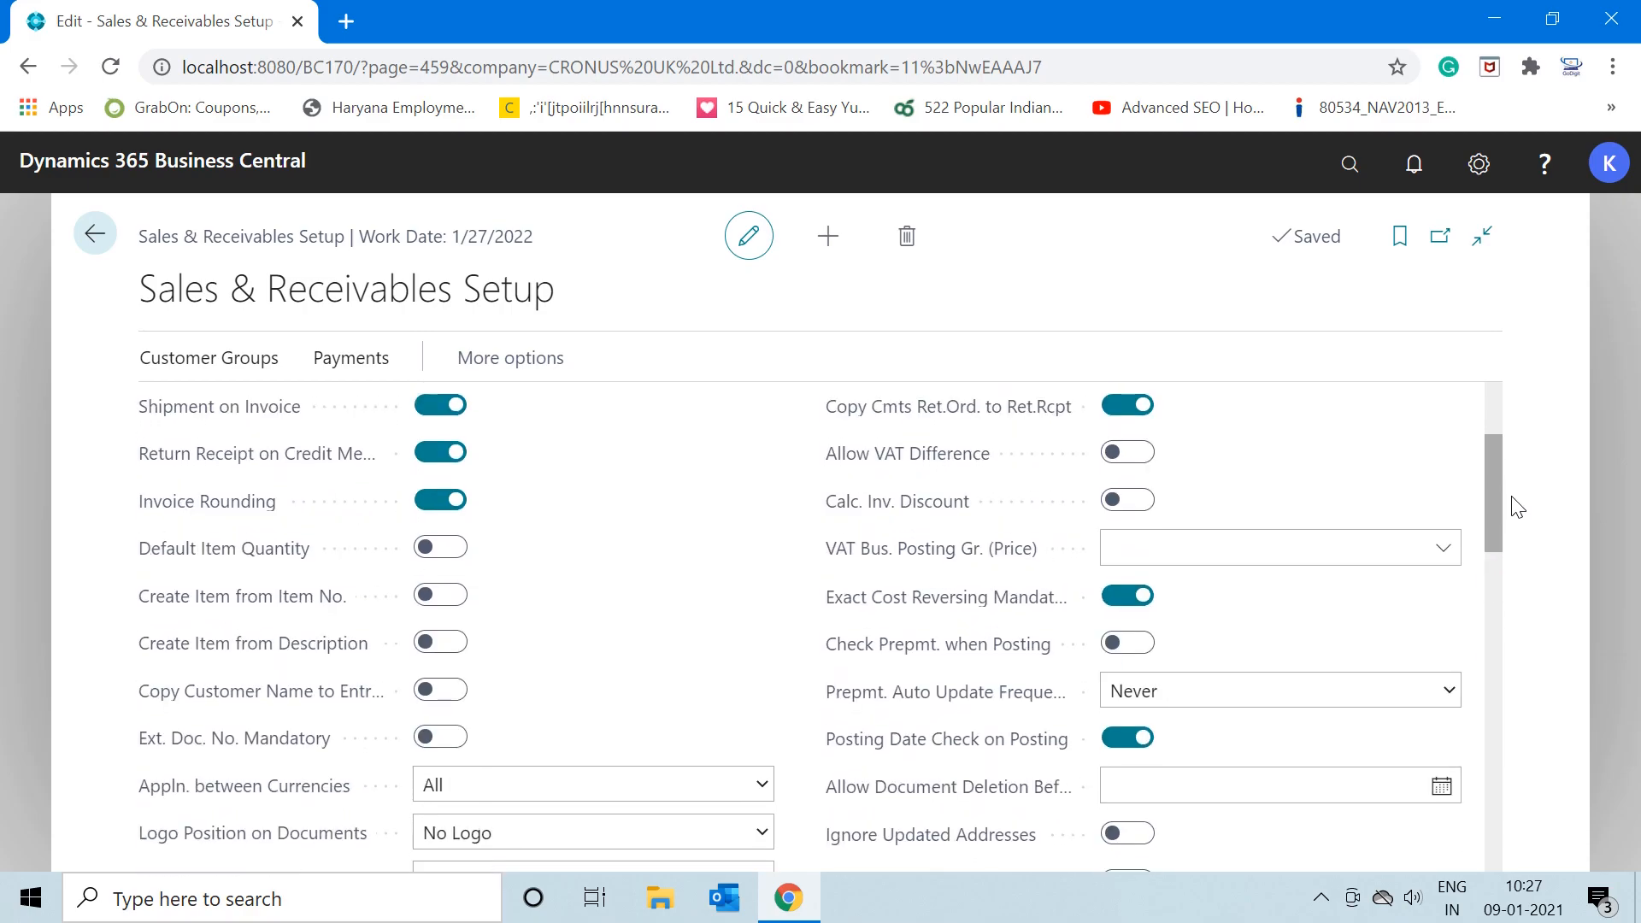
pyautogui.scroll(-3)
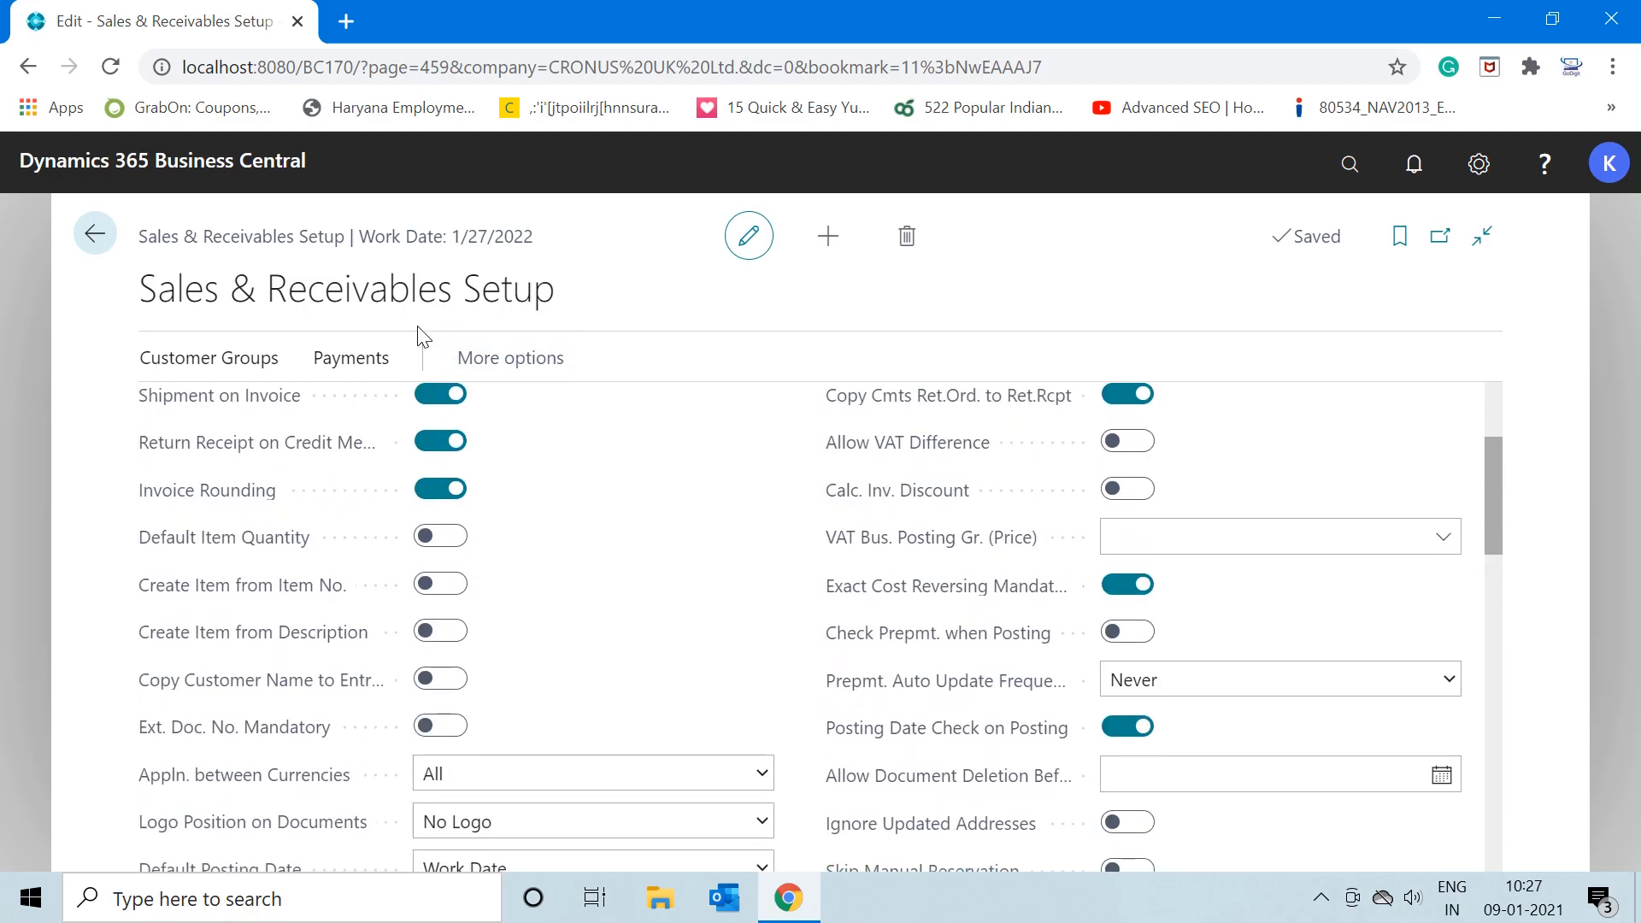
pyautogui.moveTo(498, 327)
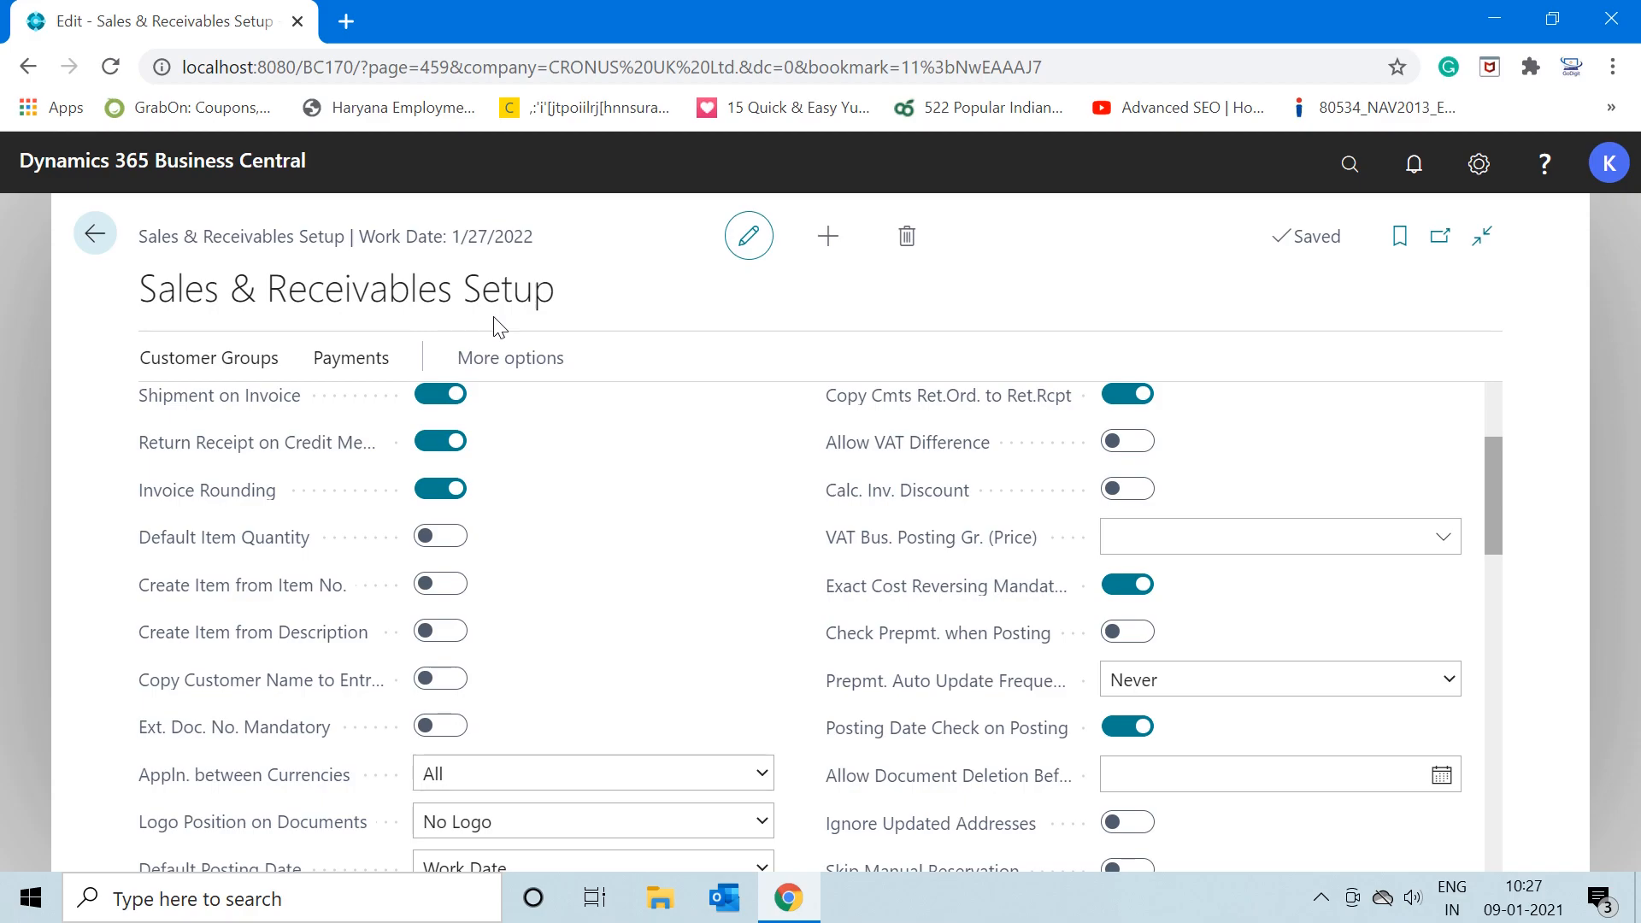
pyautogui.moveTo(822, 586)
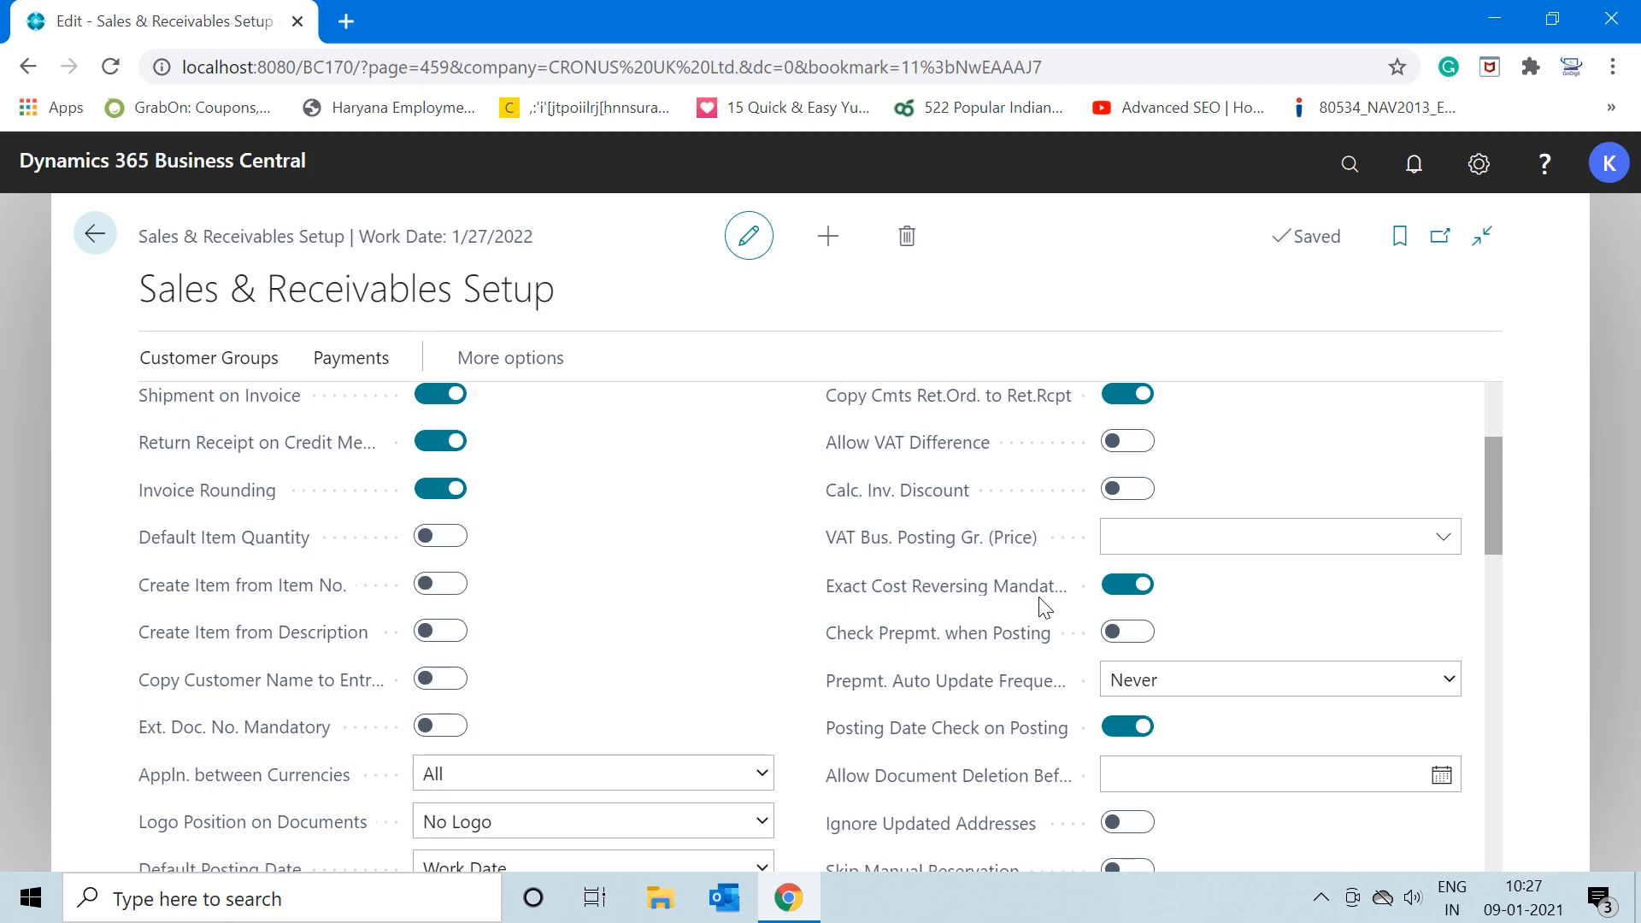
pyautogui.moveTo(817, 577)
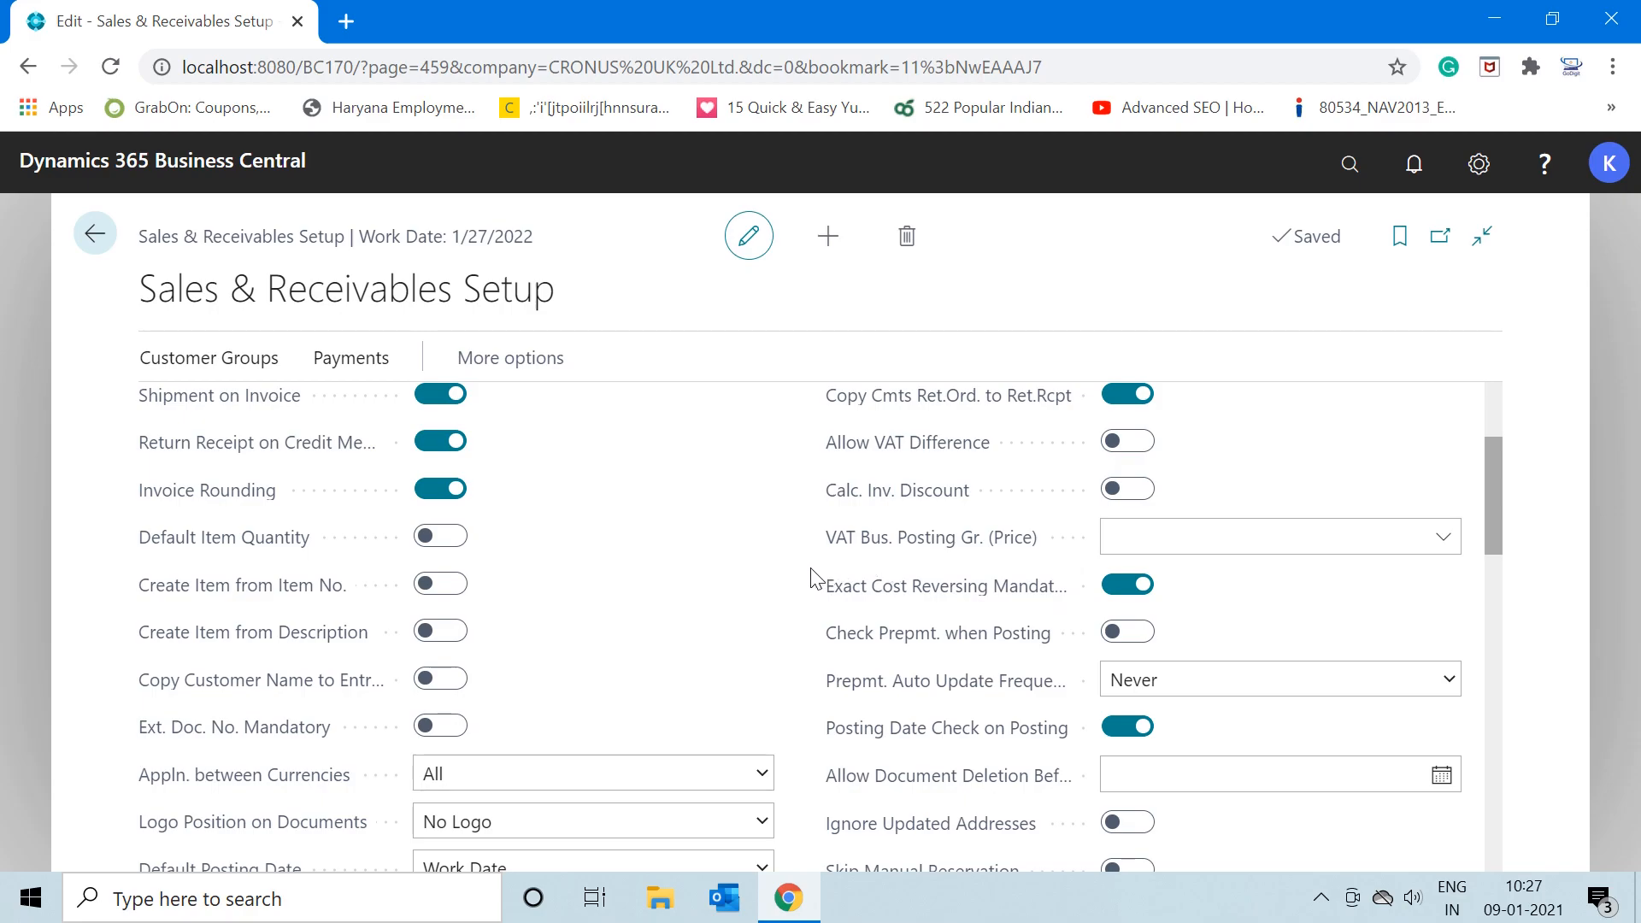
pyautogui.moveTo(1109, 615)
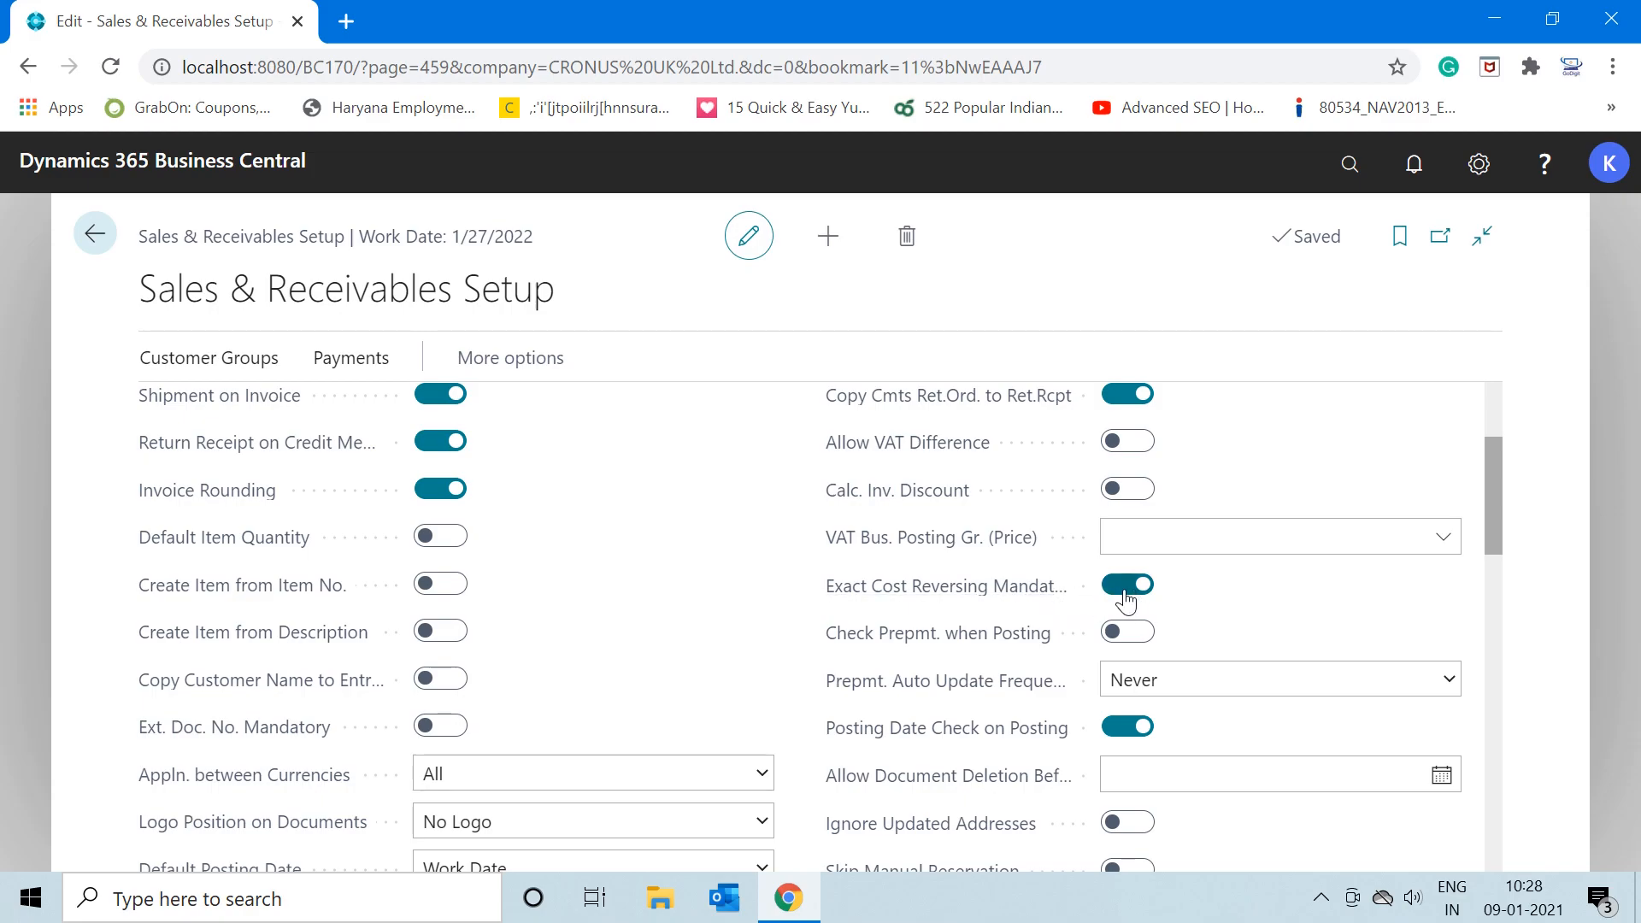
pyautogui.moveTo(1113, 602)
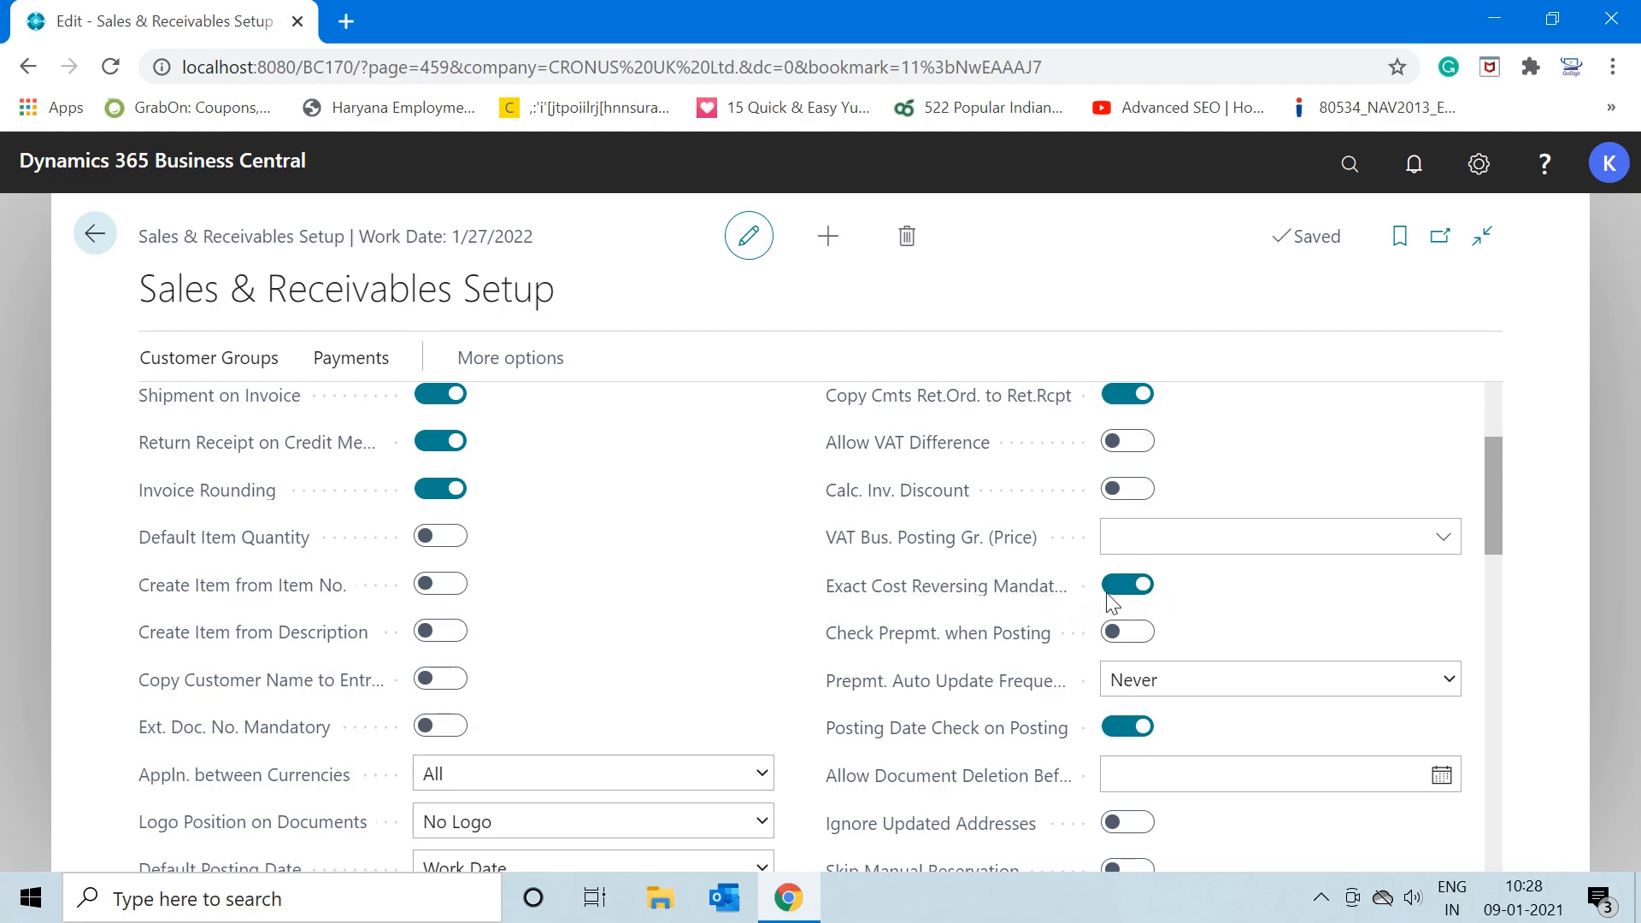
pyautogui.moveTo(1257, 588)
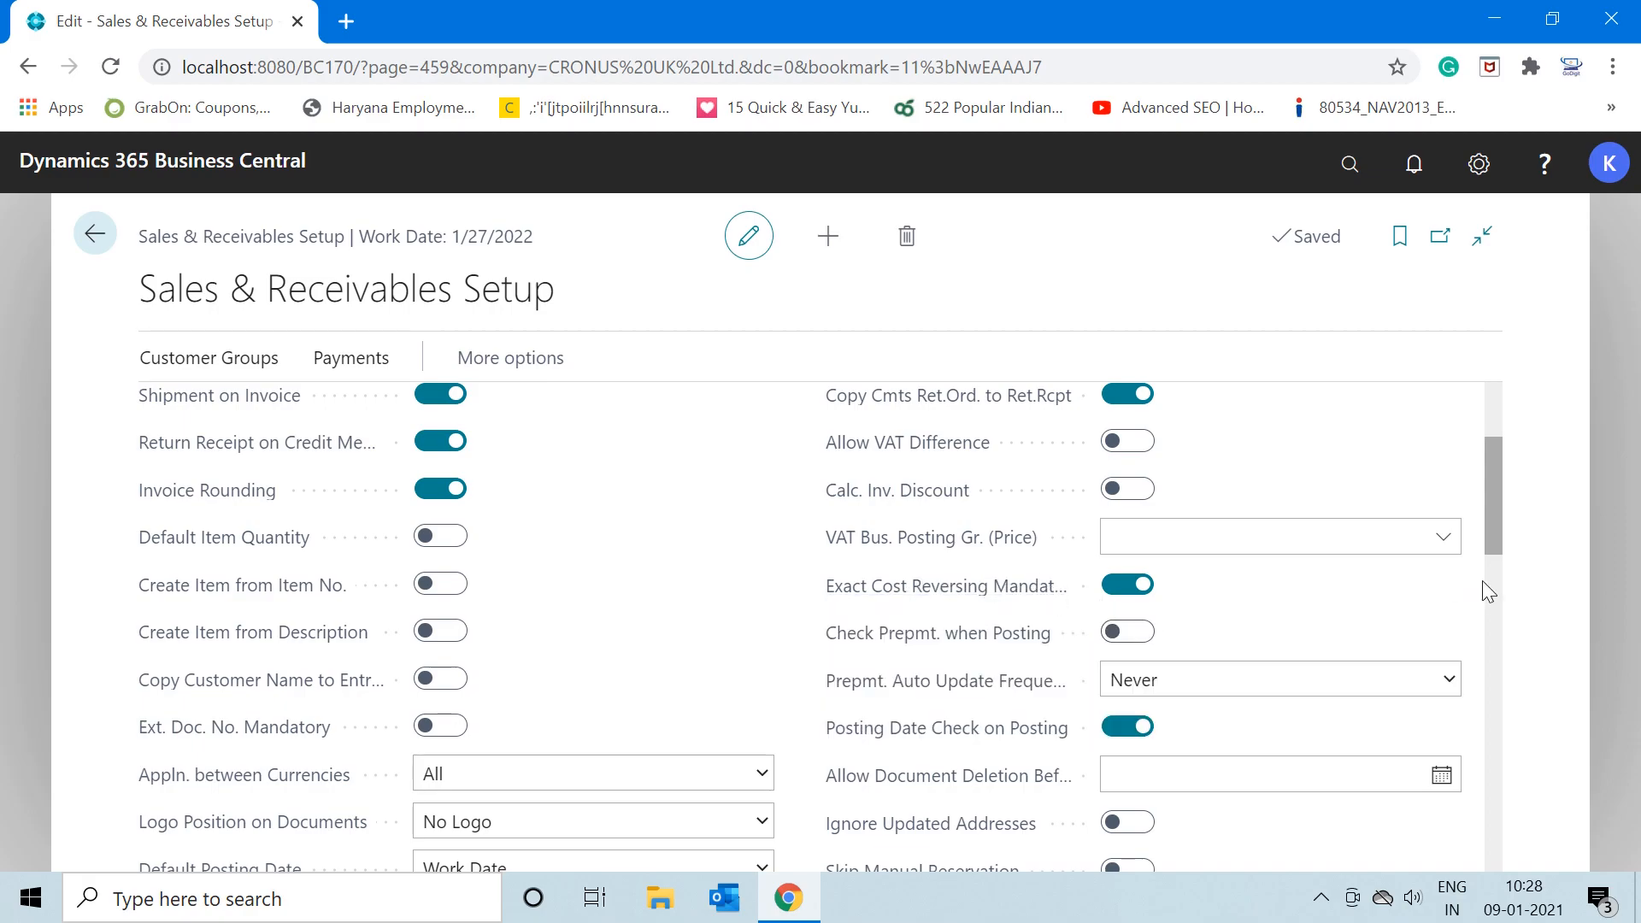
pyautogui.moveTo(1192, 601)
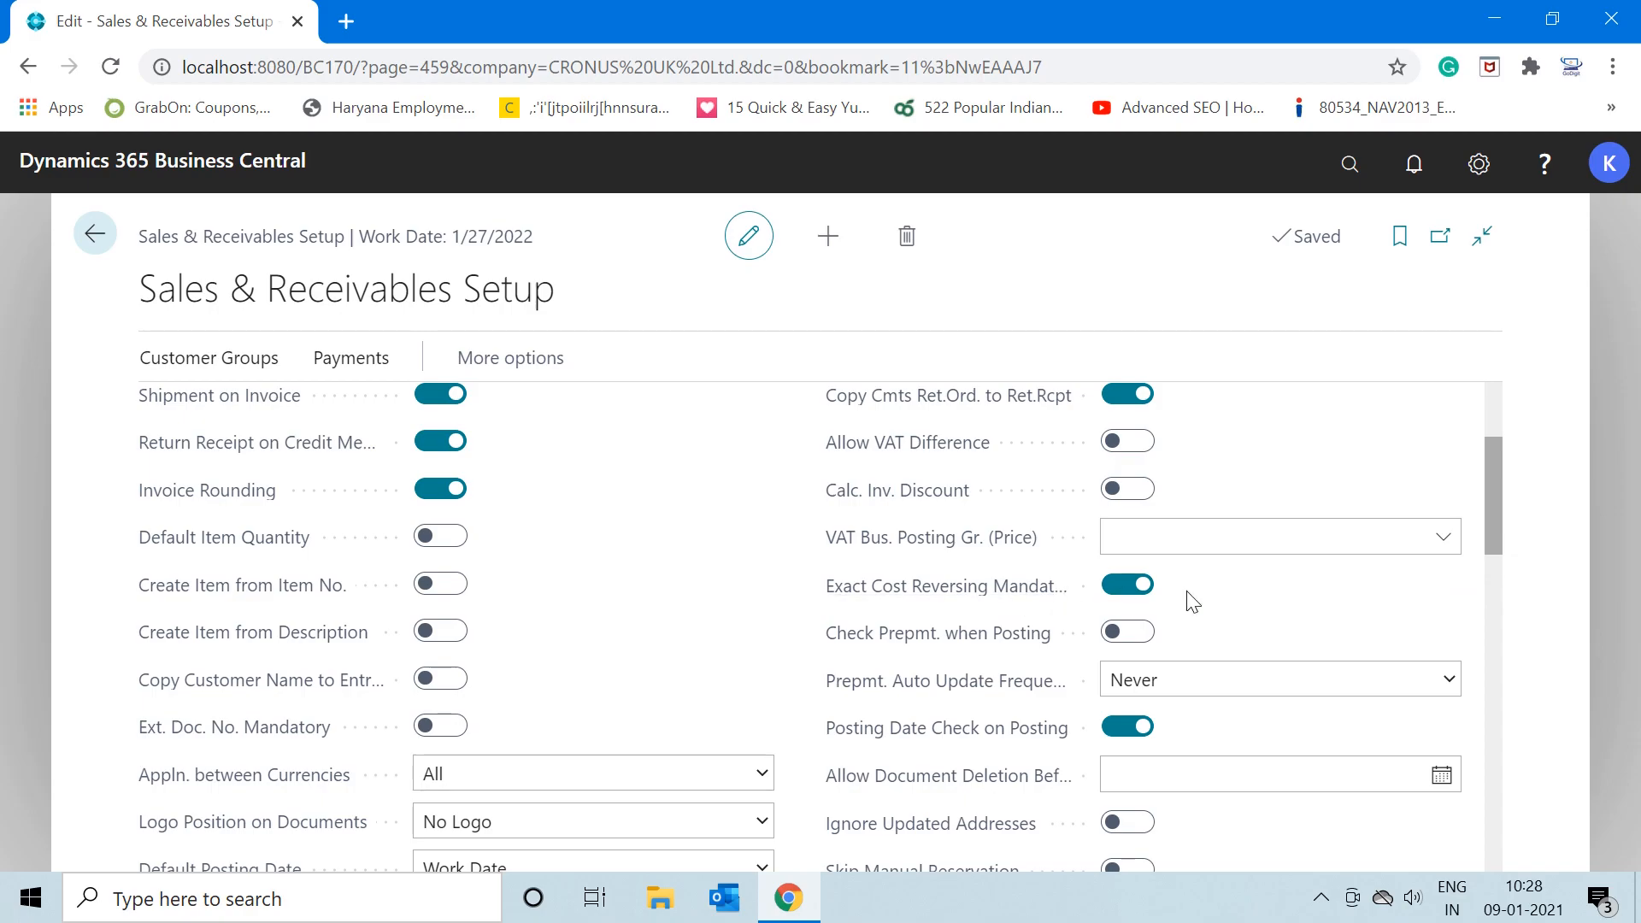
pyautogui.moveTo(1490, 549)
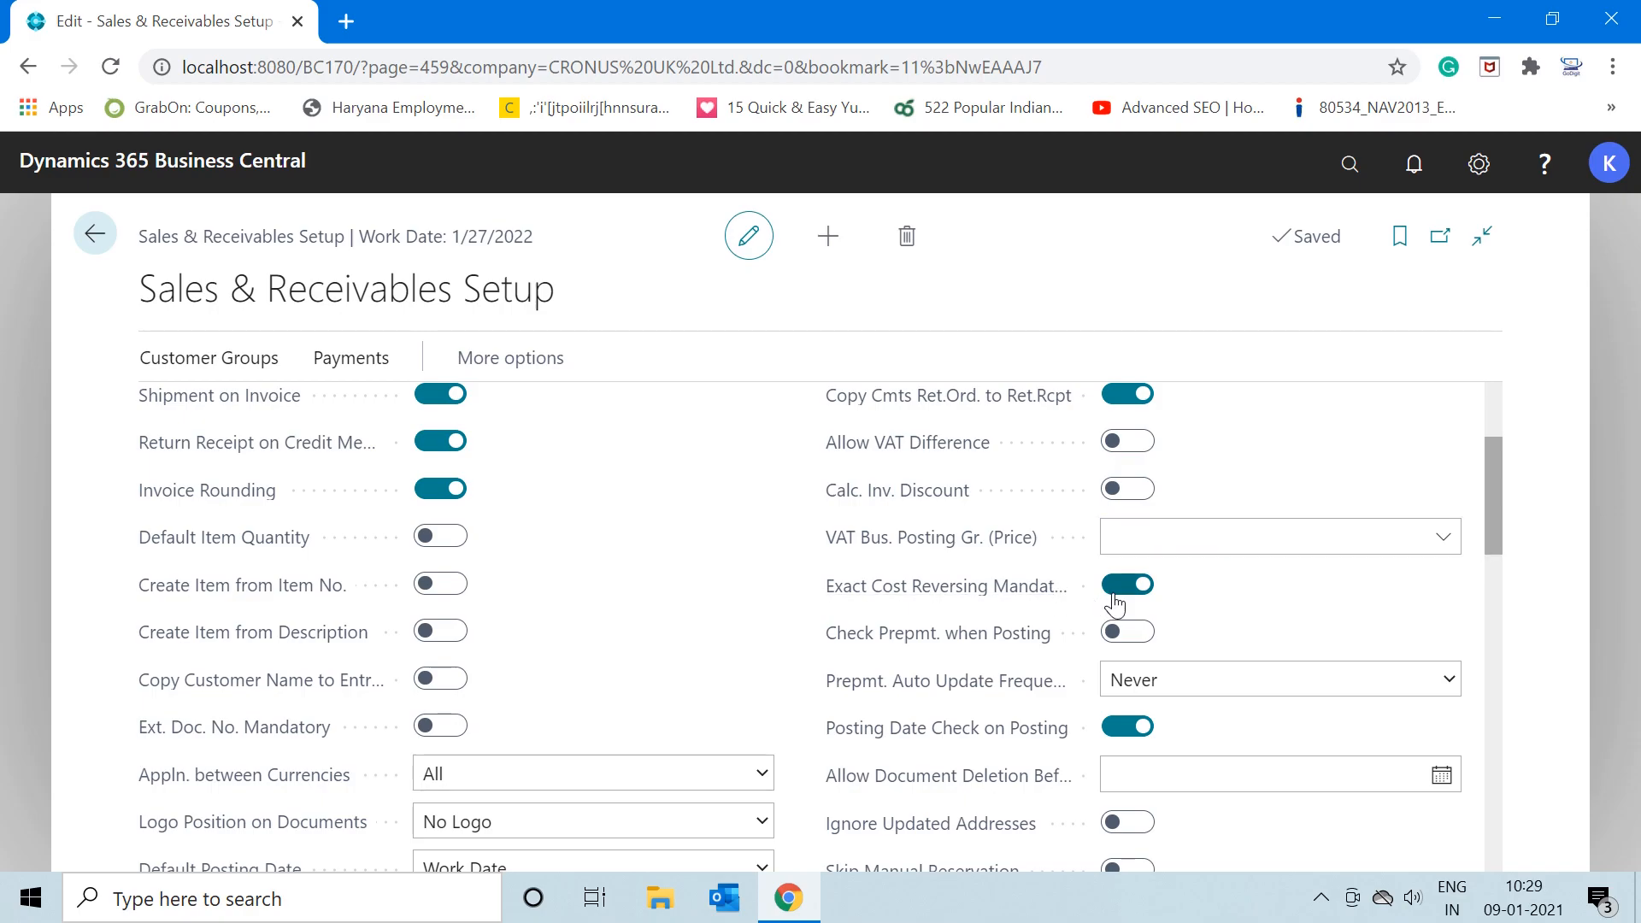
pyautogui.moveTo(1146, 611)
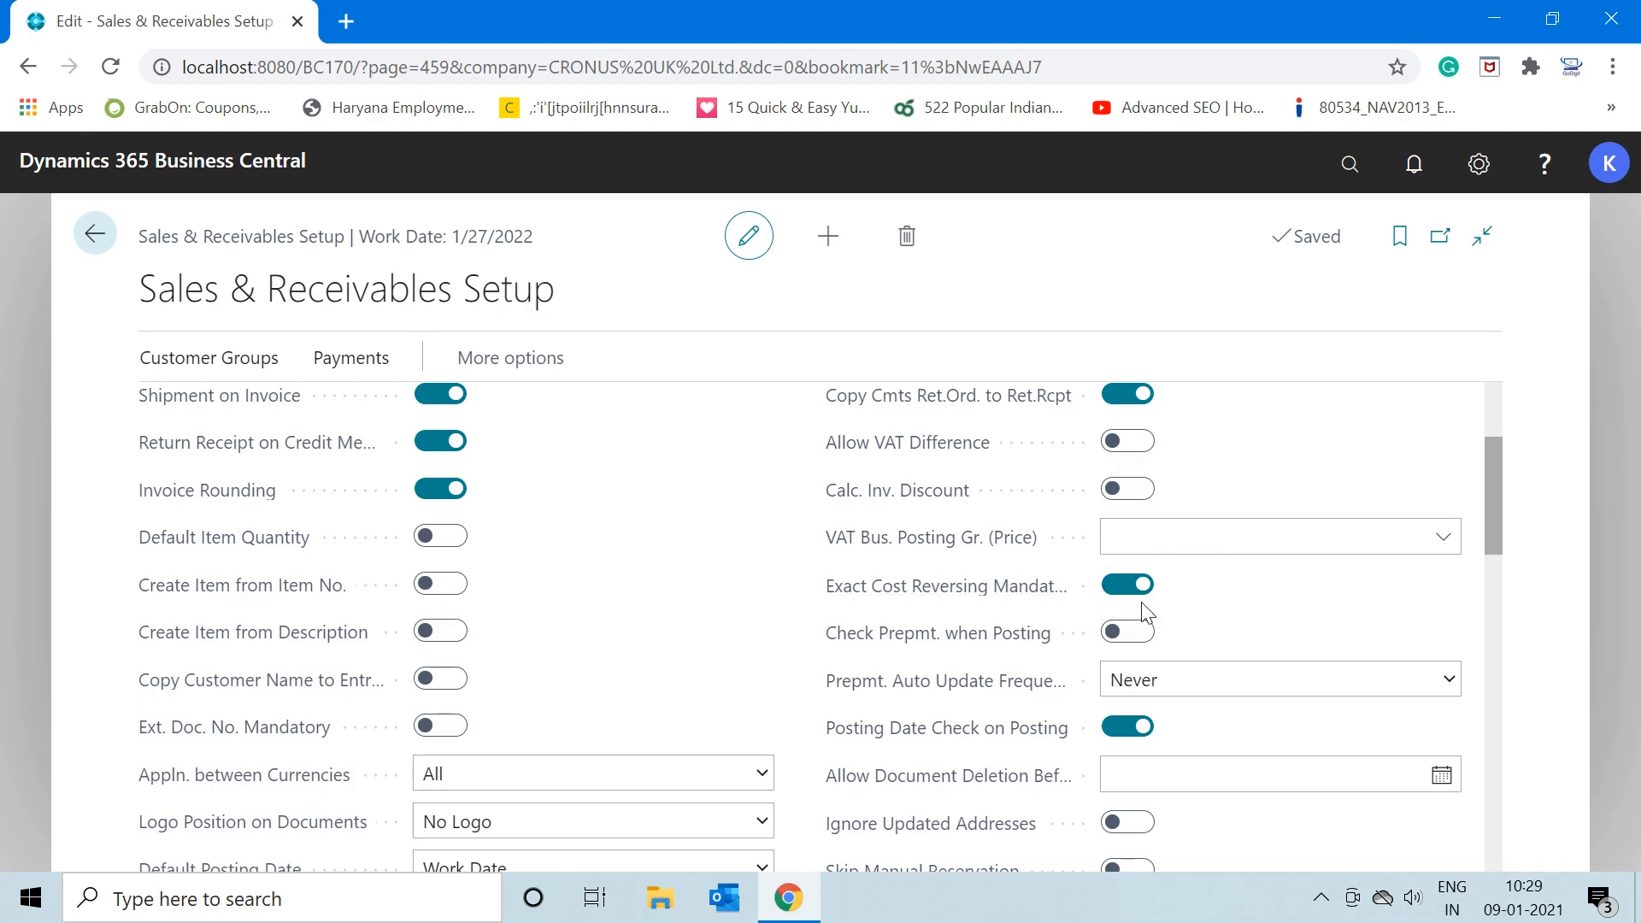
pyautogui.moveTo(1375, 612)
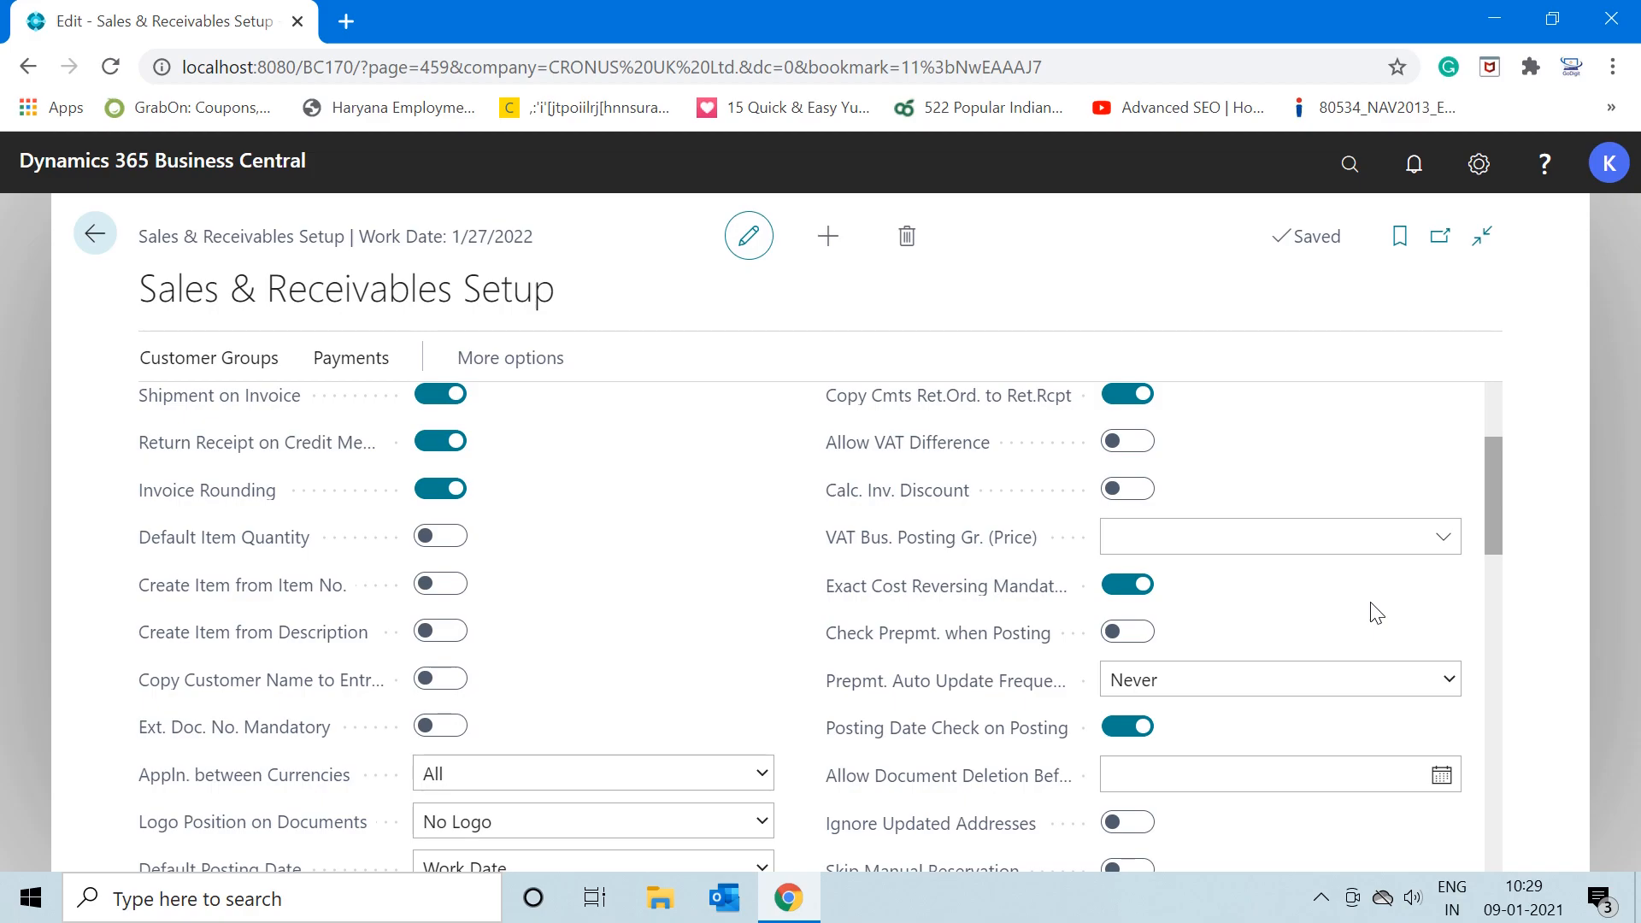
# Confirm Exact Cost Reversing Mandatory is enabled, then return to the Role Center
pyautogui.click(1255, 535)
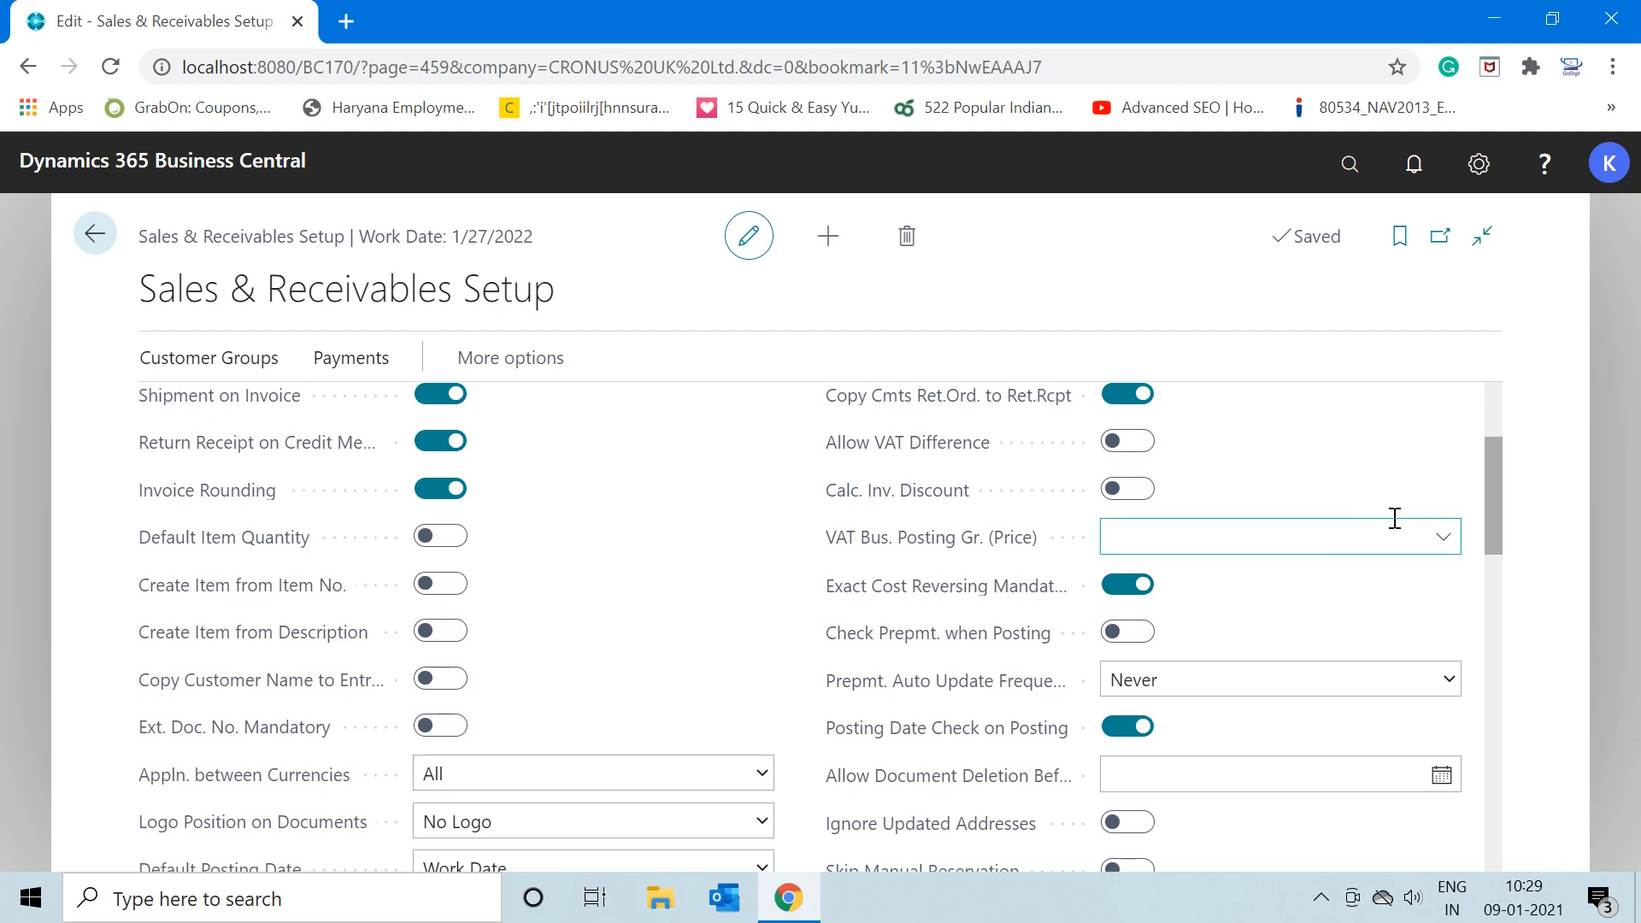
pyautogui.moveTo(1443, 536)
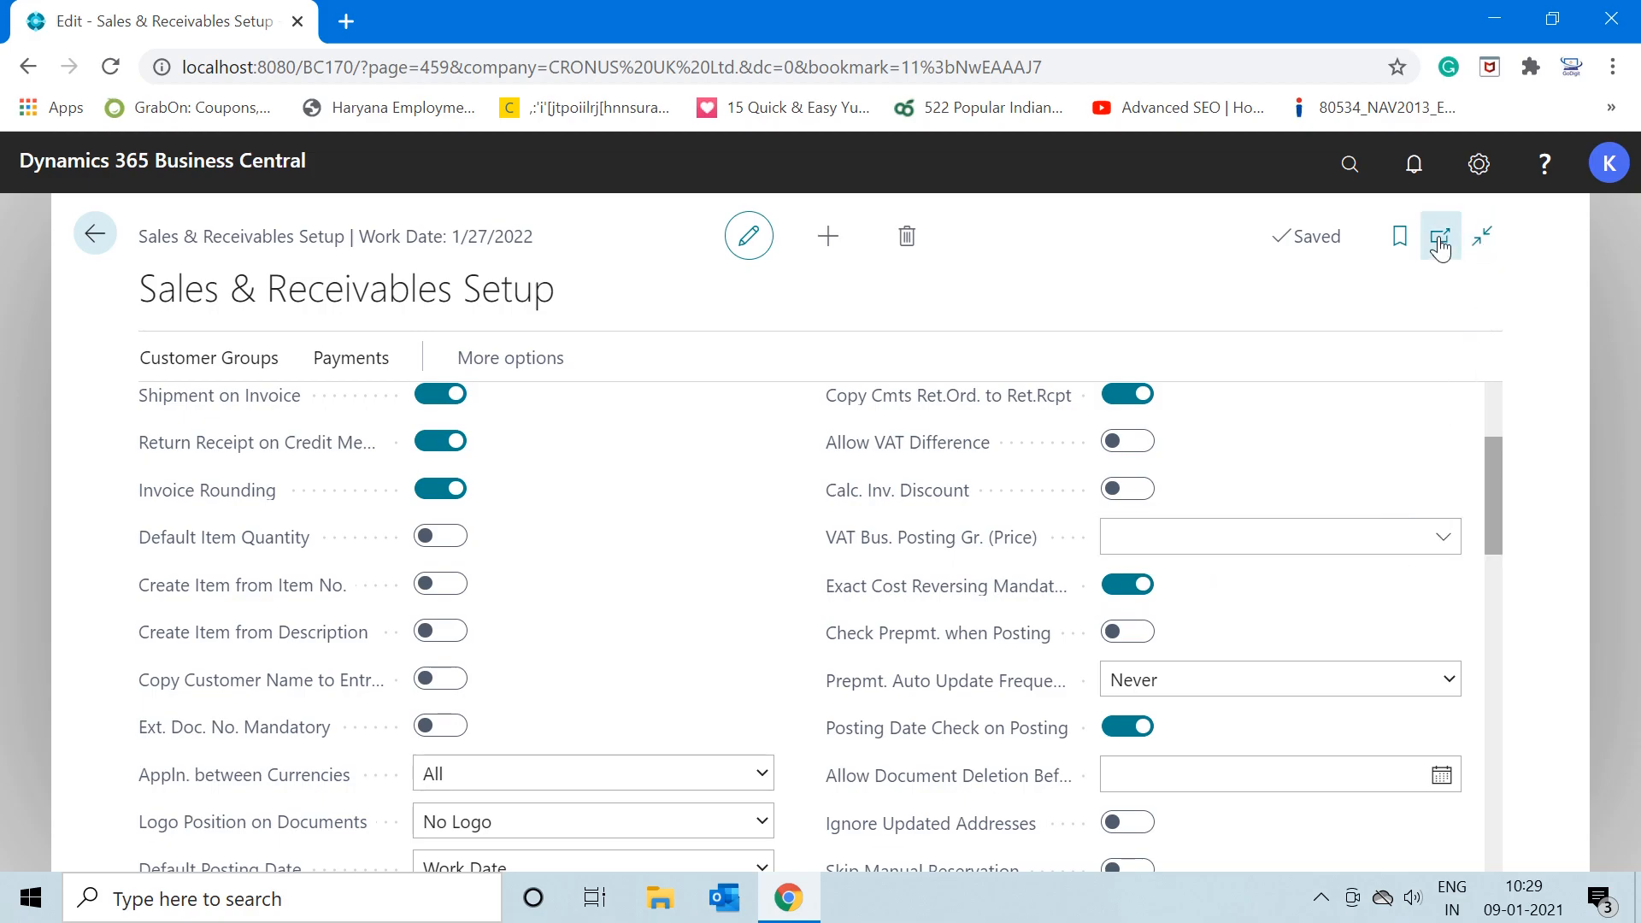
pyautogui.click(94, 233)
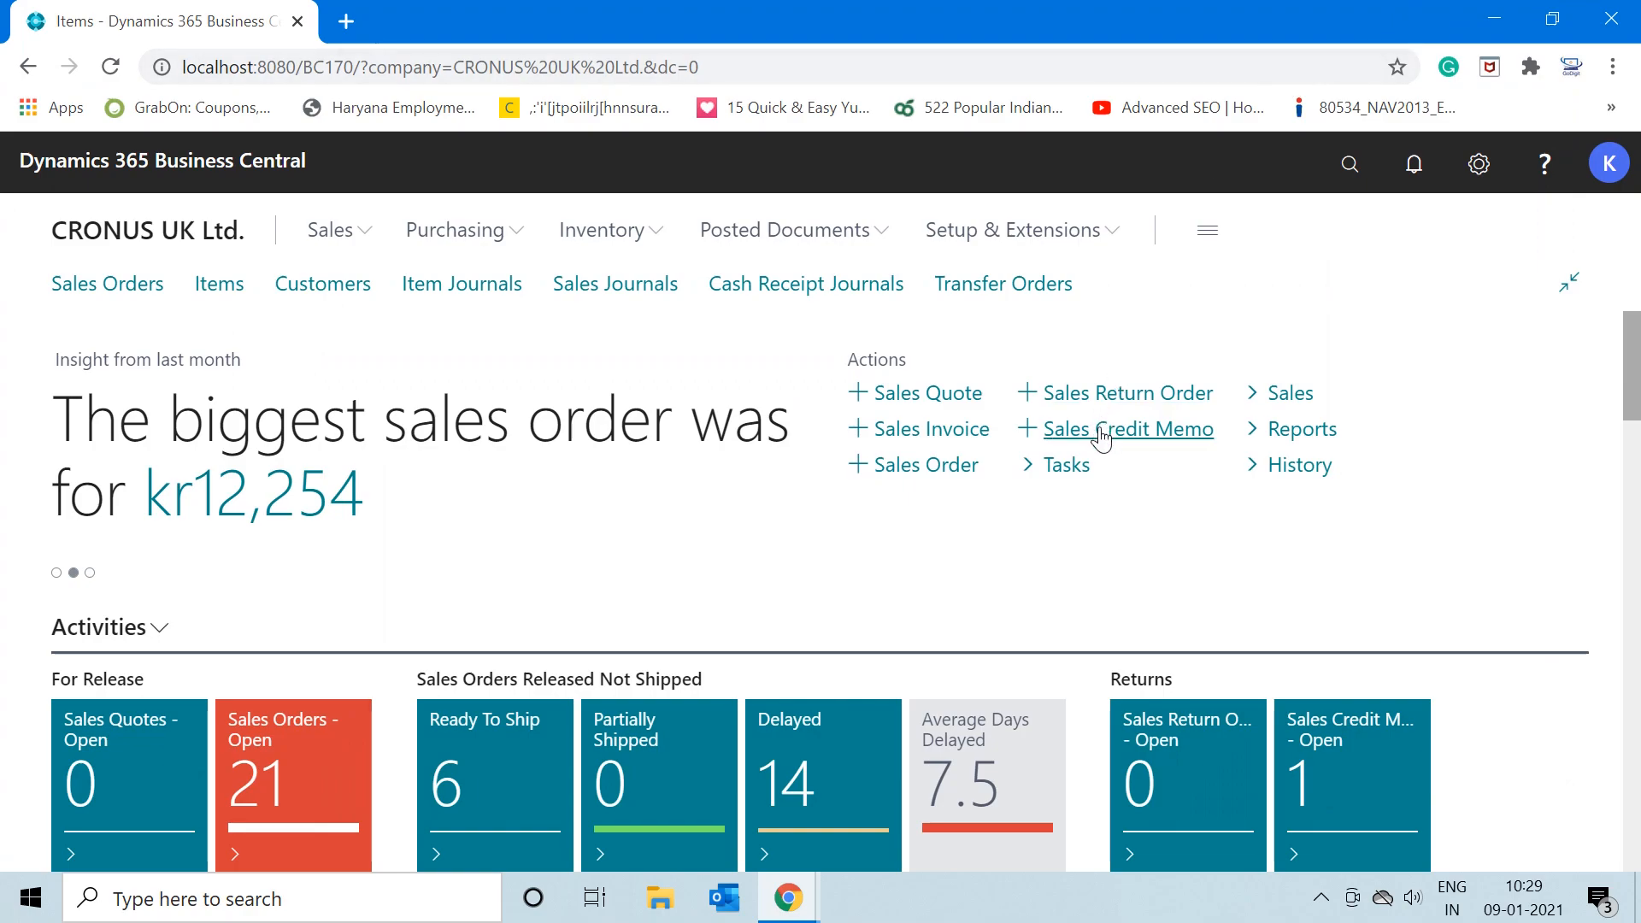
pyautogui.moveTo(1127, 429)
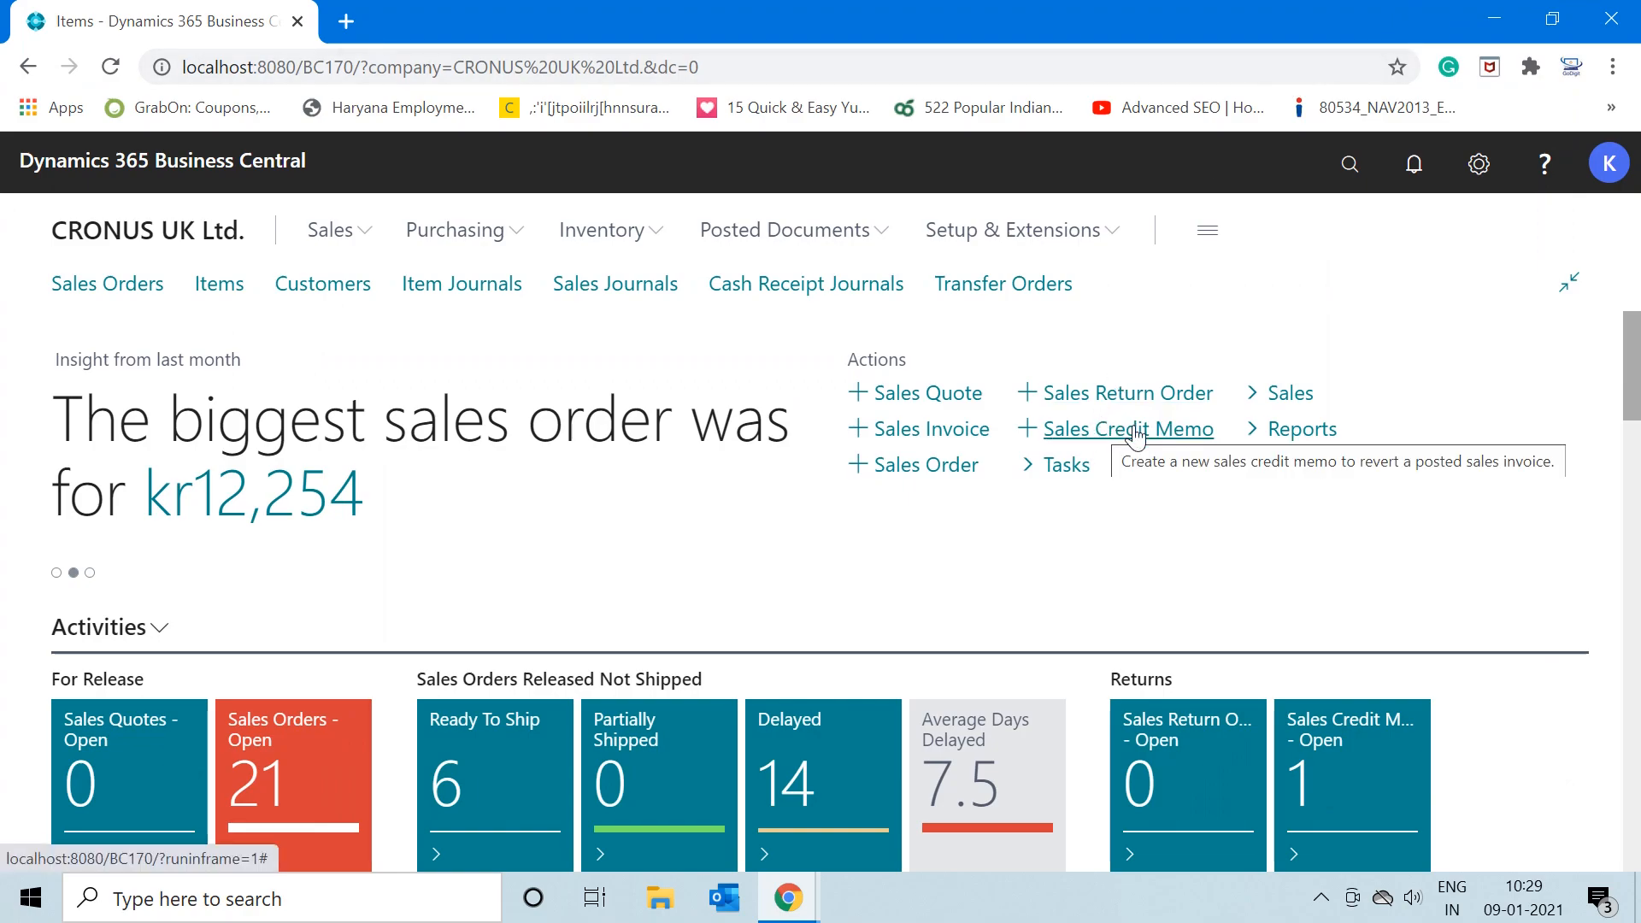
# Create a new sales credit memo for customer 1, The Cannon Group PLC
pyautogui.click(1128, 429)
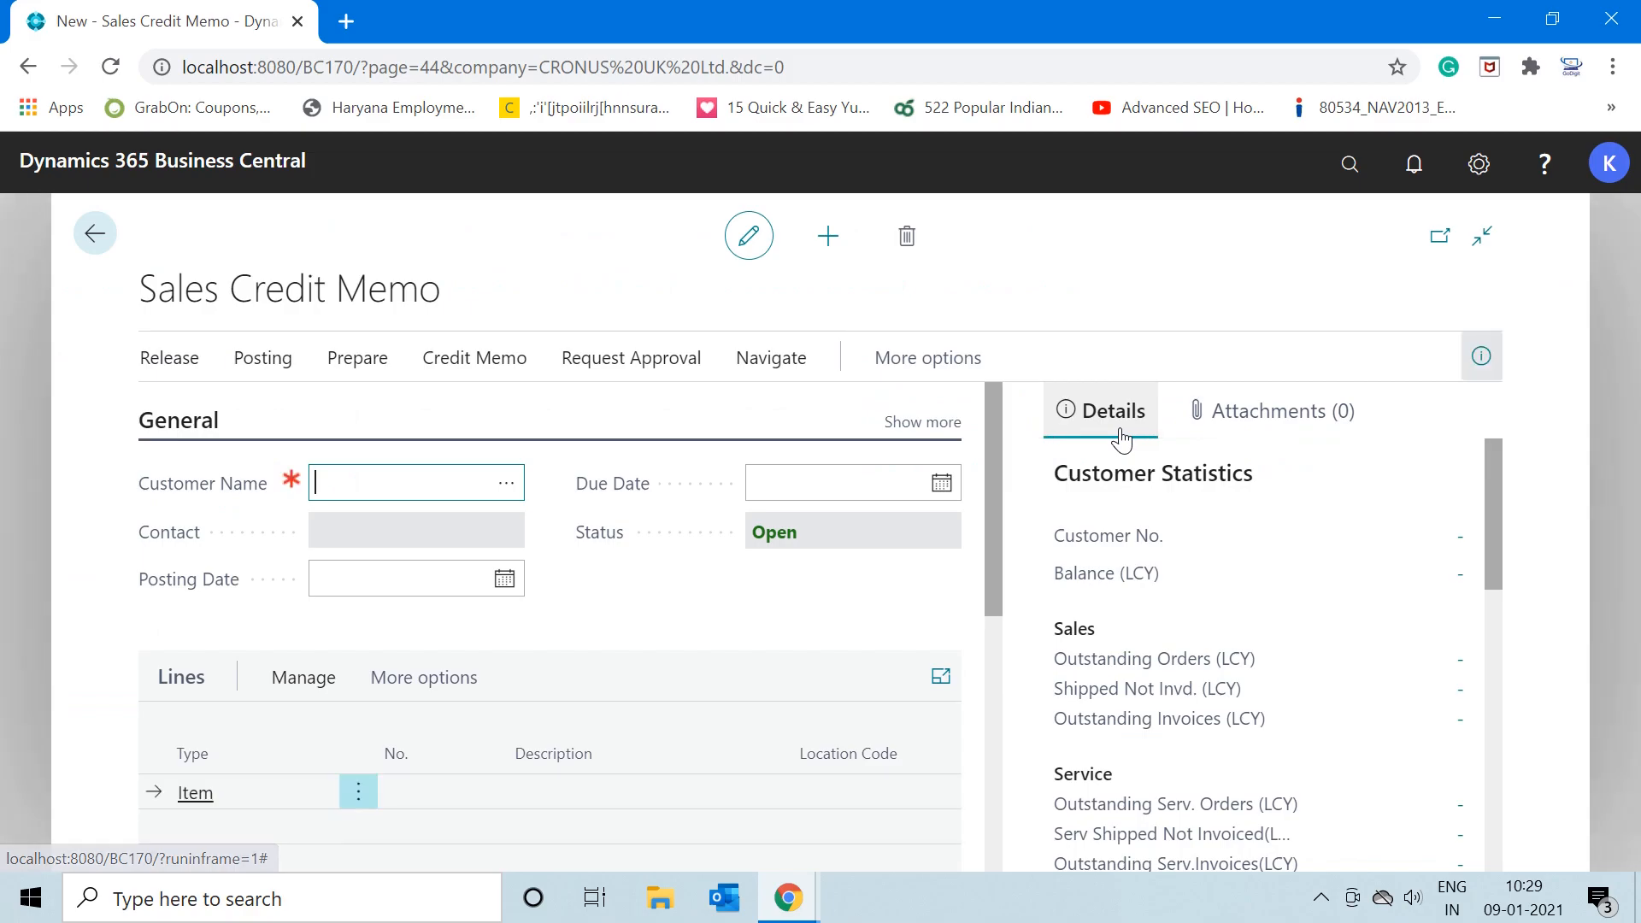
pyautogui.write('1')
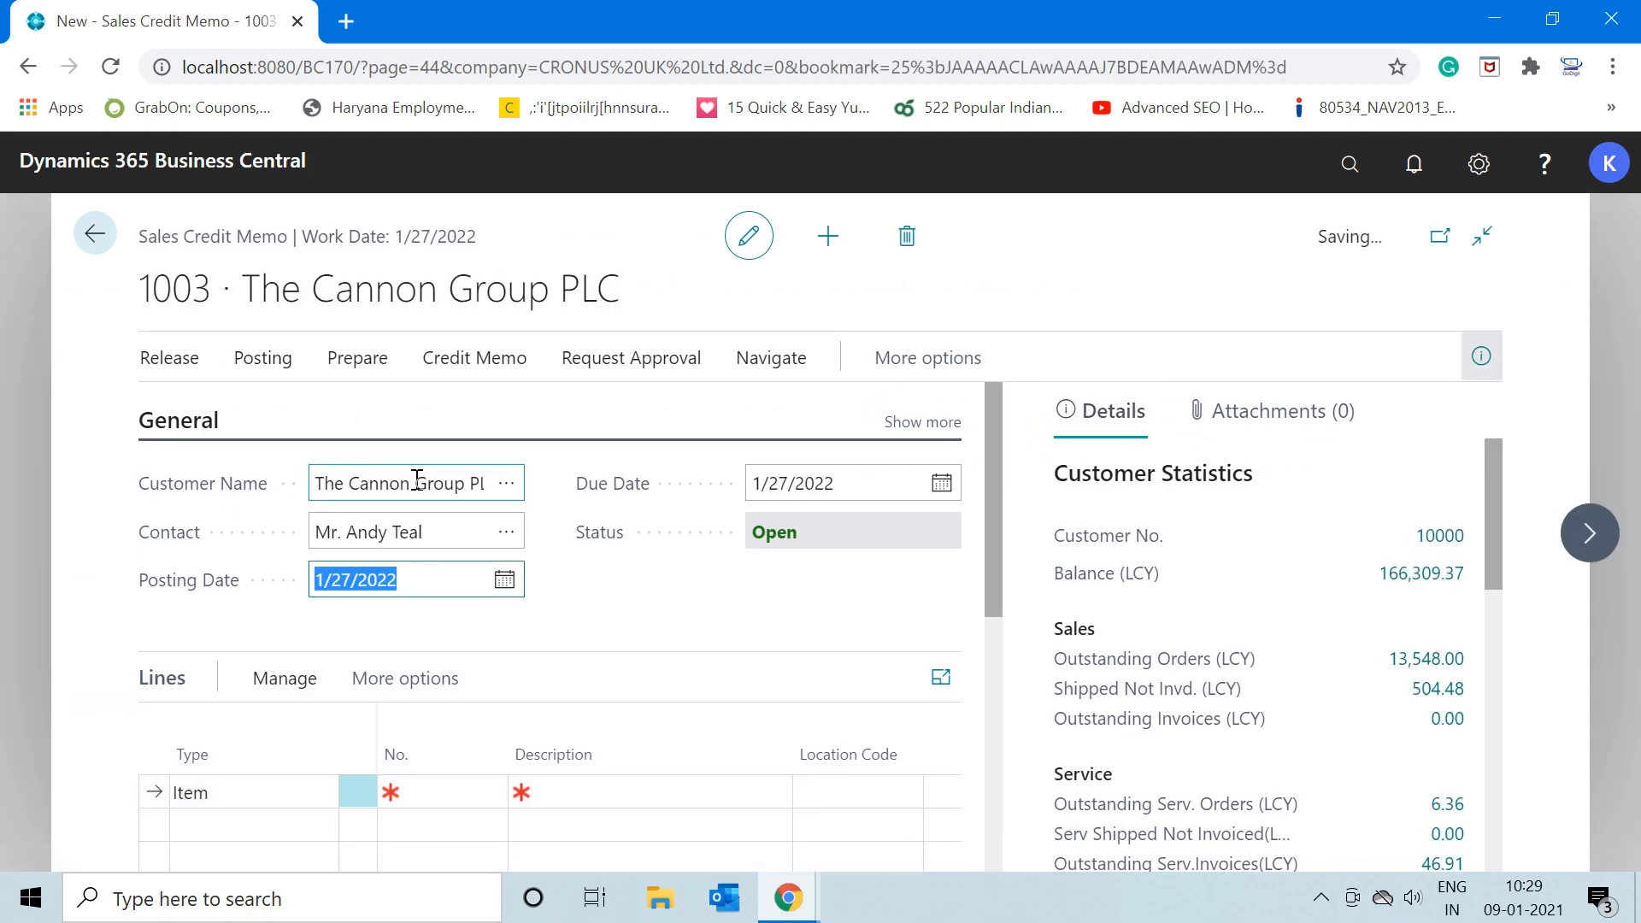
pyautogui.scroll(-3)
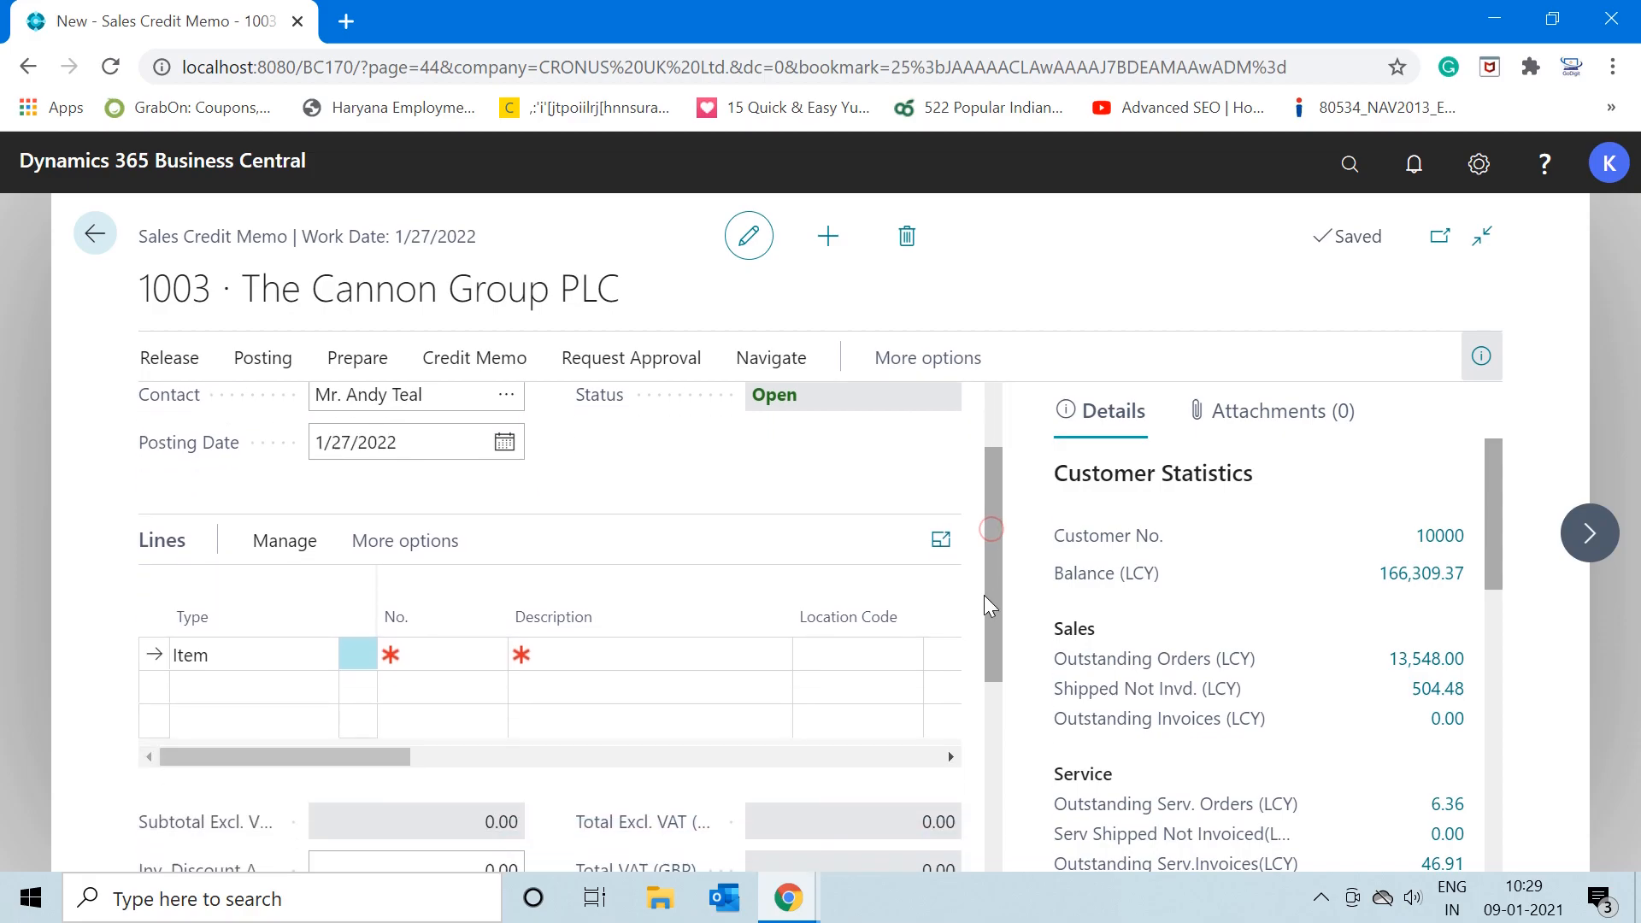
# Add a line for item 1251 Axle Back Wheel, quantity 100 at 1,000.00
pyautogui.click(451, 654)
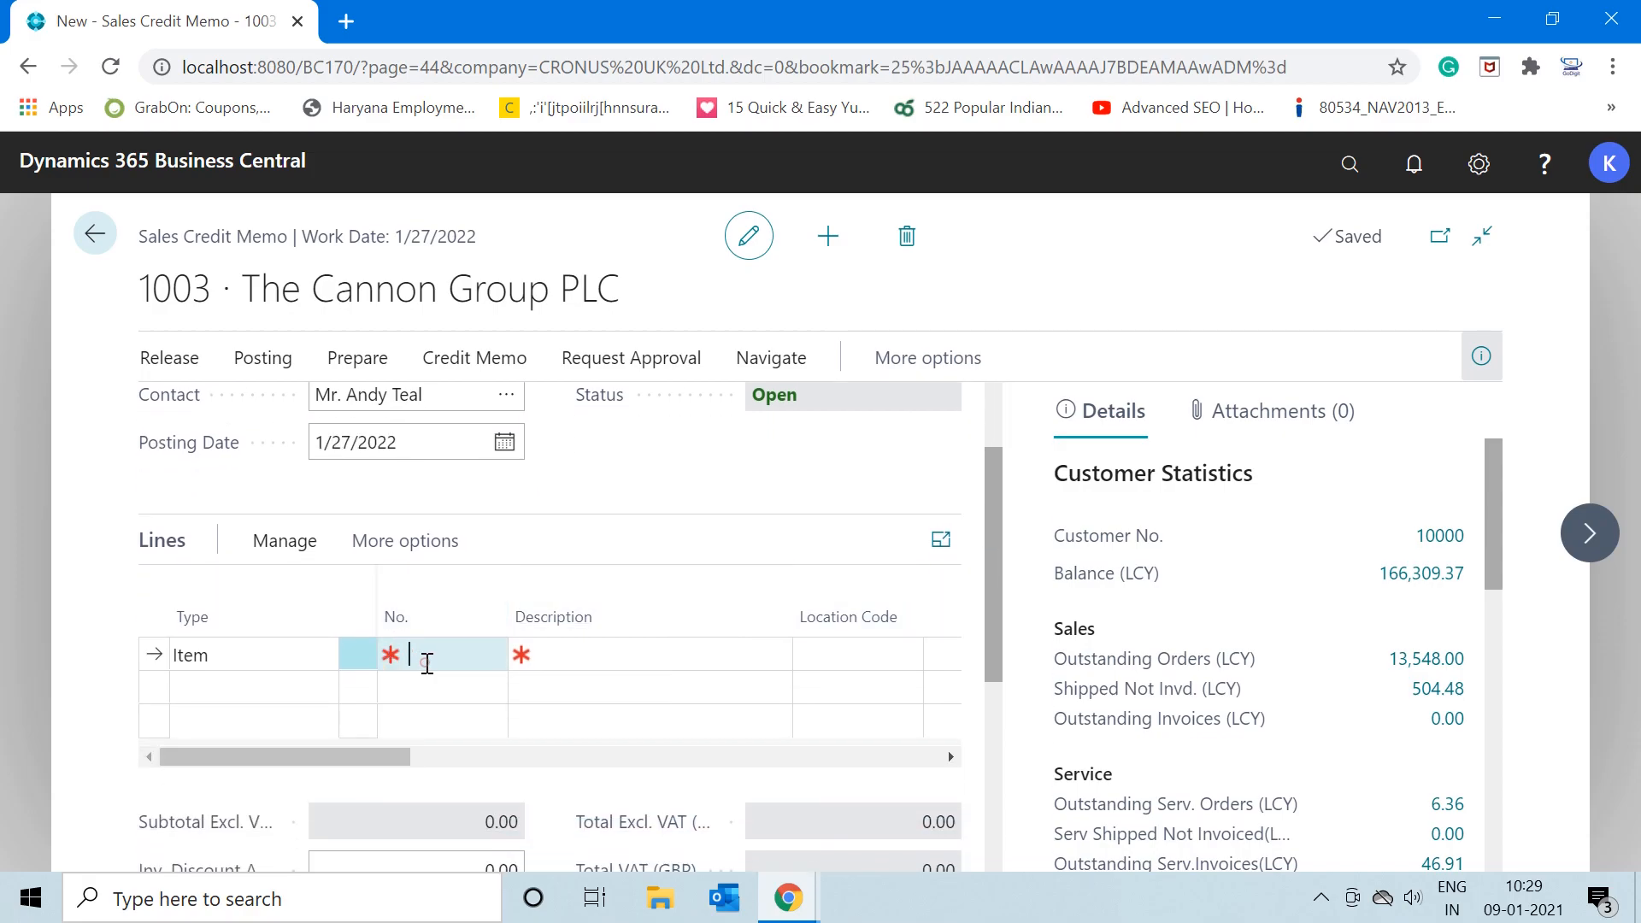
pyautogui.write('1251')
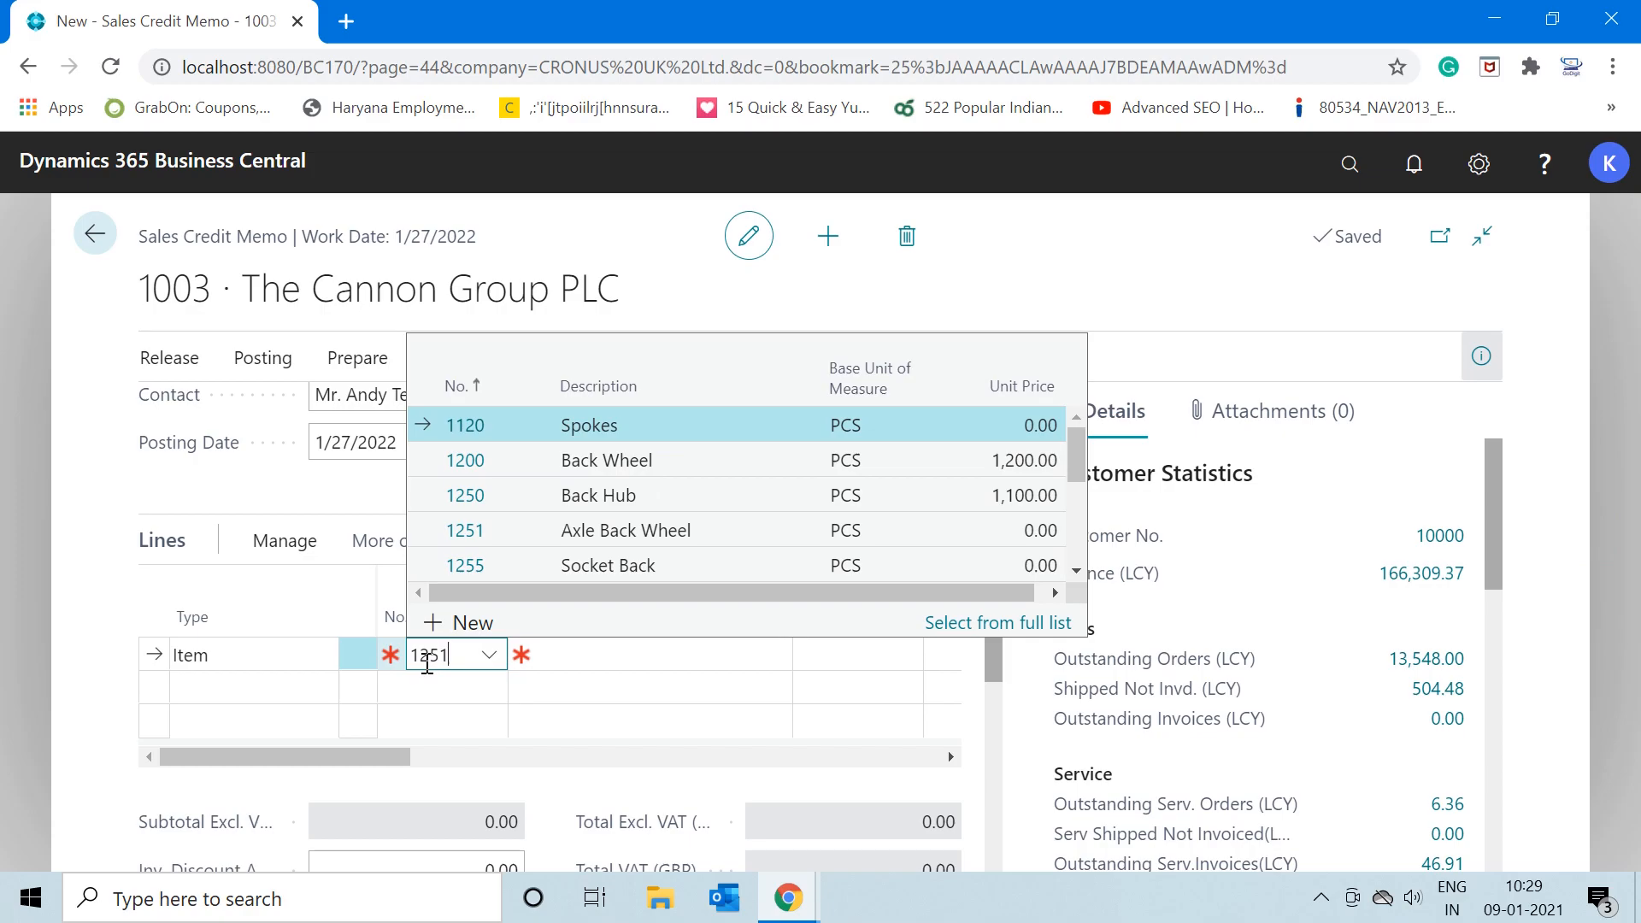
pyautogui.click(465, 529)
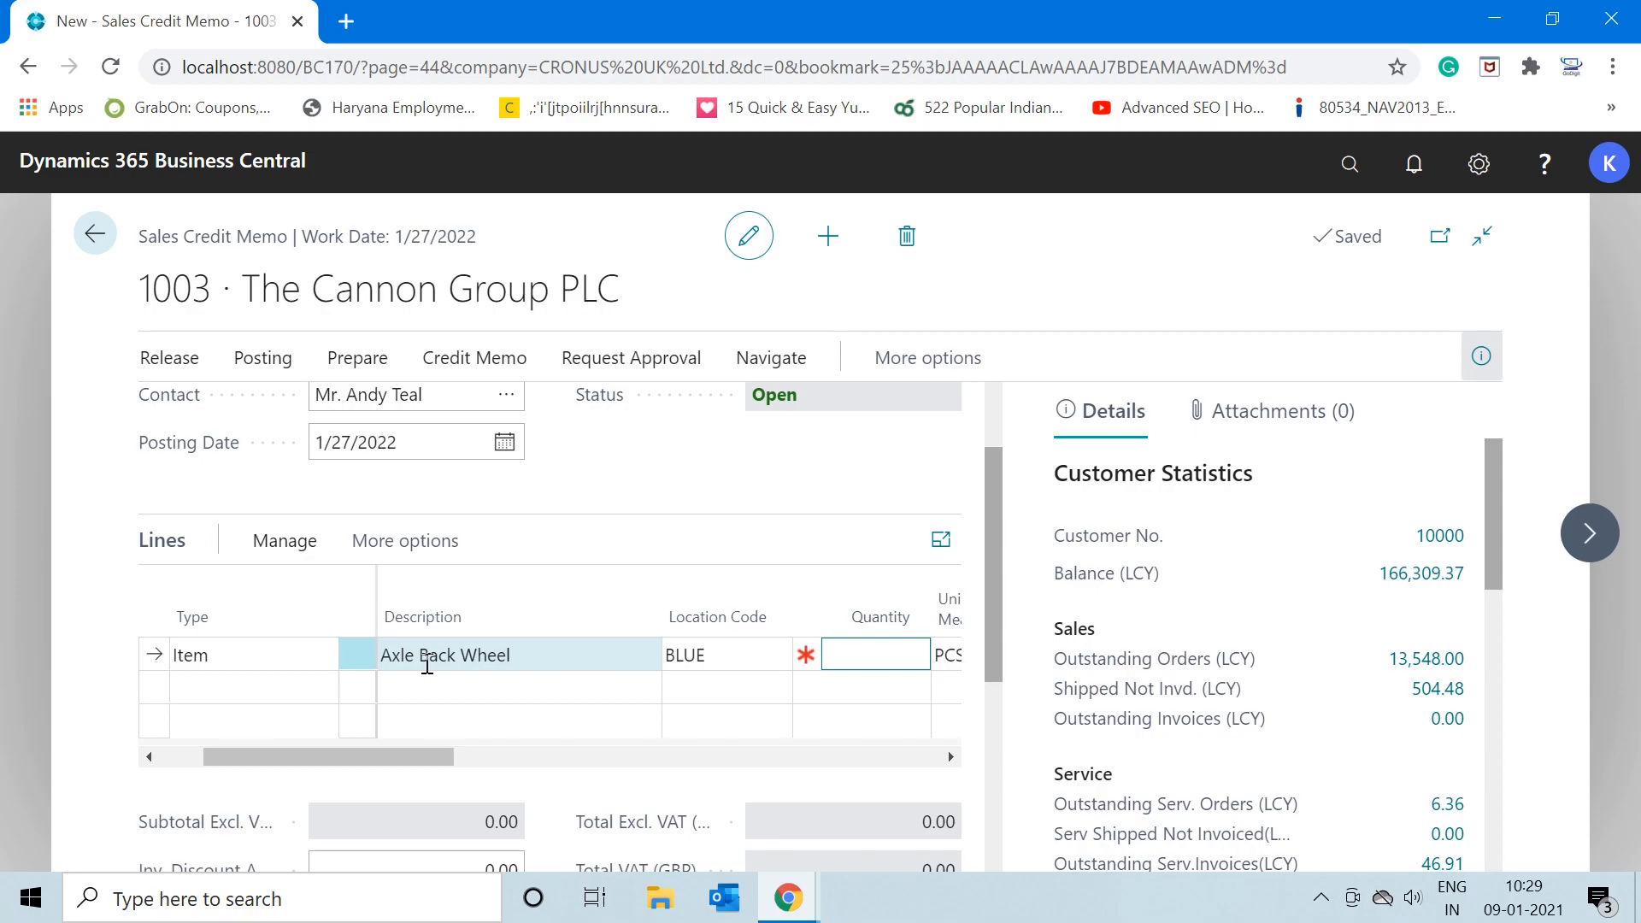
pyautogui.write('100')
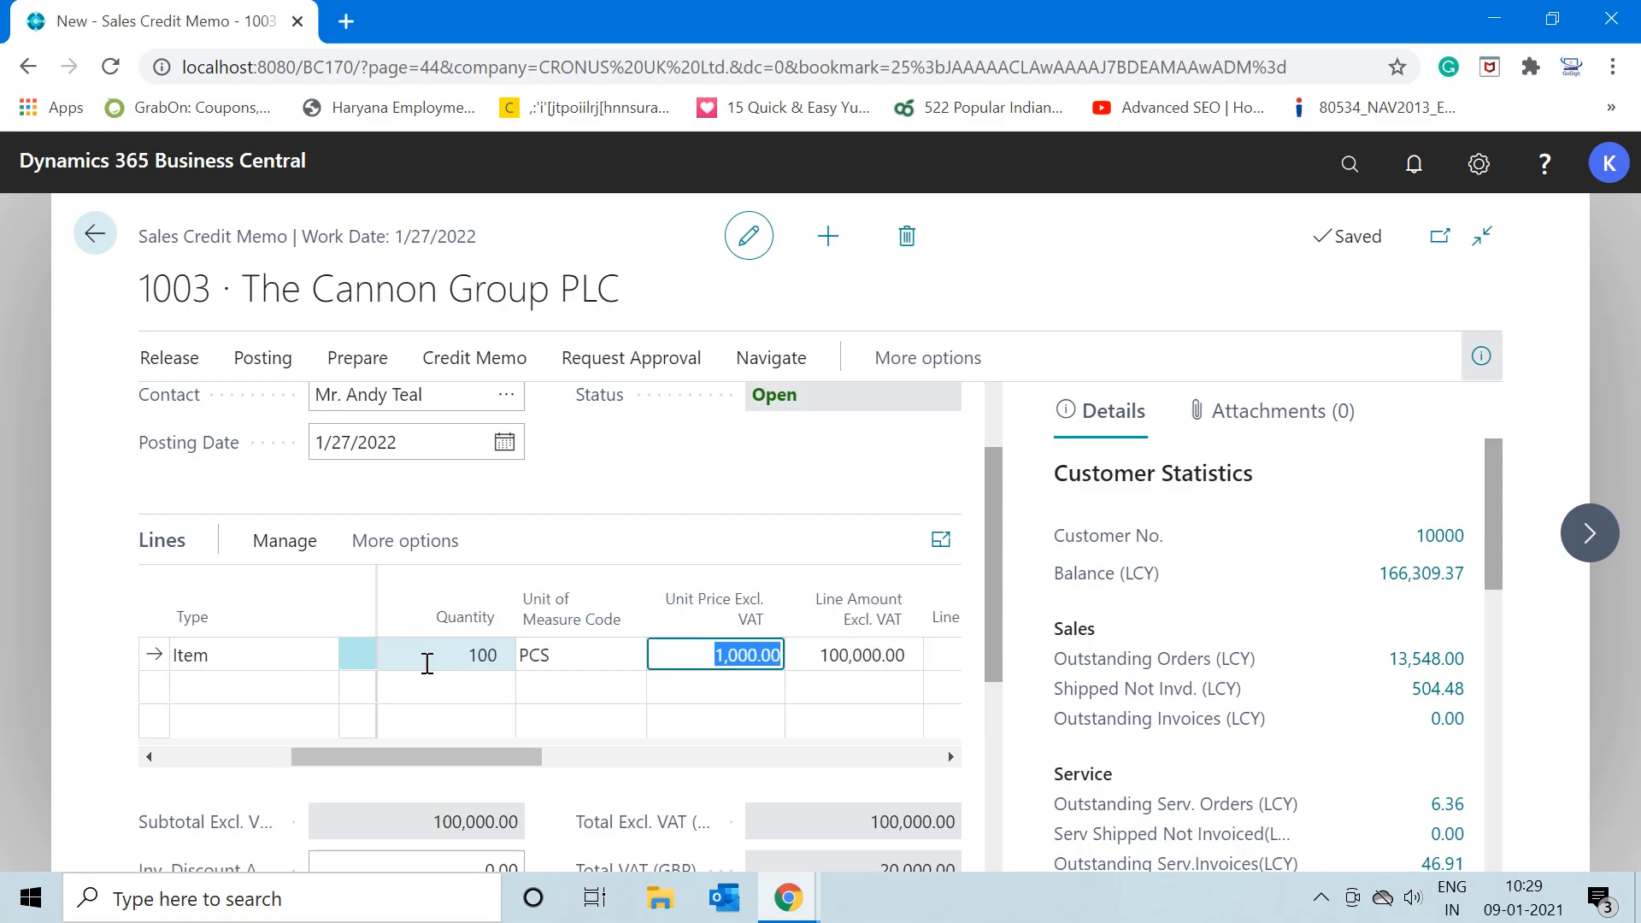
pyautogui.click(445, 654)
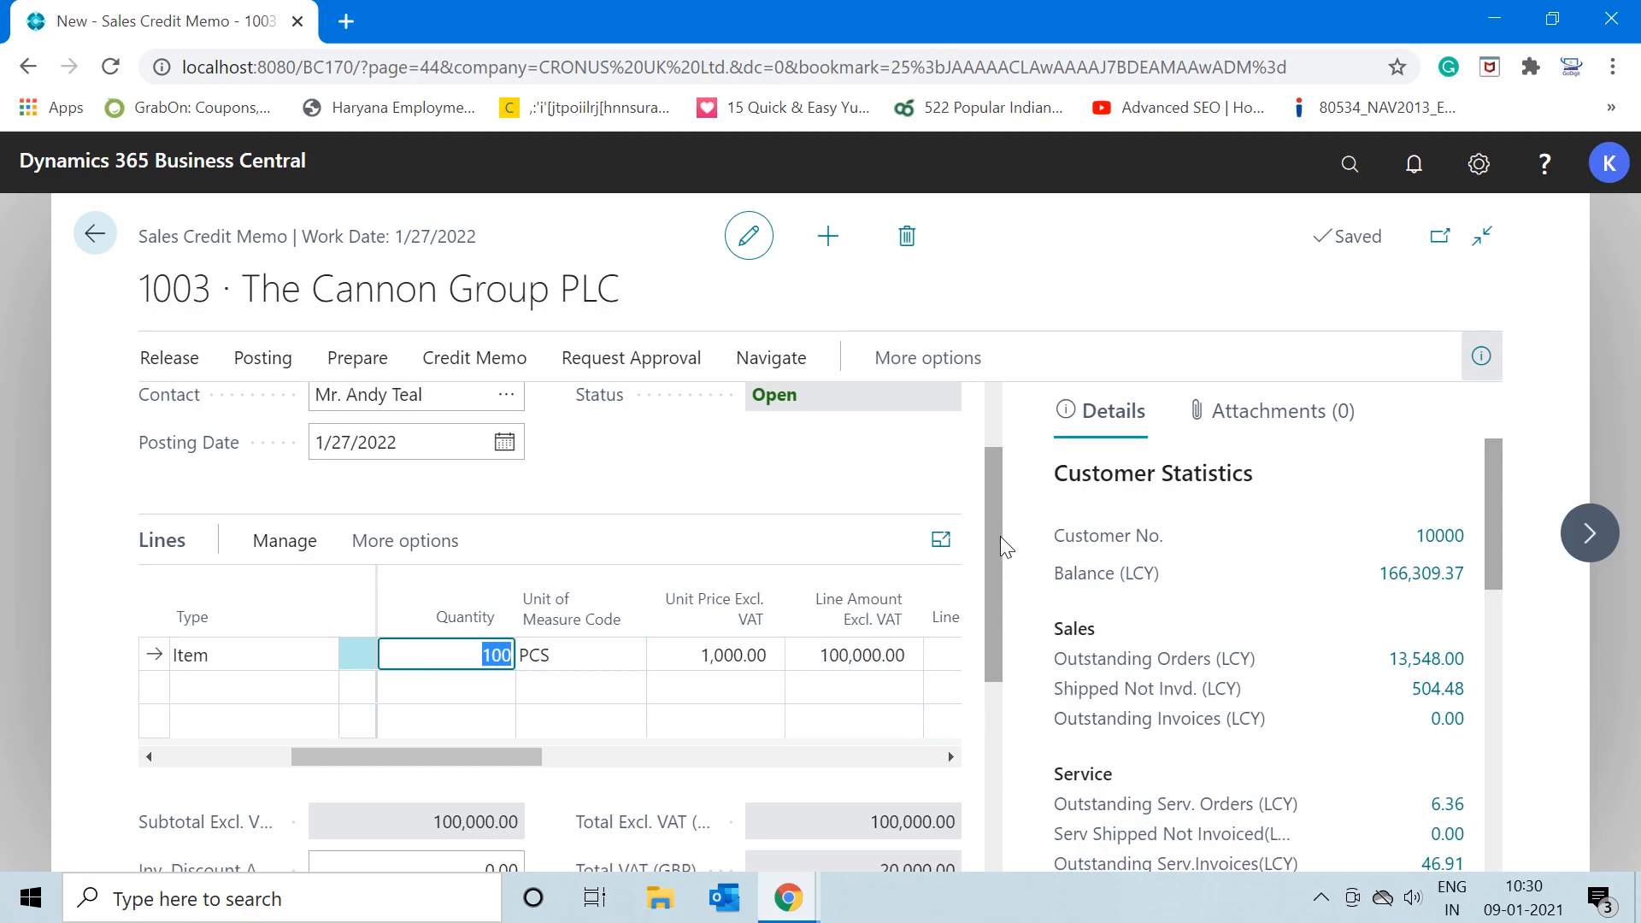
pyautogui.scroll(3)
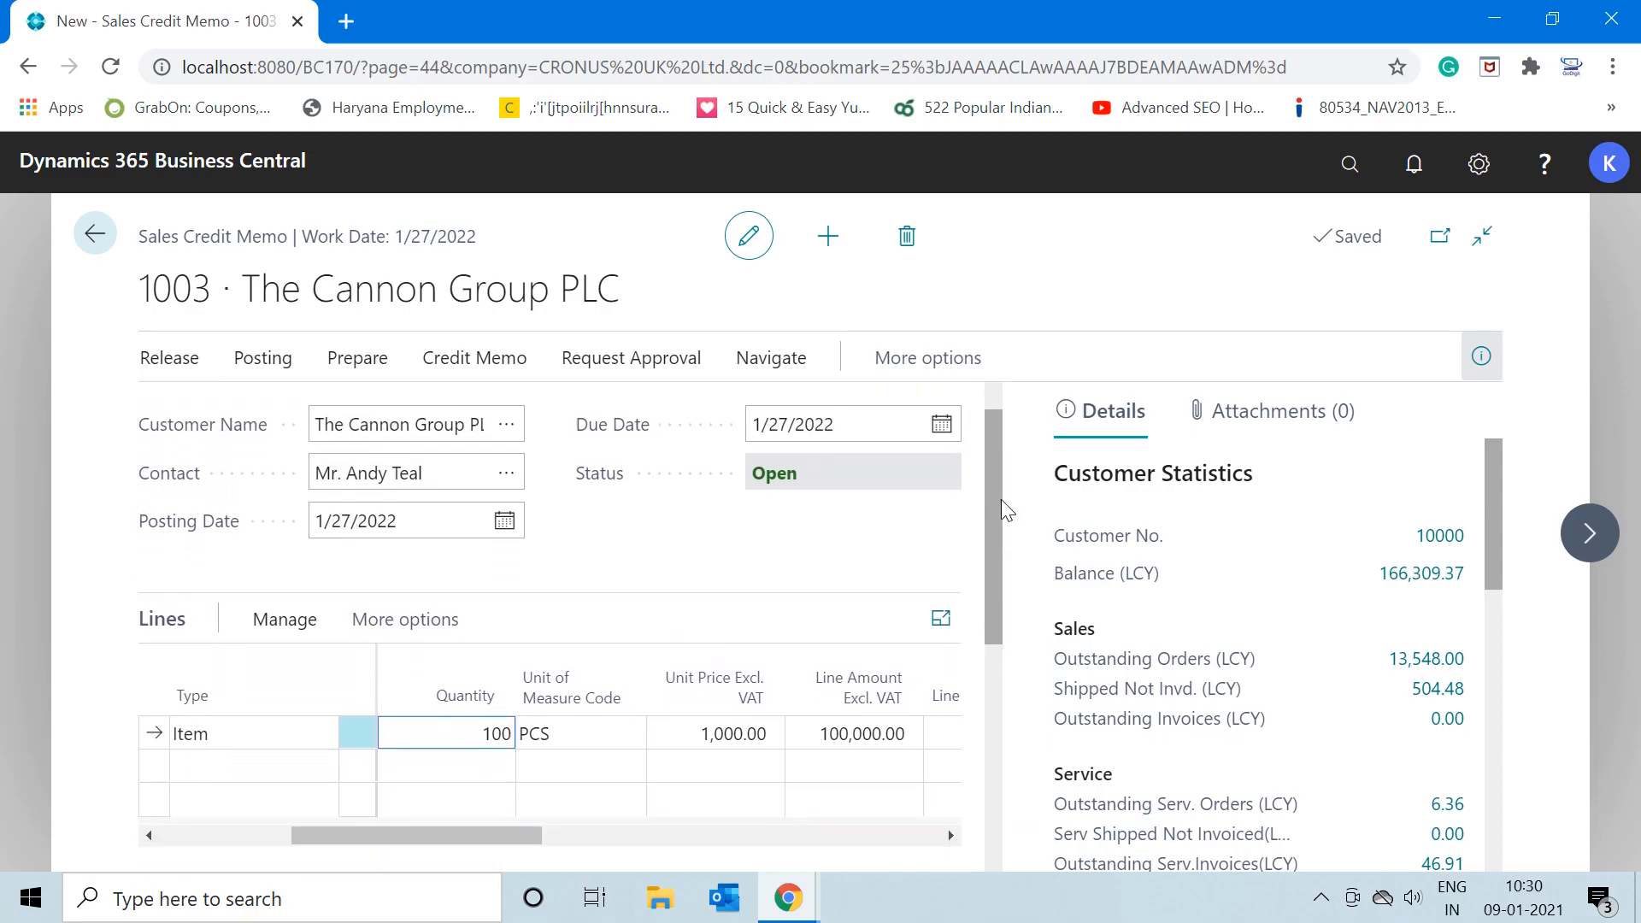
pyautogui.scroll(-3)
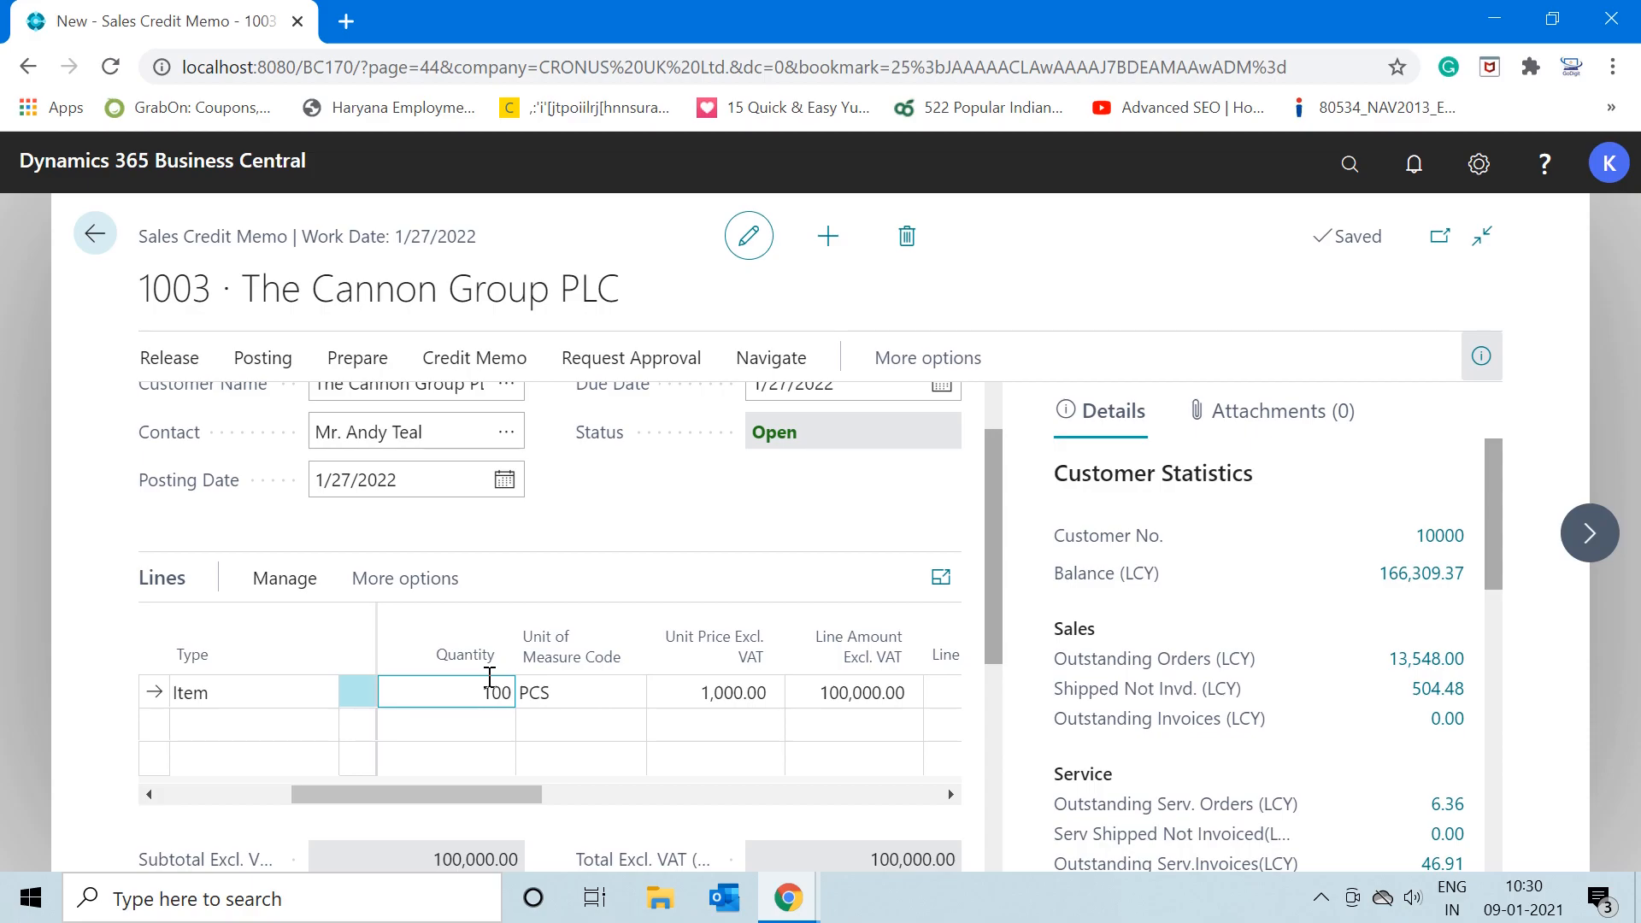
pyautogui.moveTo(1015, 586)
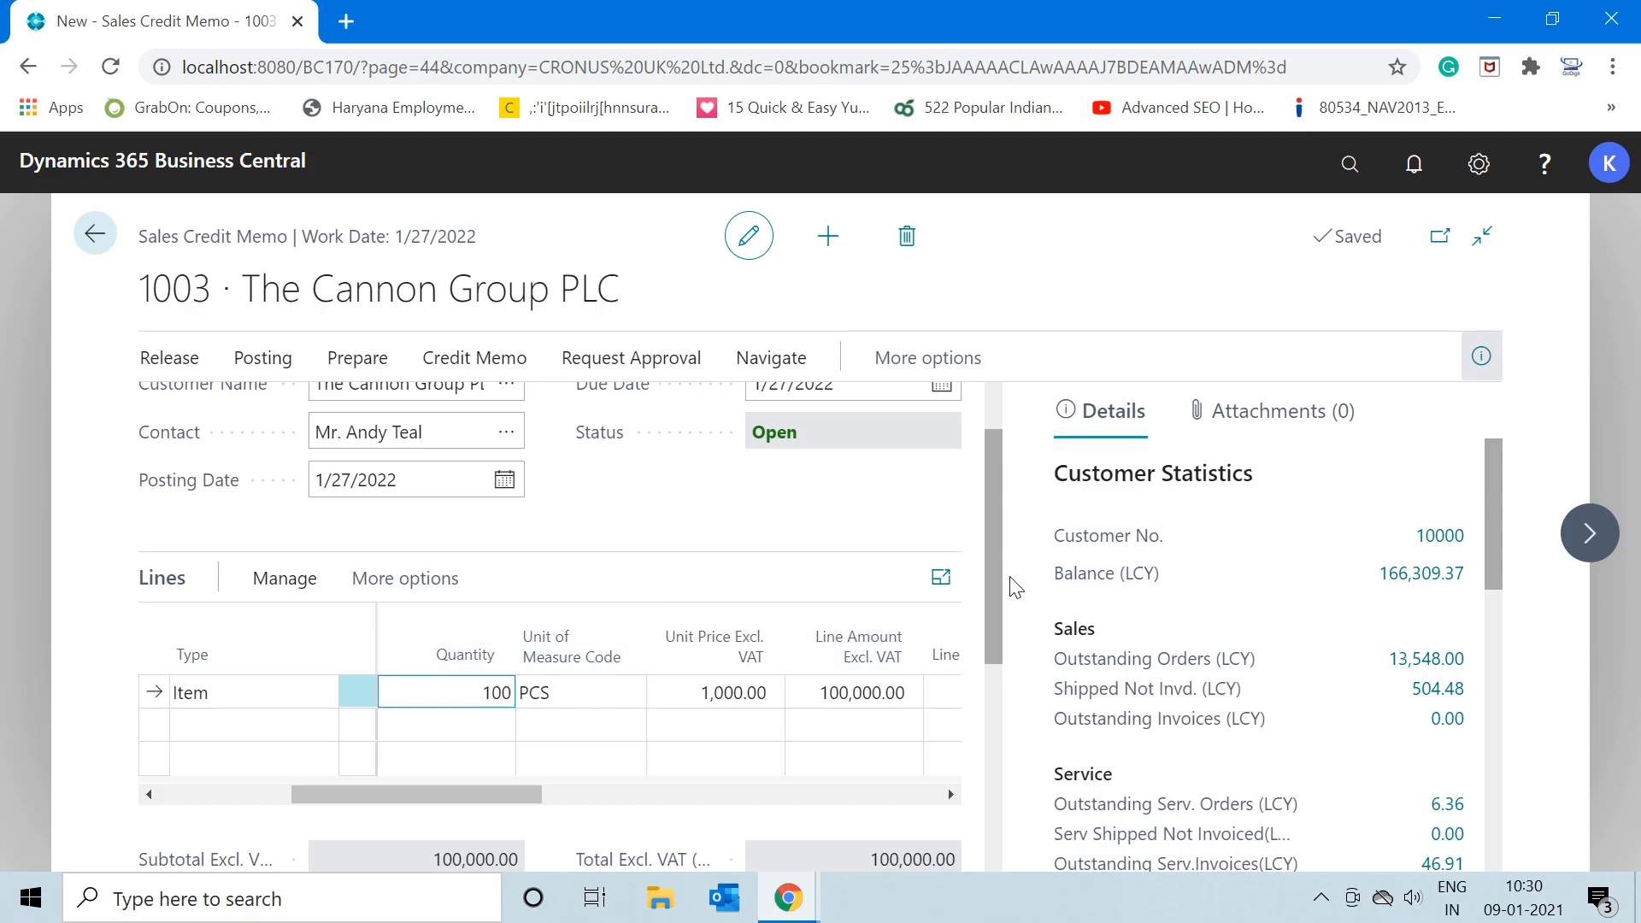
pyautogui.scroll(-3)
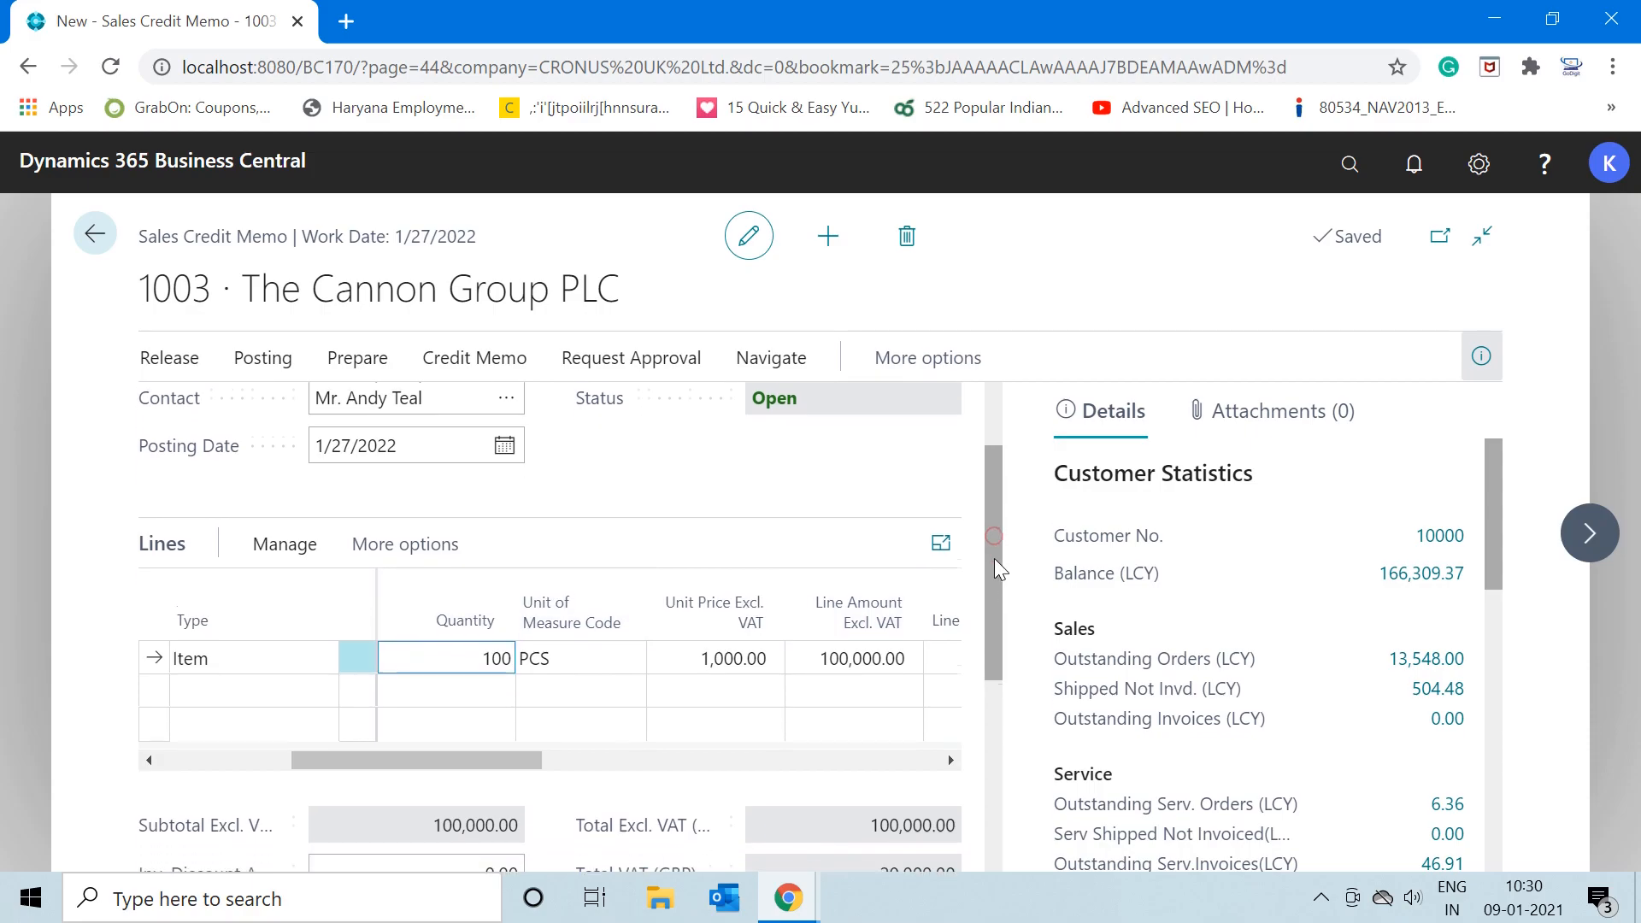
pyautogui.scroll(3)
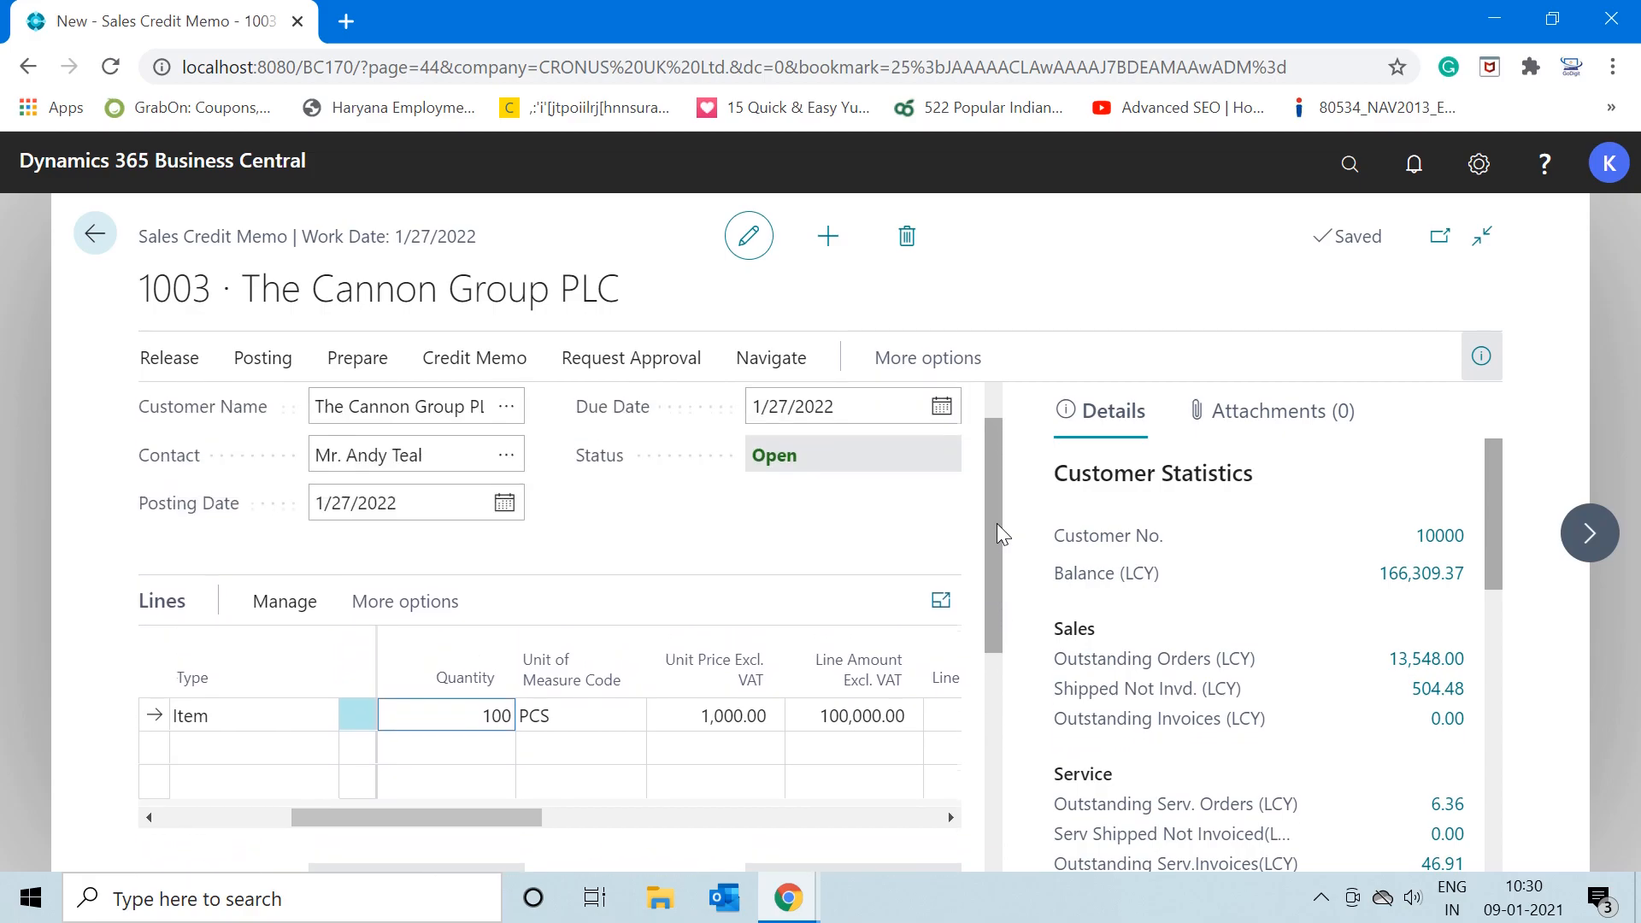
pyautogui.scroll(-3)
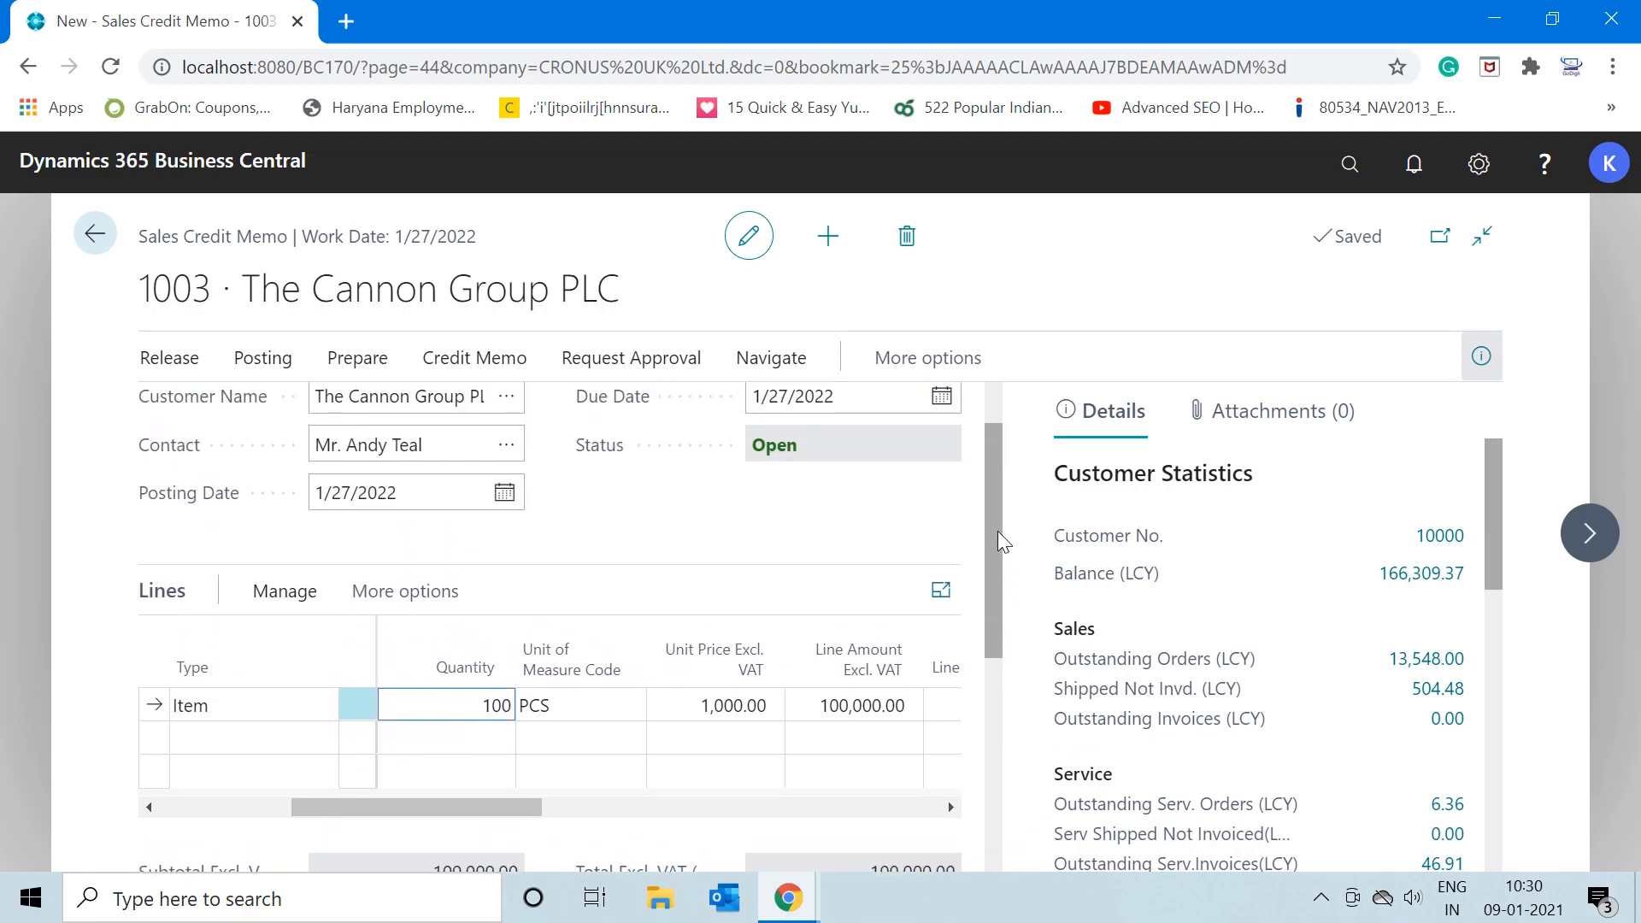
pyautogui.moveTo(993, 414)
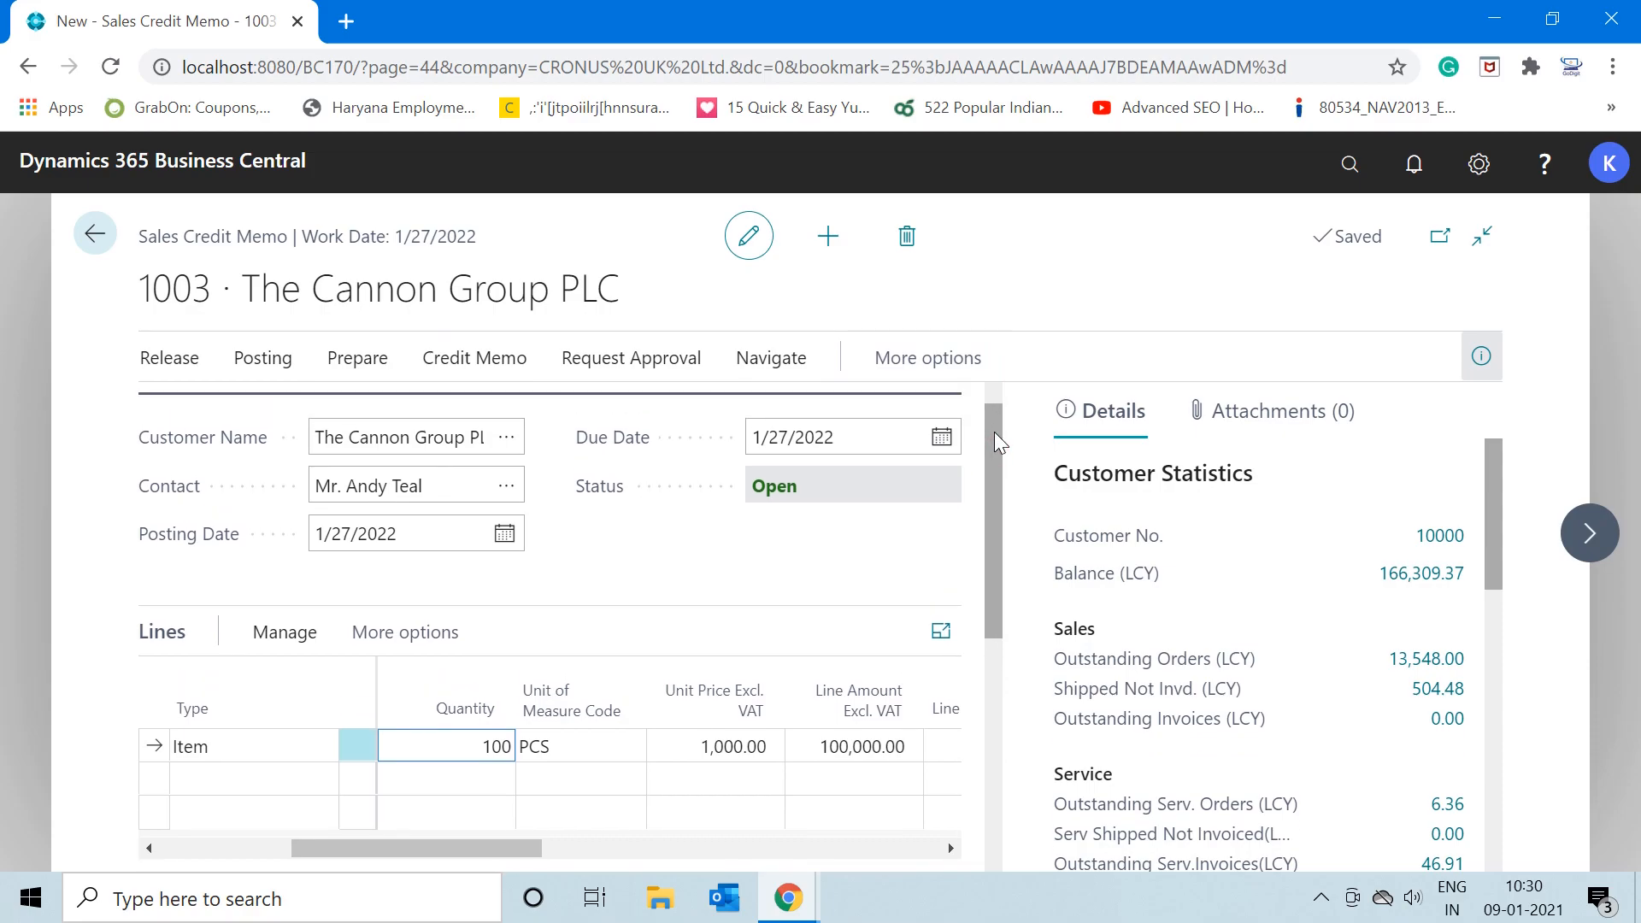
pyautogui.scroll(-3)
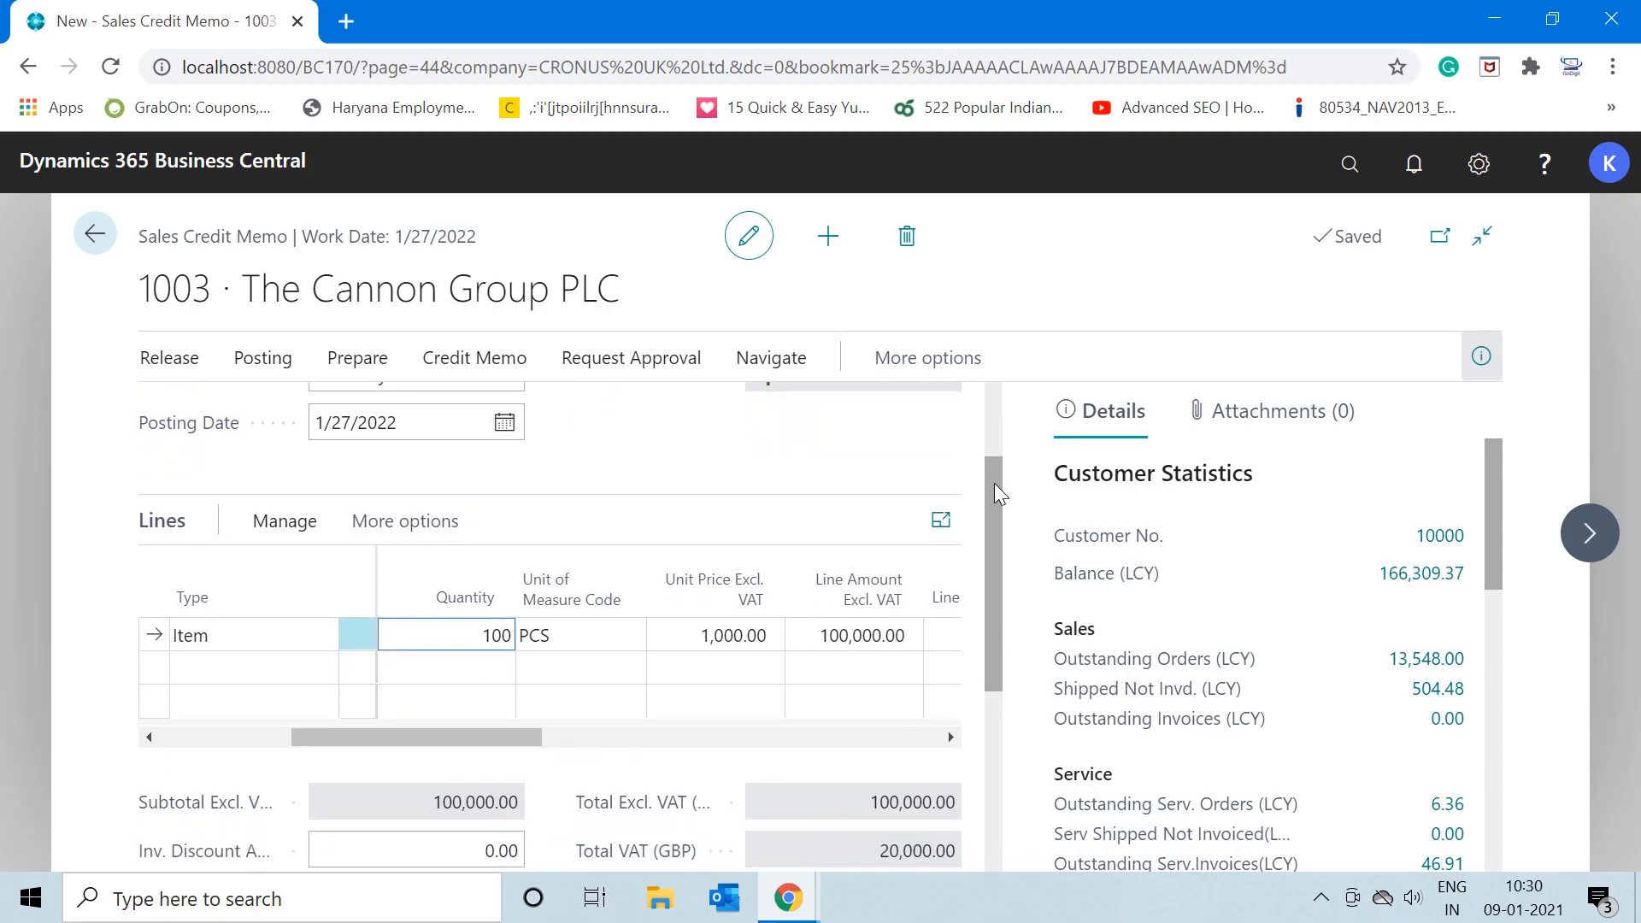
pyautogui.moveTo(429, 635)
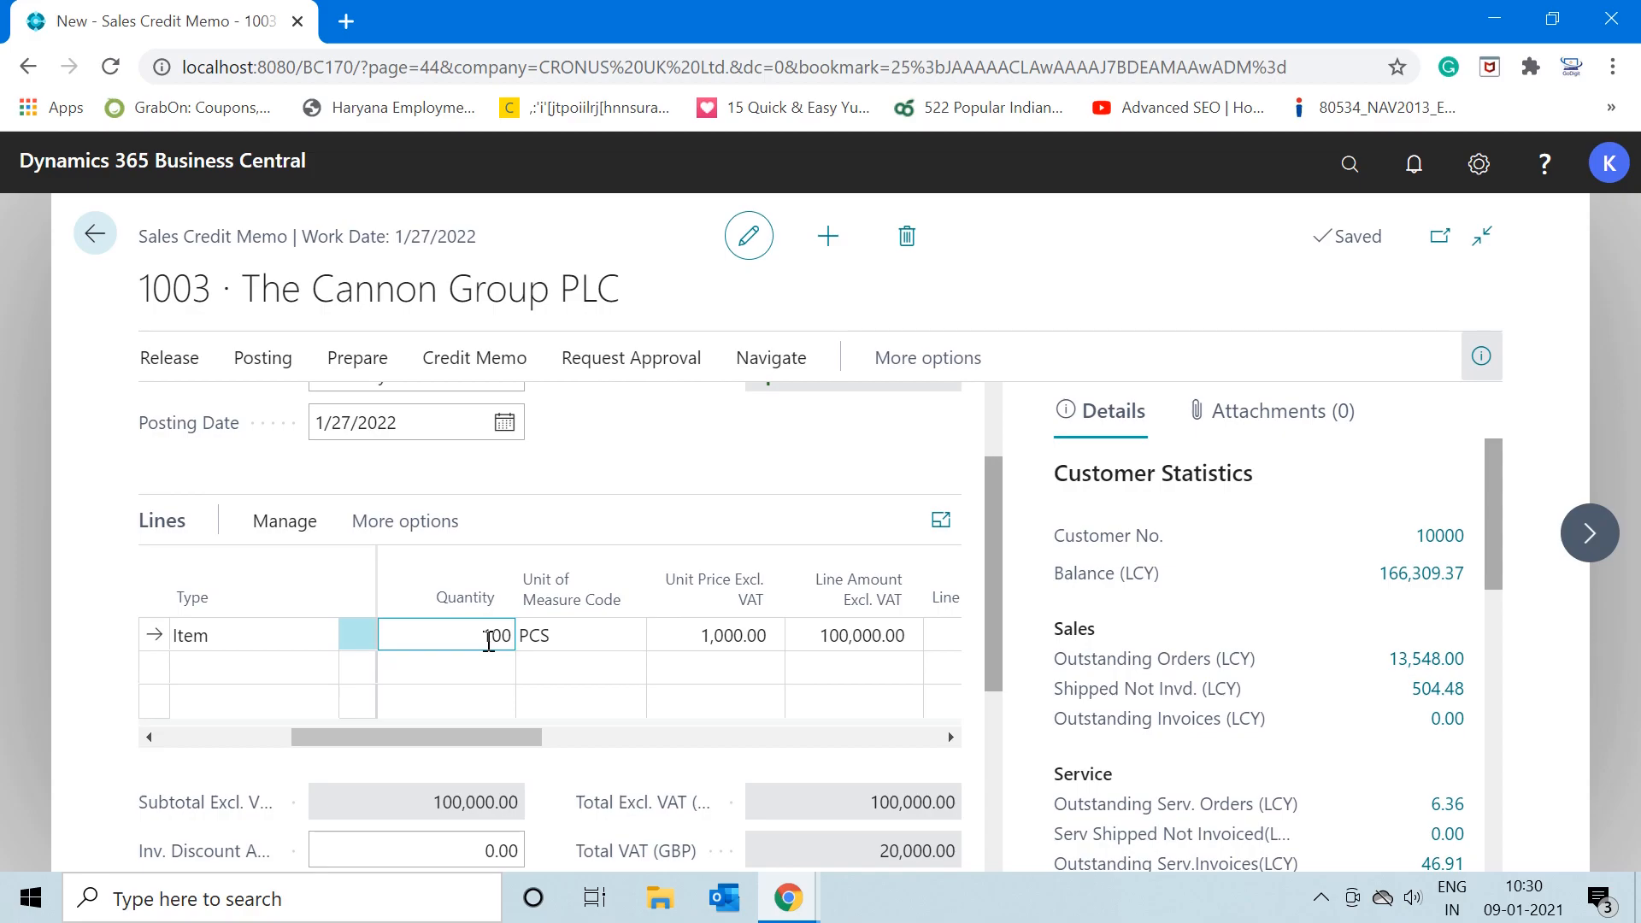
# Preview posting the credit memo, which fails with the Appl.-from Item Entry error
pyautogui.click(168, 357)
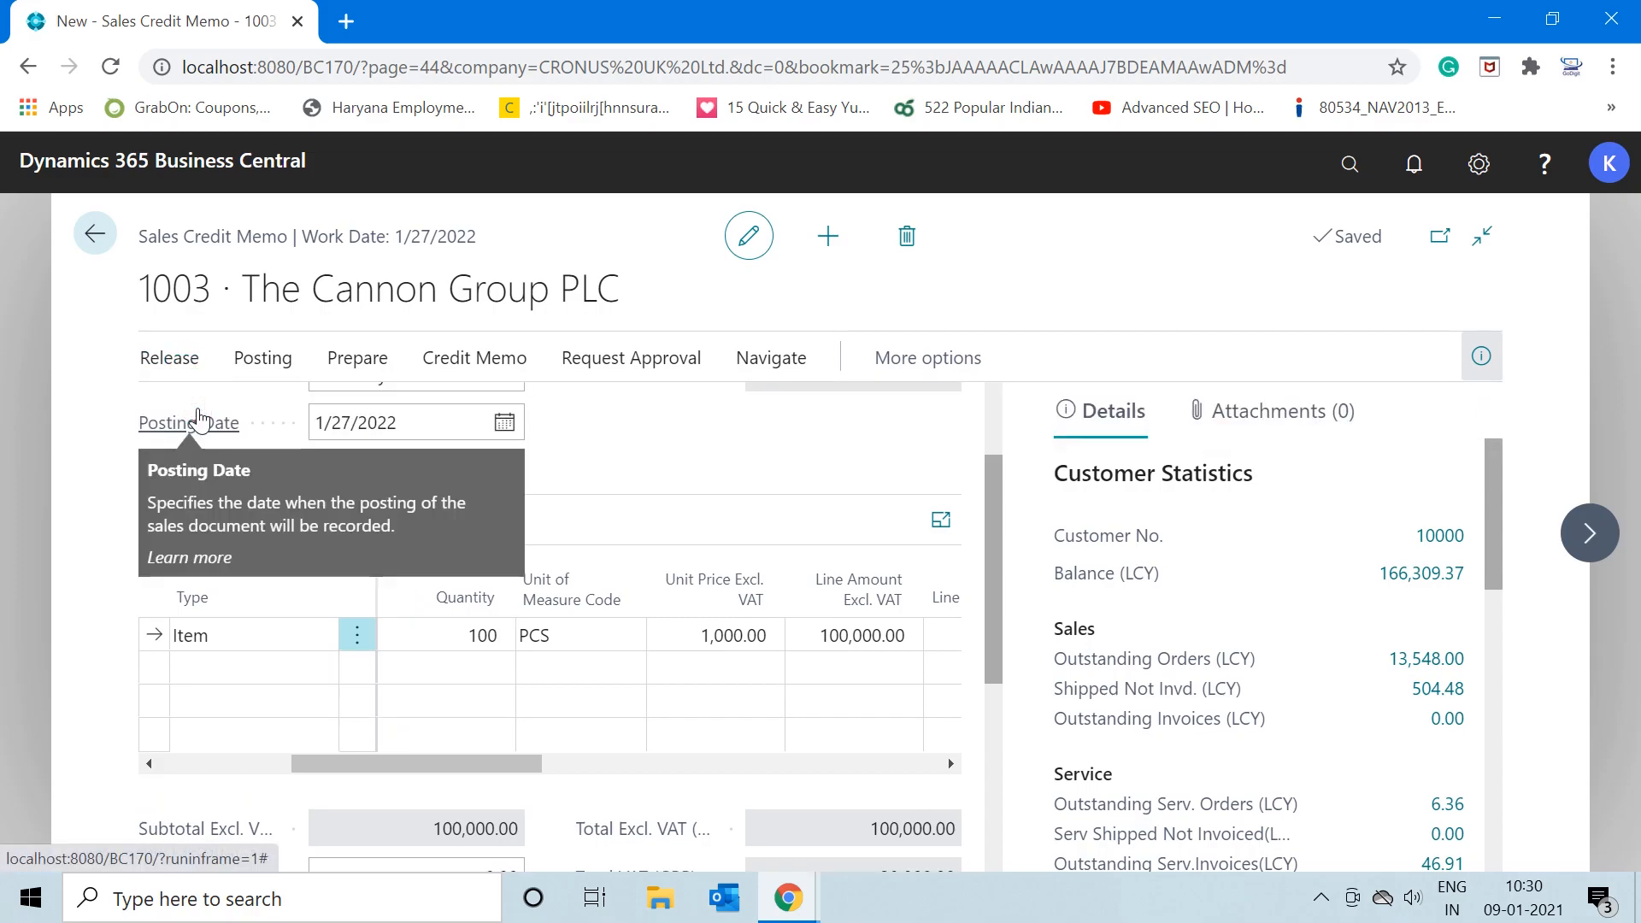
pyautogui.click(262, 357)
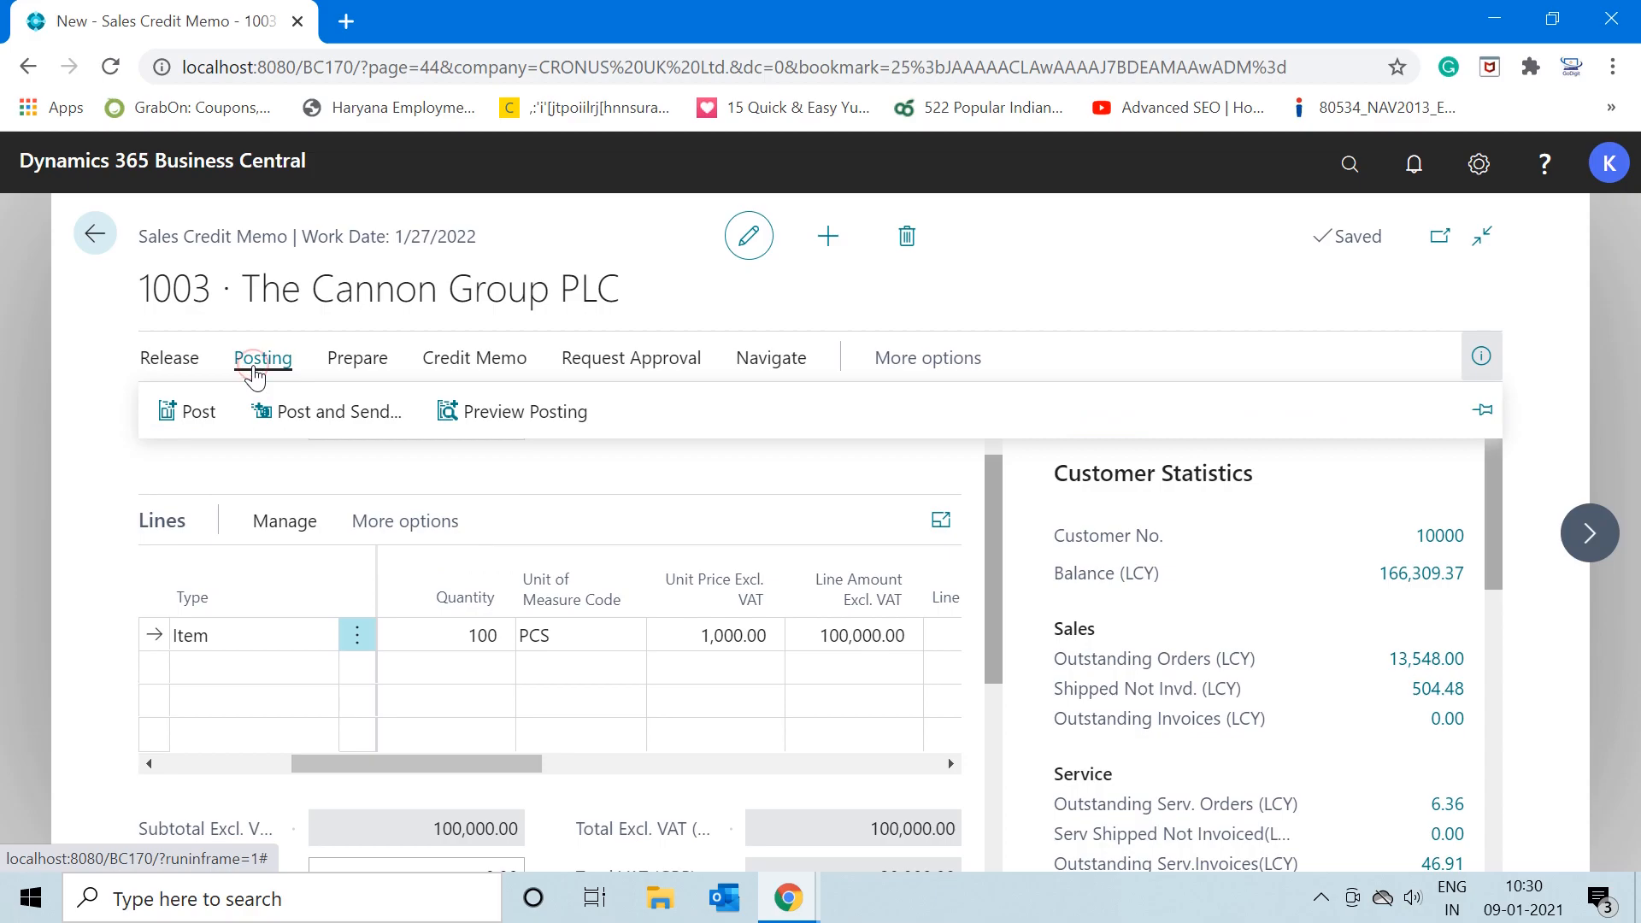
pyautogui.moveTo(521, 410)
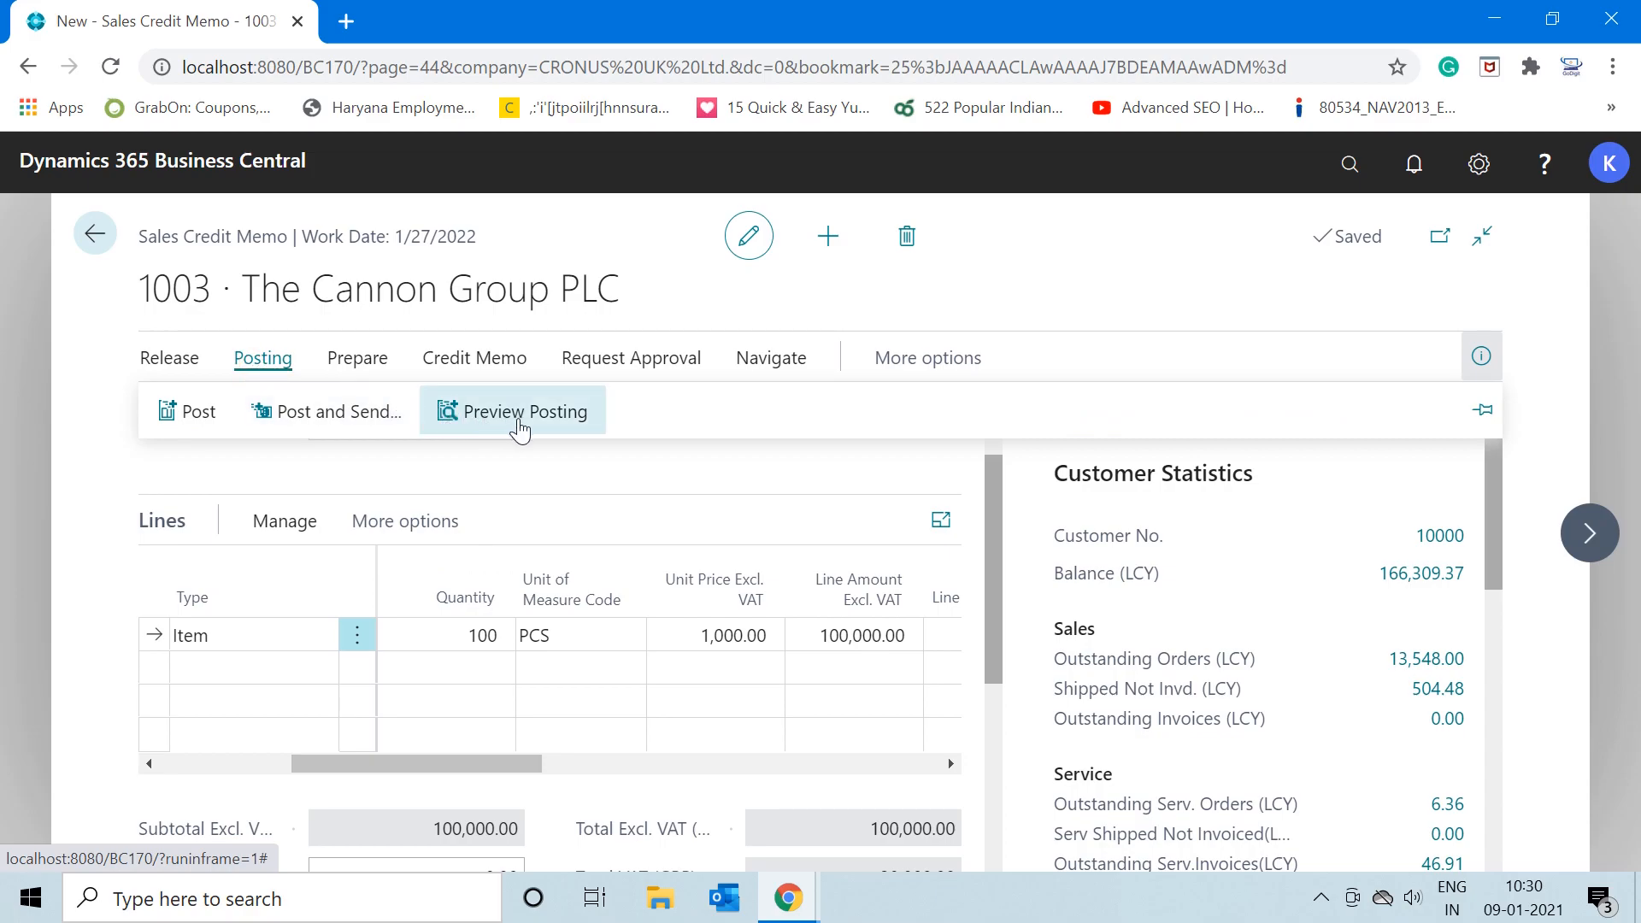
pyautogui.click(513, 410)
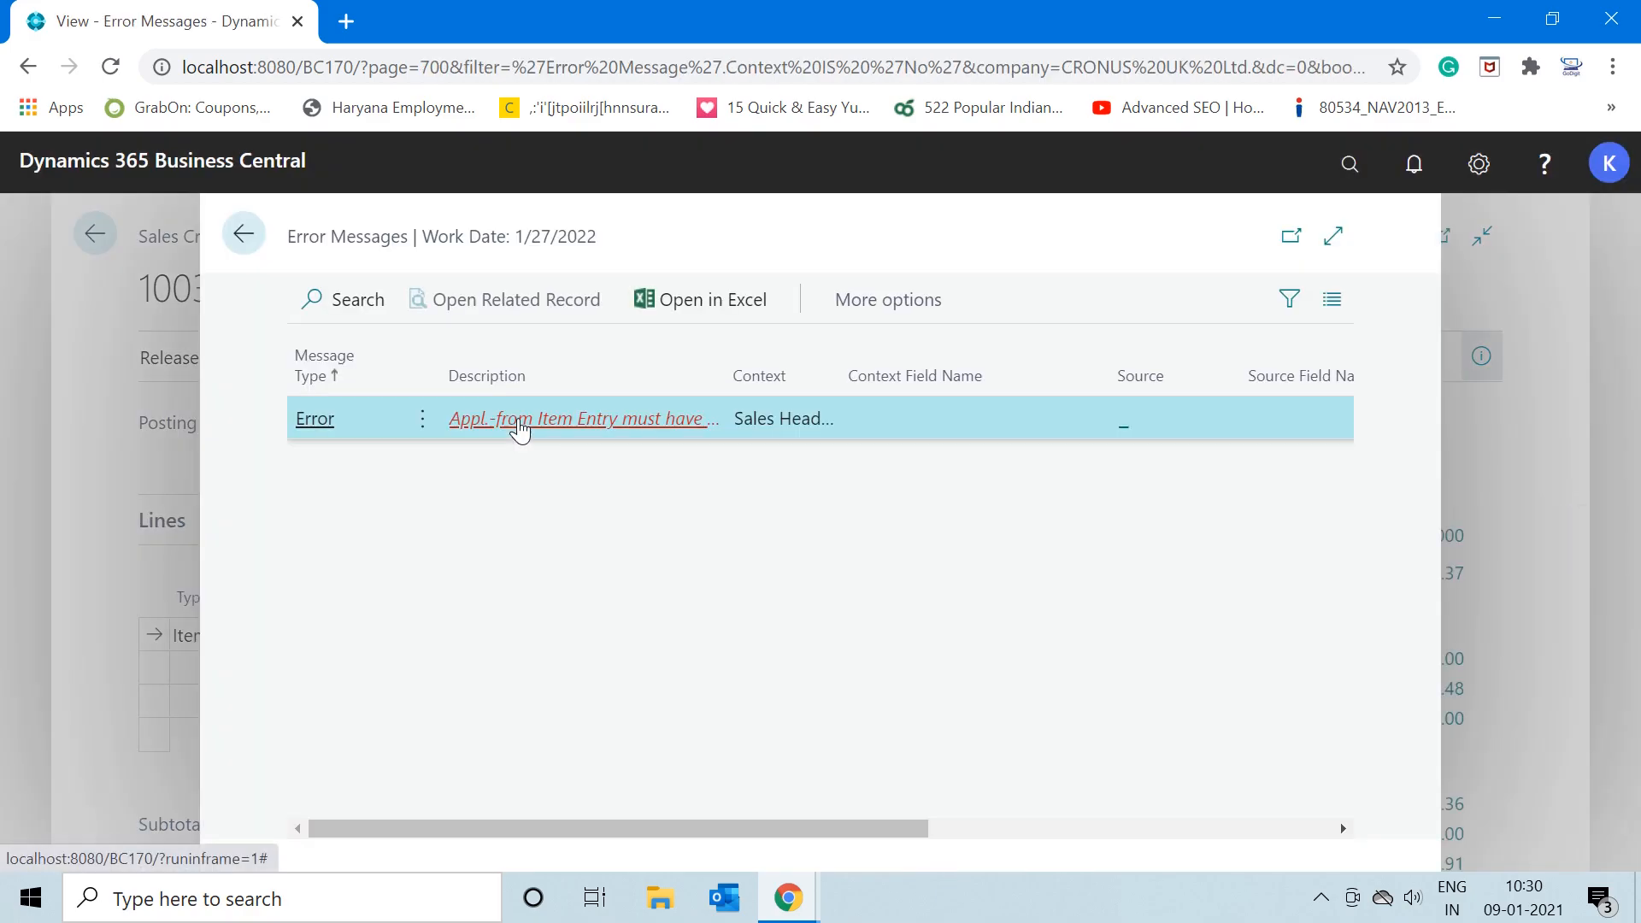
pyautogui.moveTo(355, 442)
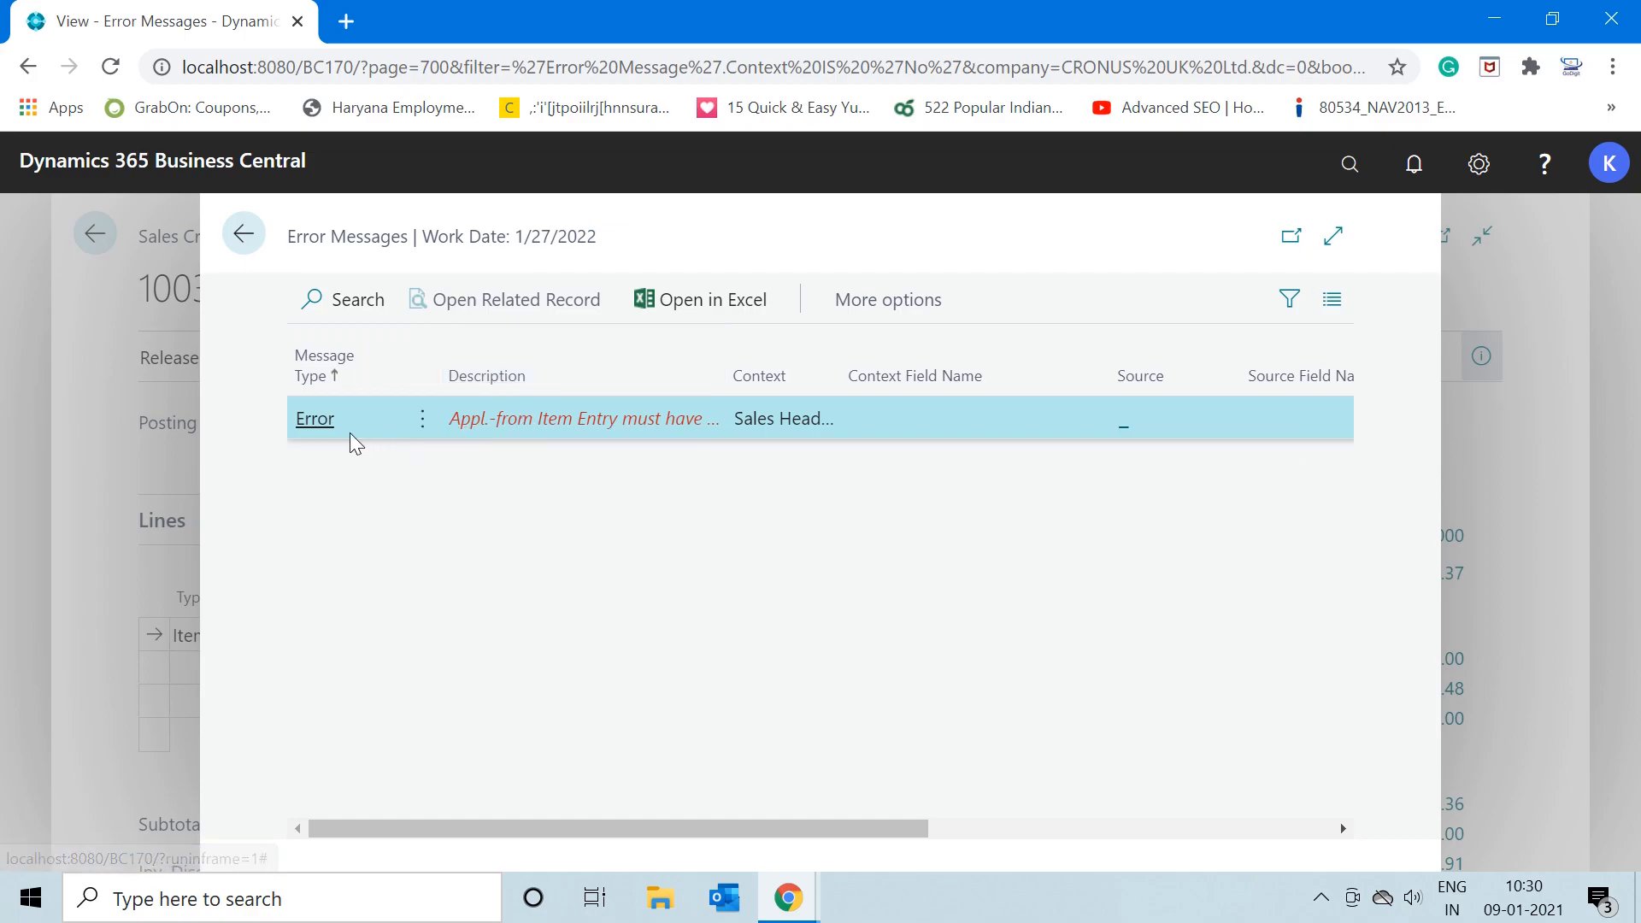
pyautogui.moveTo(584, 418)
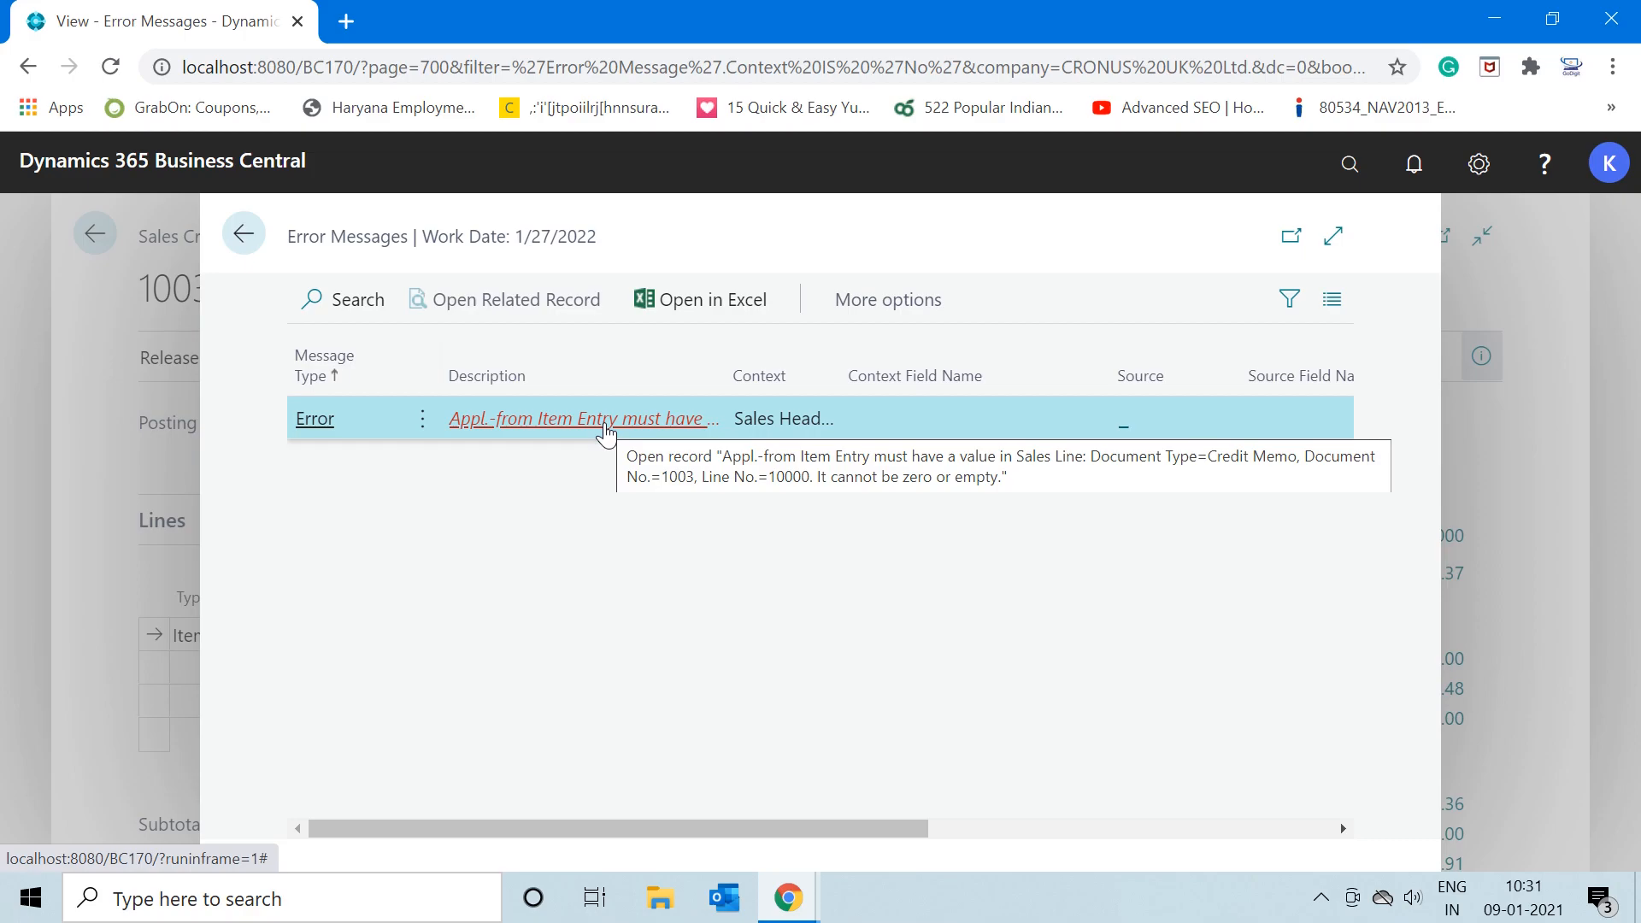
pyautogui.moveTo(536, 433)
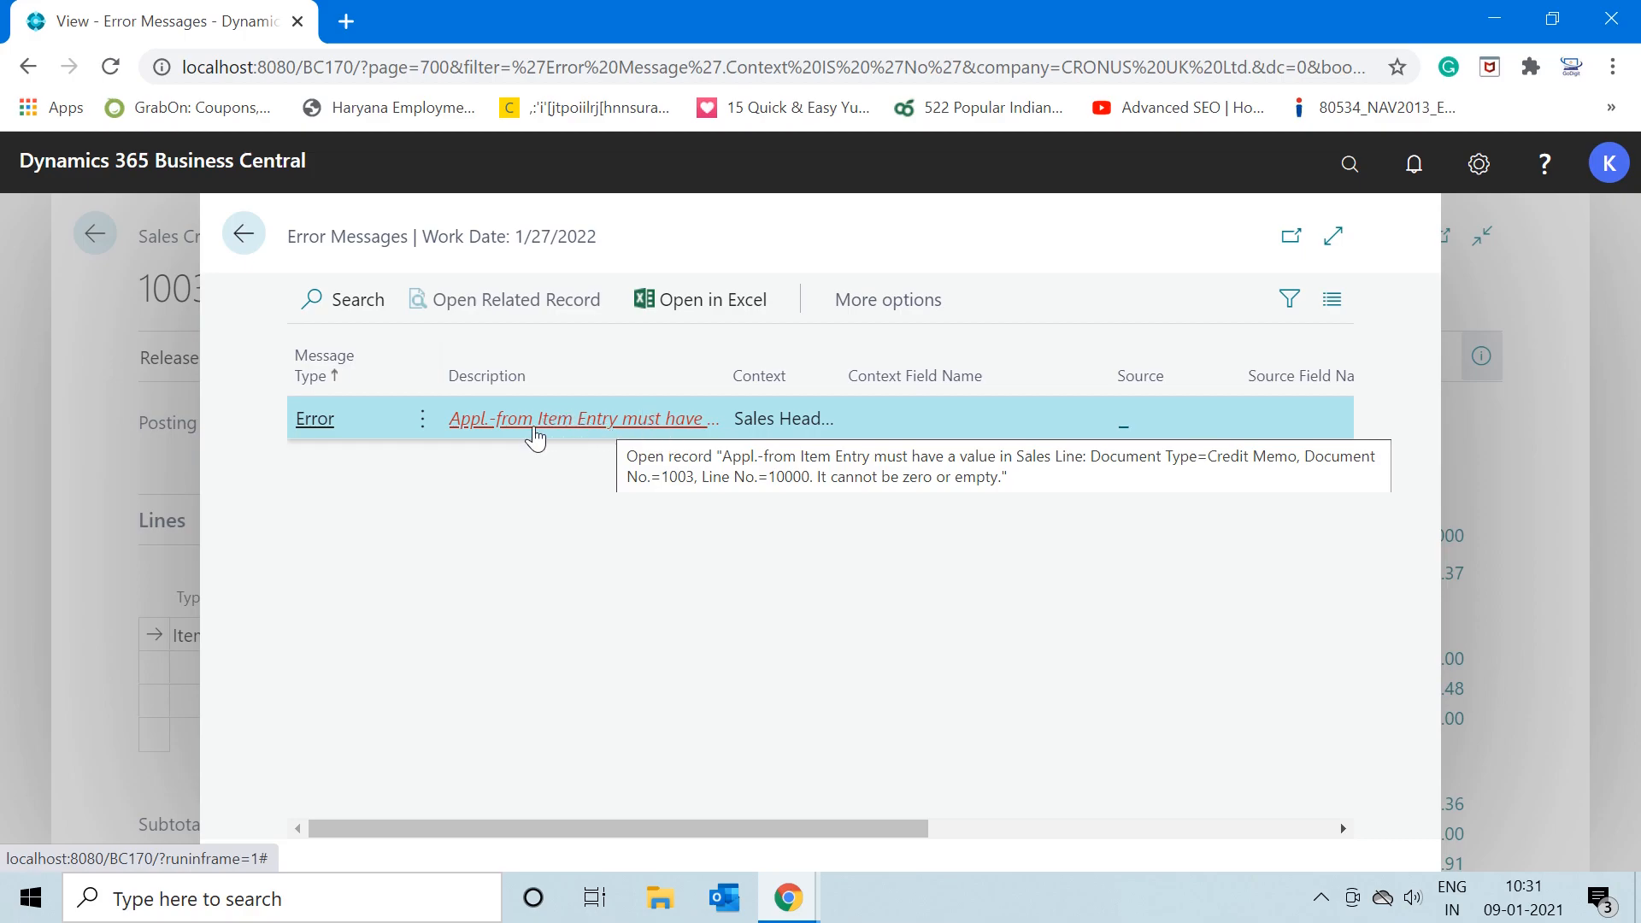
pyautogui.moveTo(602, 450)
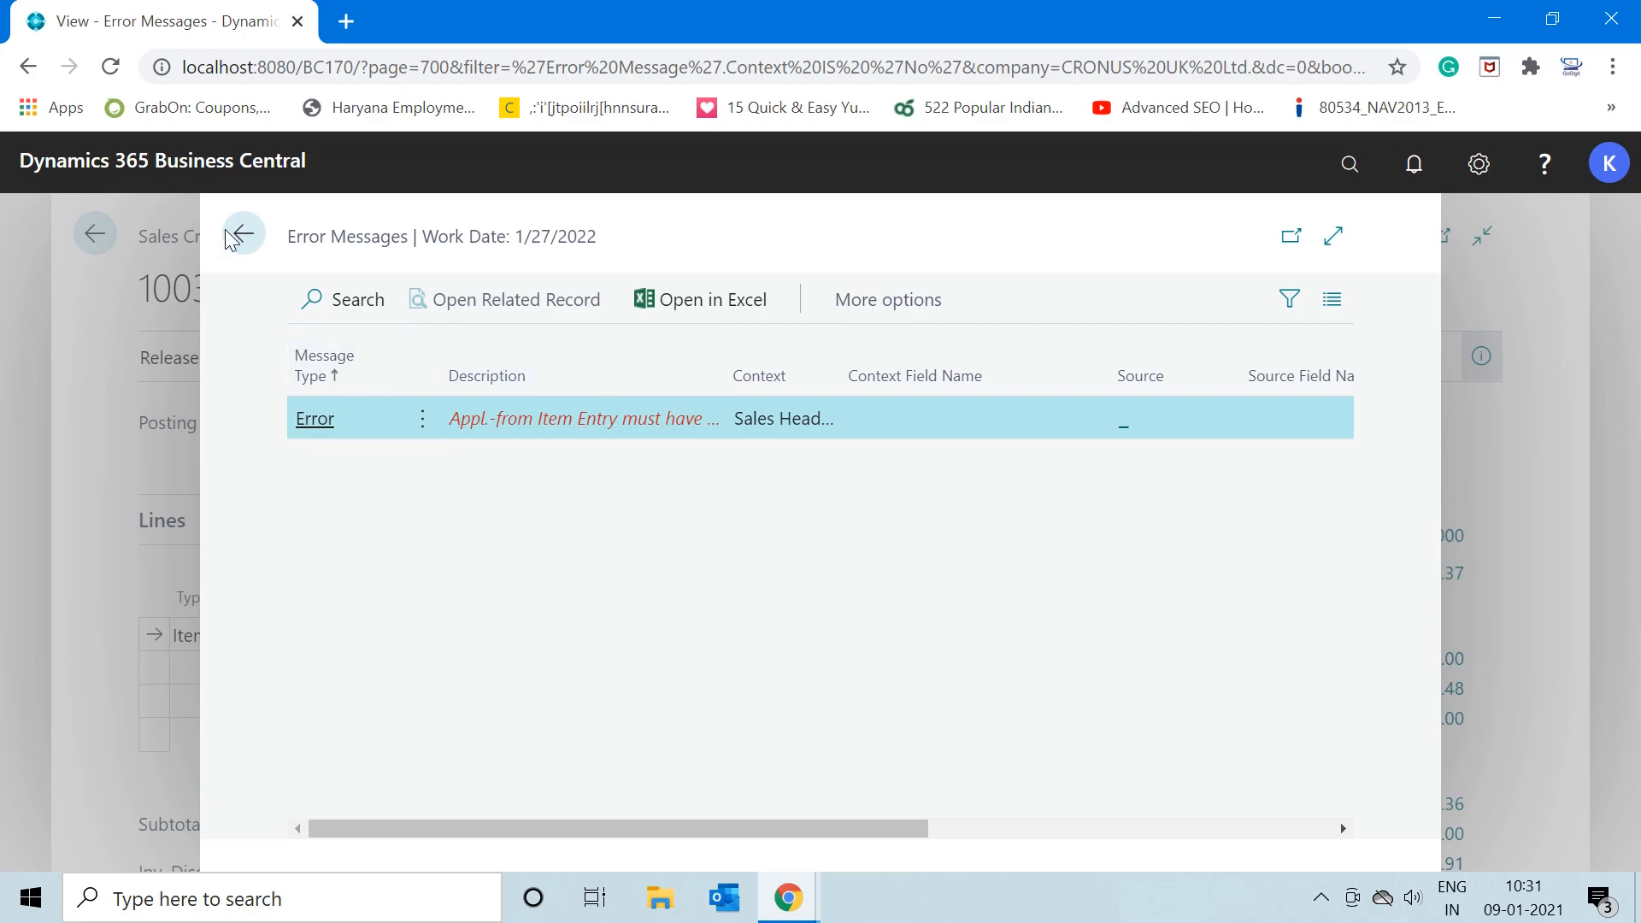
# Close the error messages and switch back to the Sales & Receivables Setup window
pyautogui.click(241, 234)
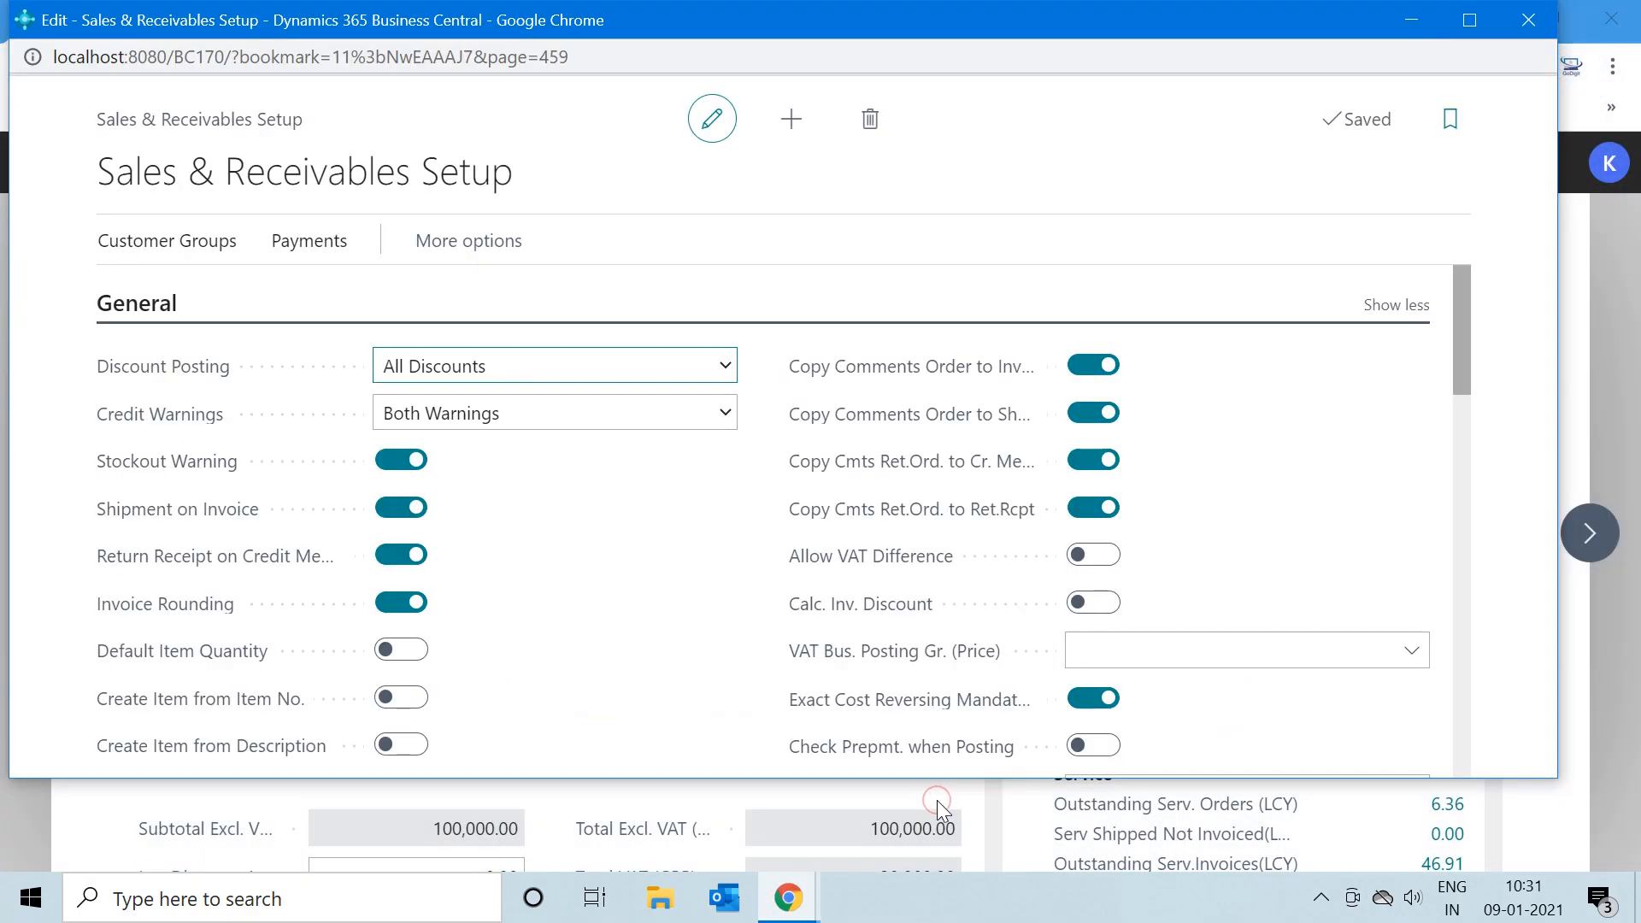
pyautogui.moveTo(1098, 728)
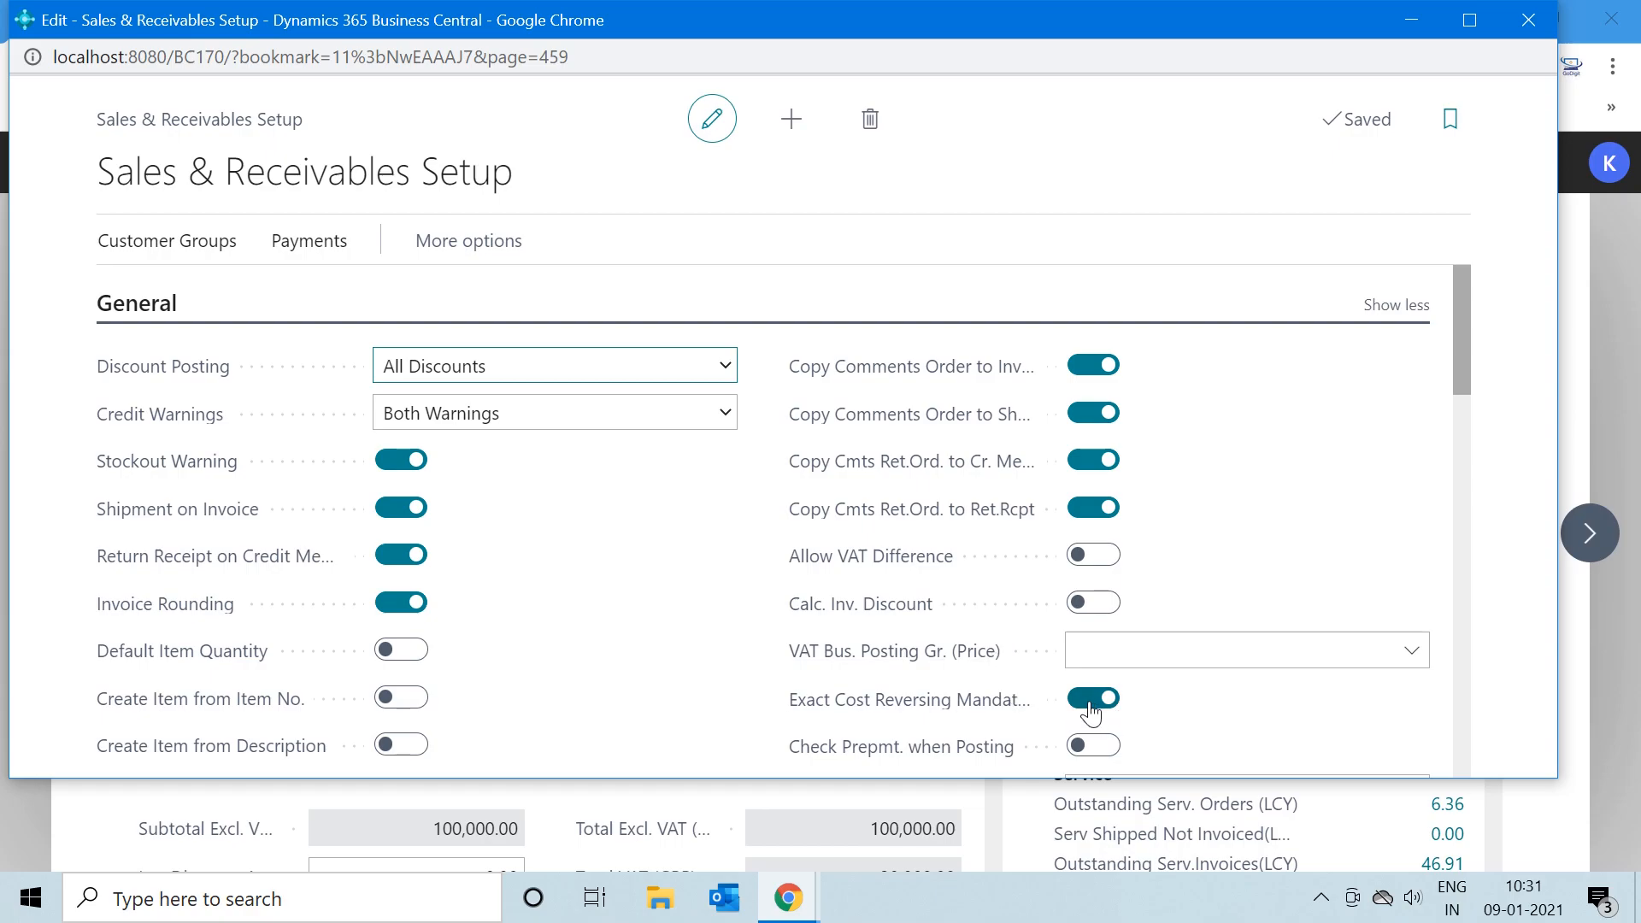
pyautogui.click(1091, 699)
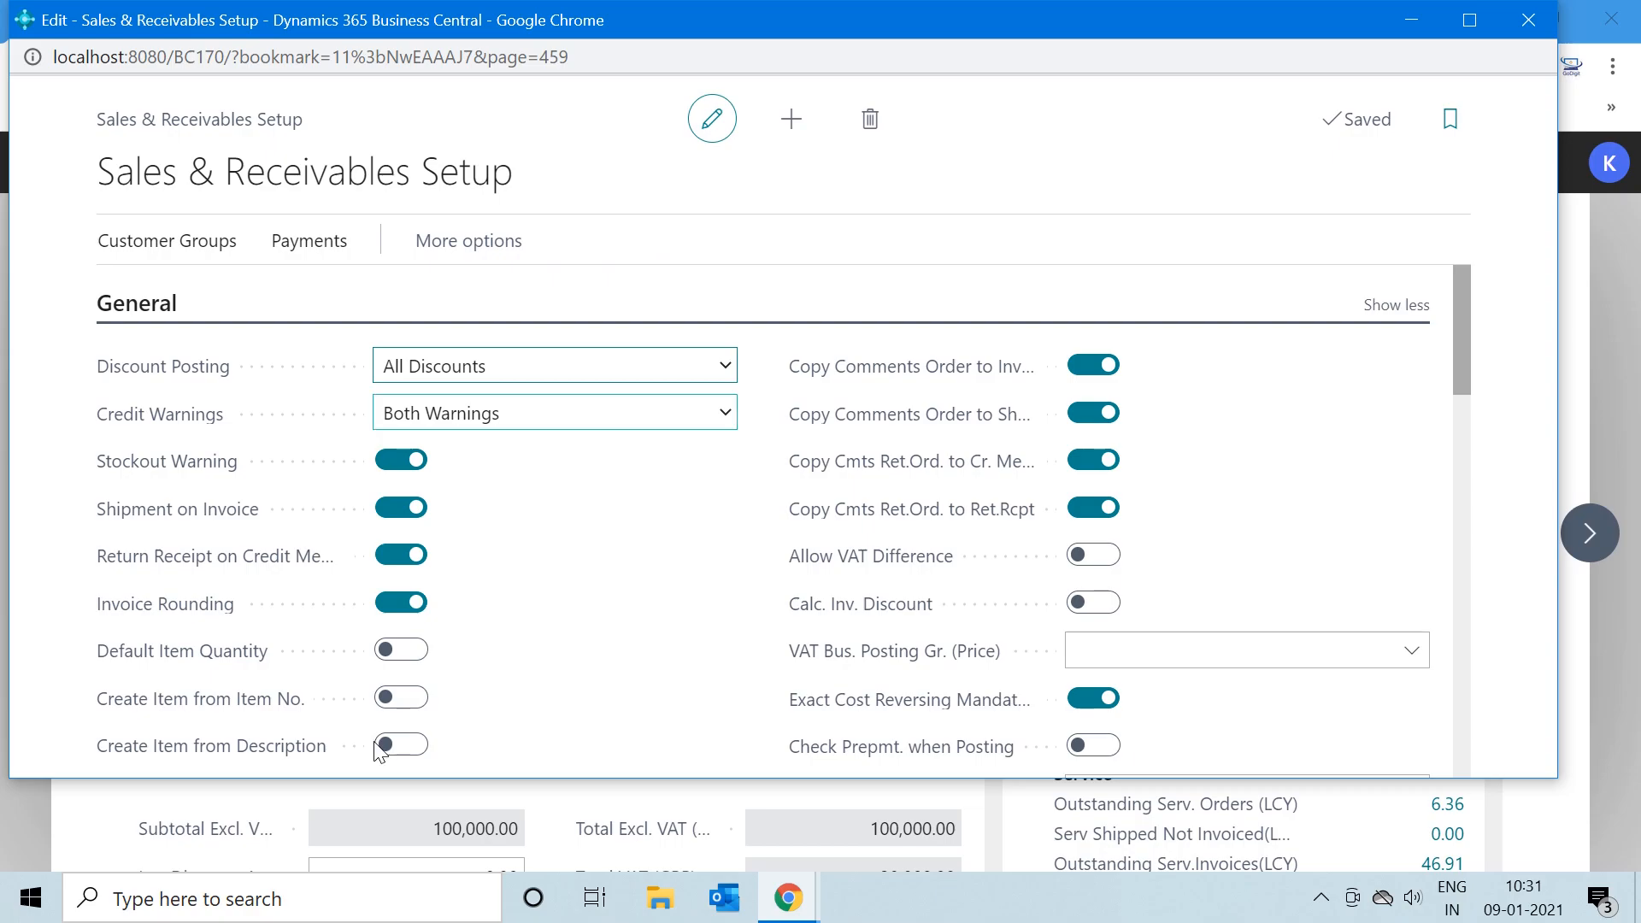
pyautogui.moveTo(586, 801)
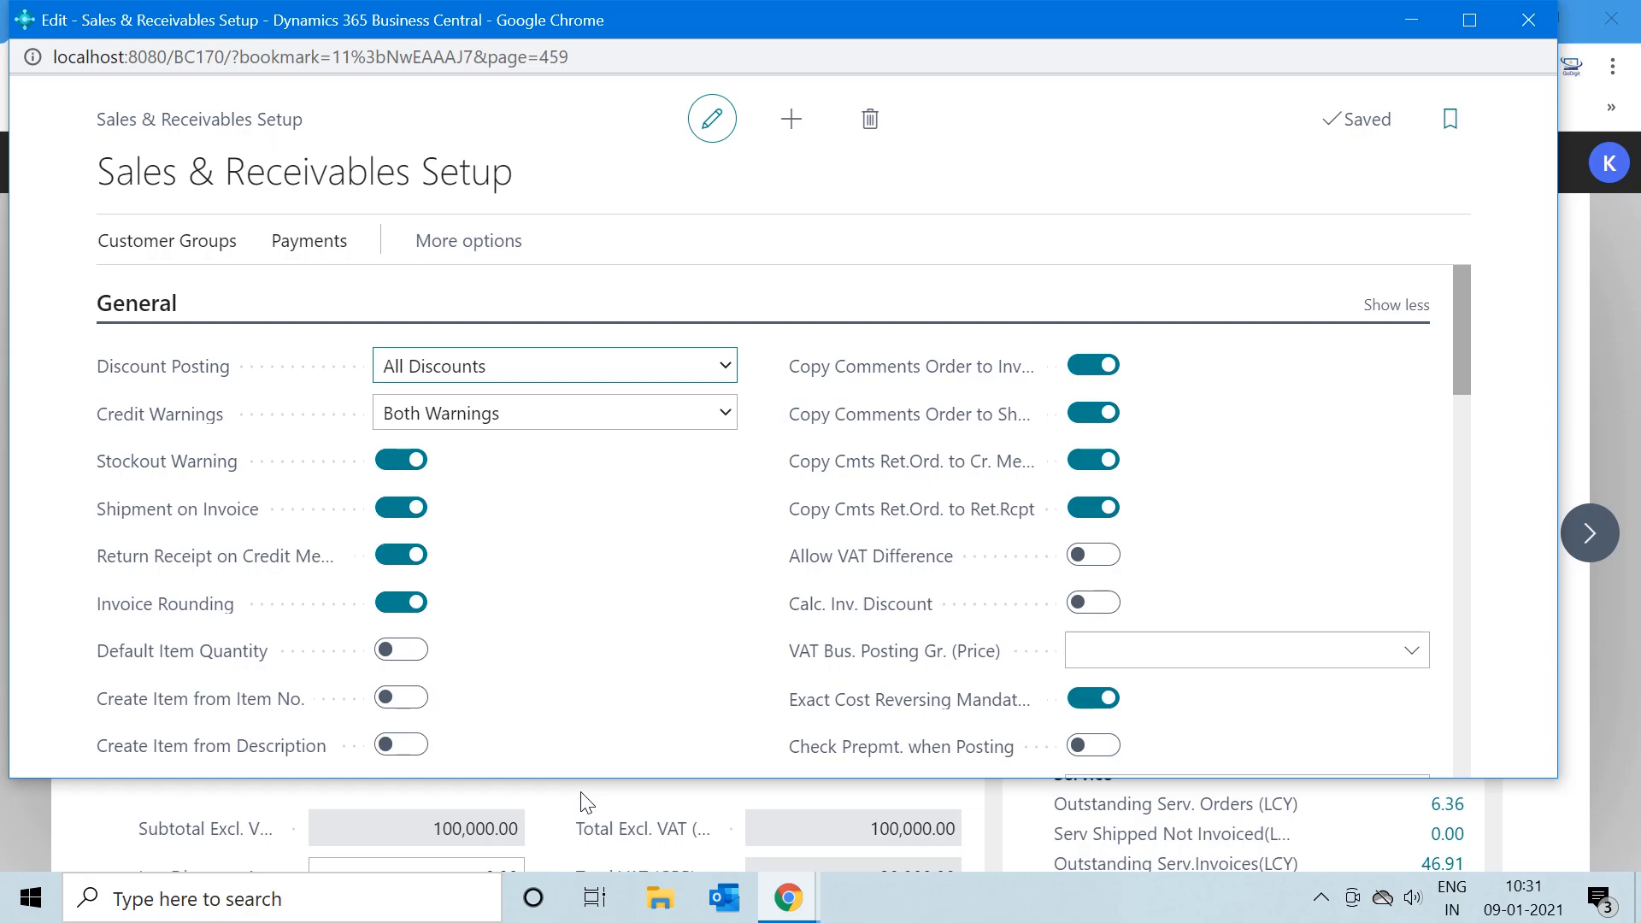
pyautogui.moveTo(1469, 20)
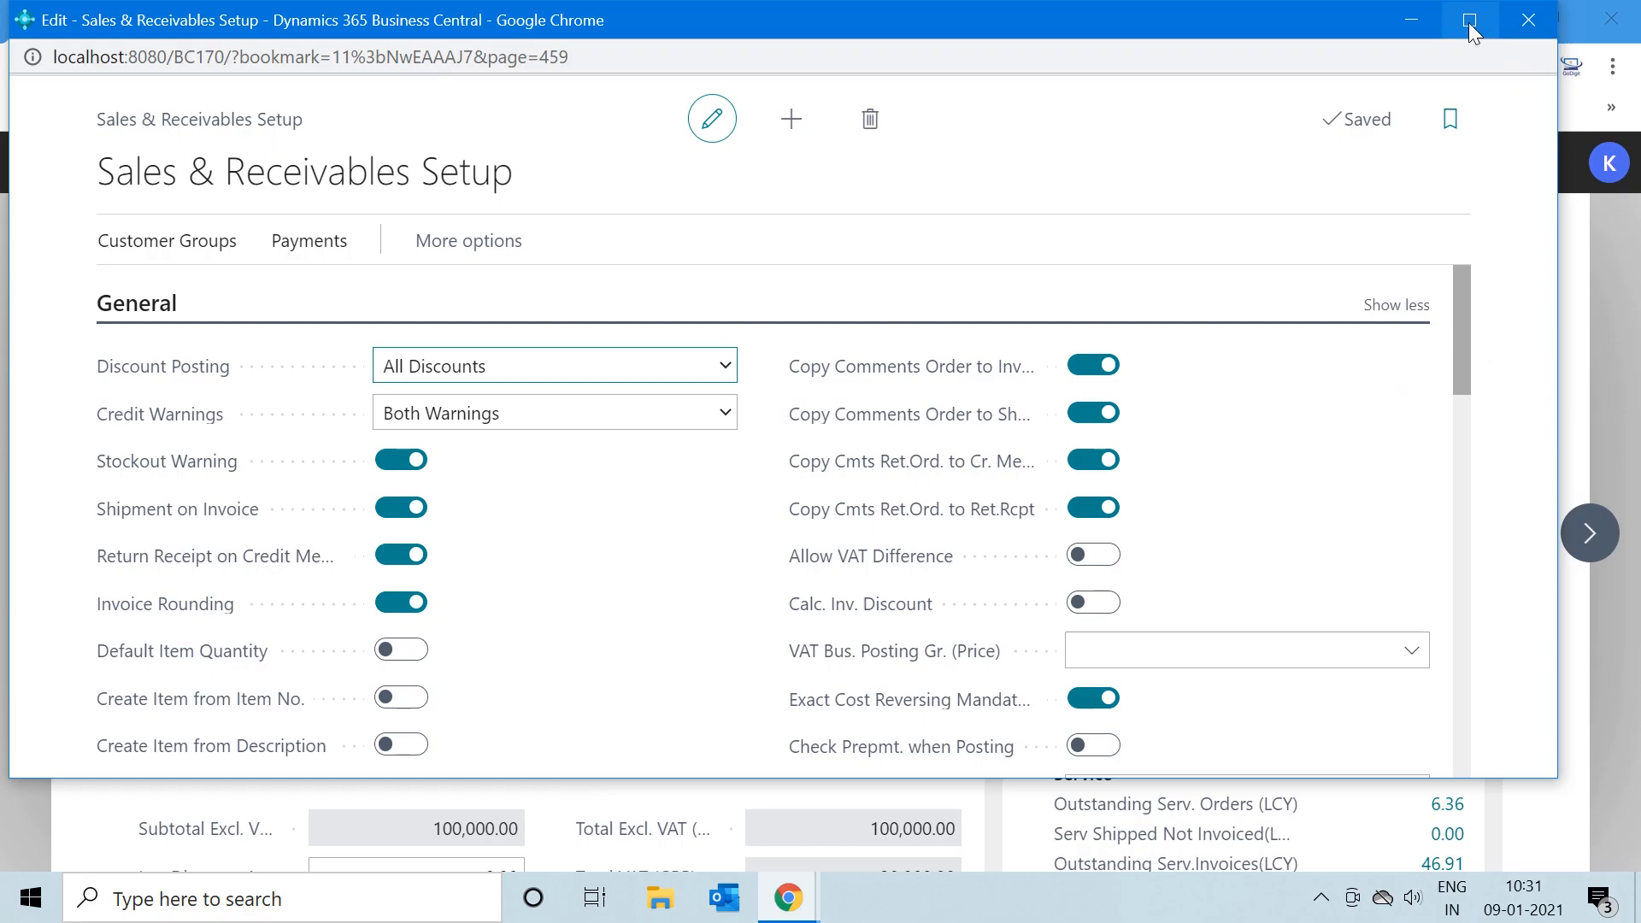
# Maximize the Sales & Receivables Setup window to reveal full setting names and help text
pyautogui.click(1469, 20)
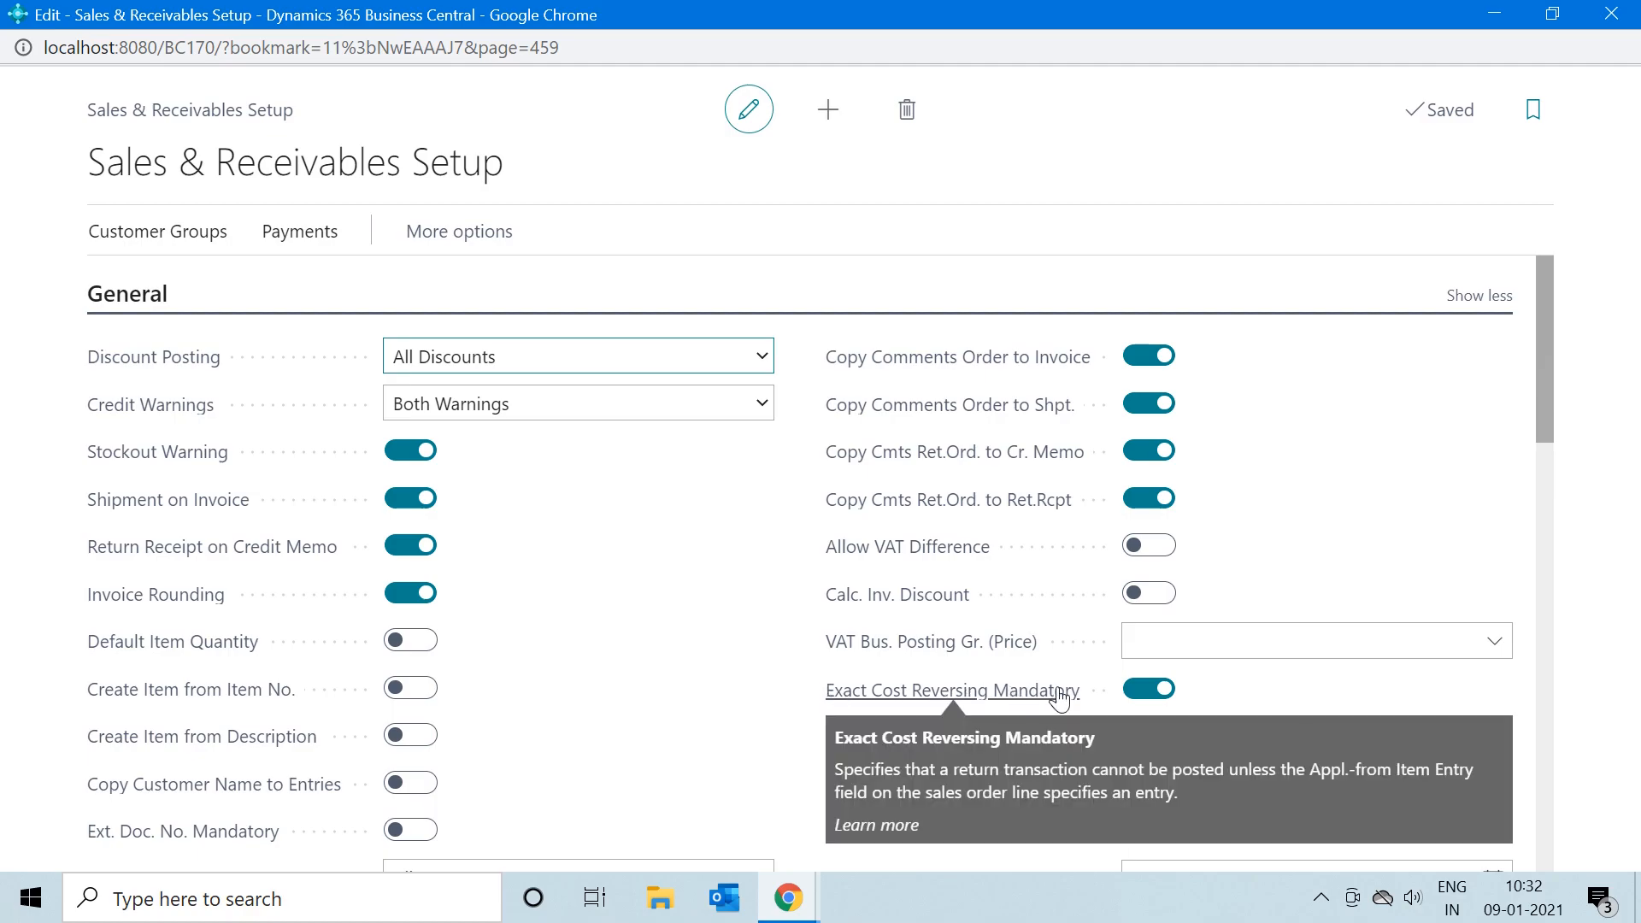
pyautogui.moveTo(1104, 701)
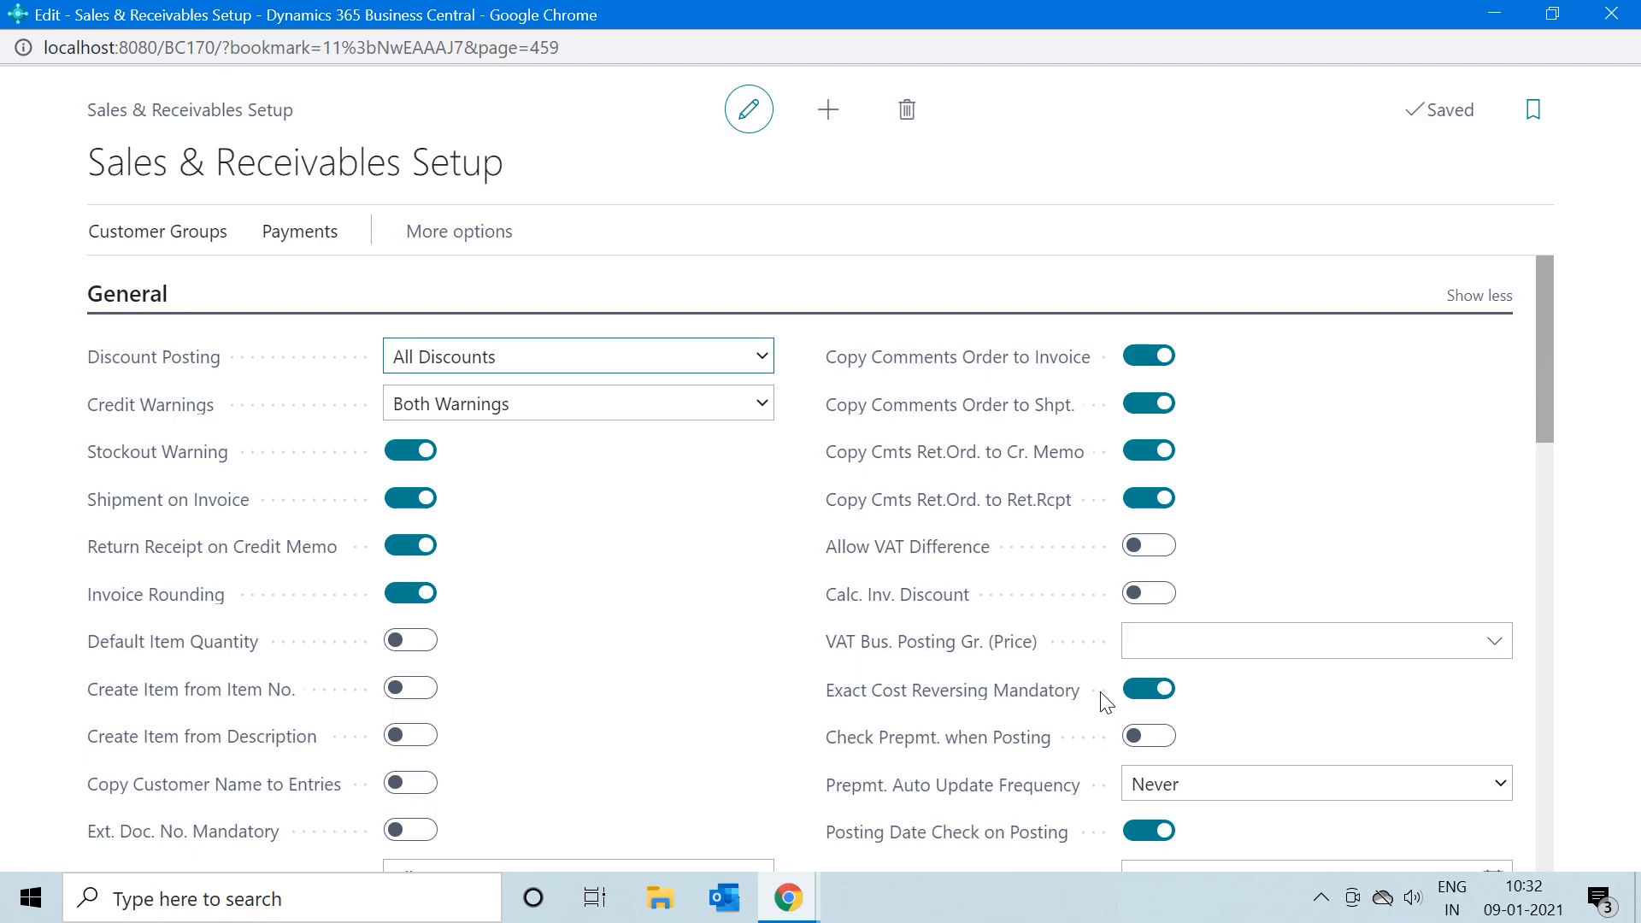
pyautogui.moveTo(873, 723)
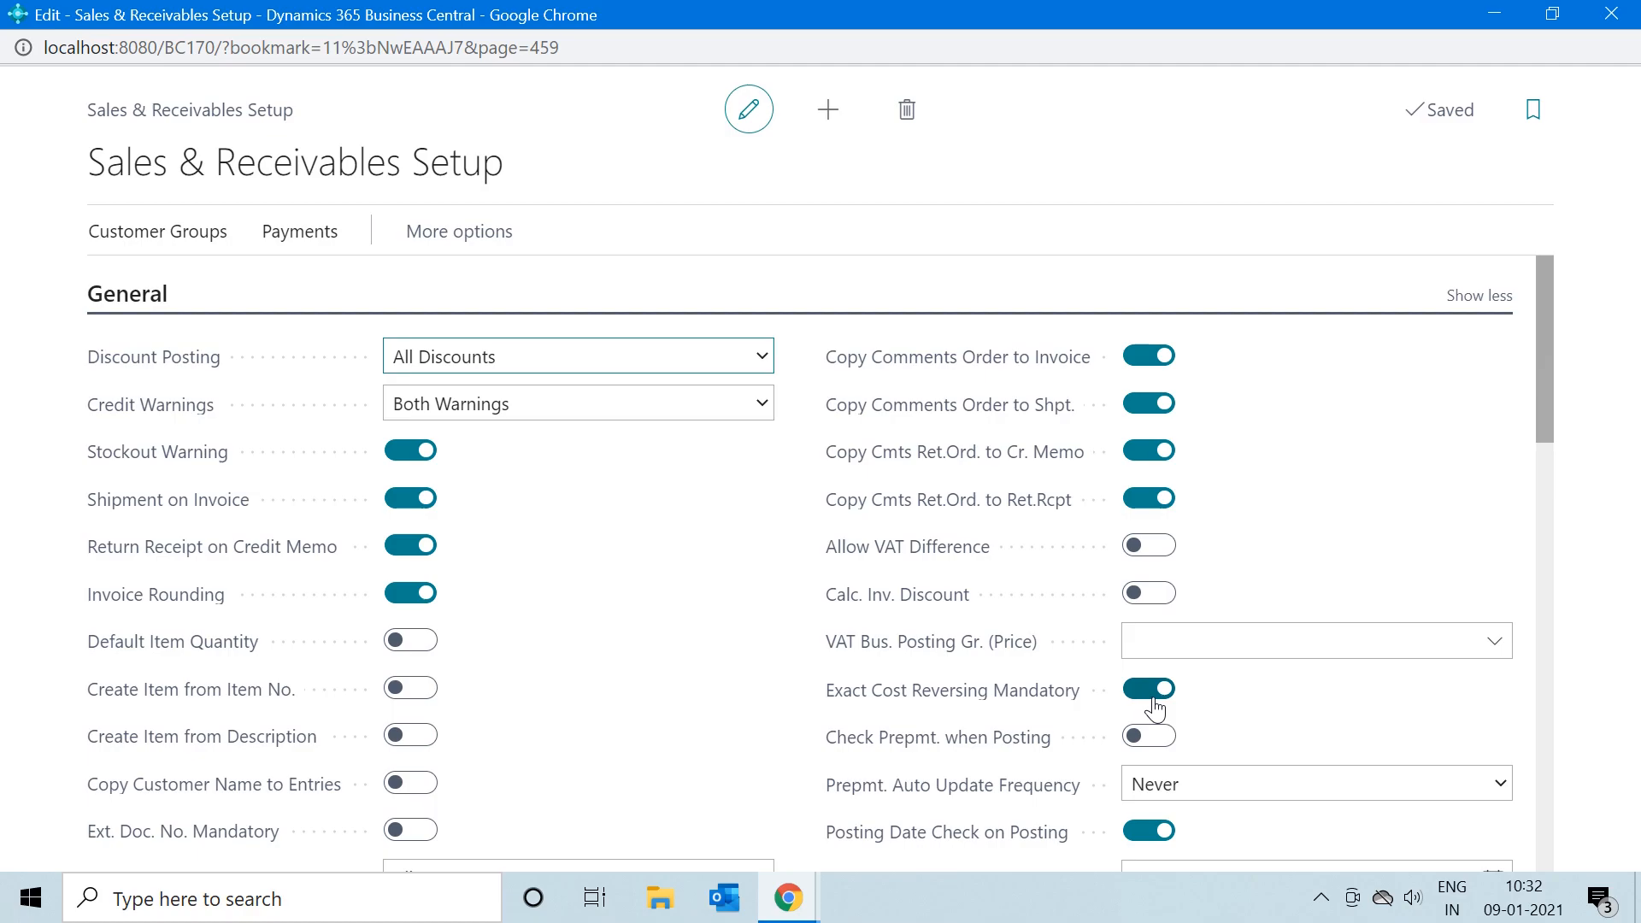
pyautogui.moveTo(1212, 700)
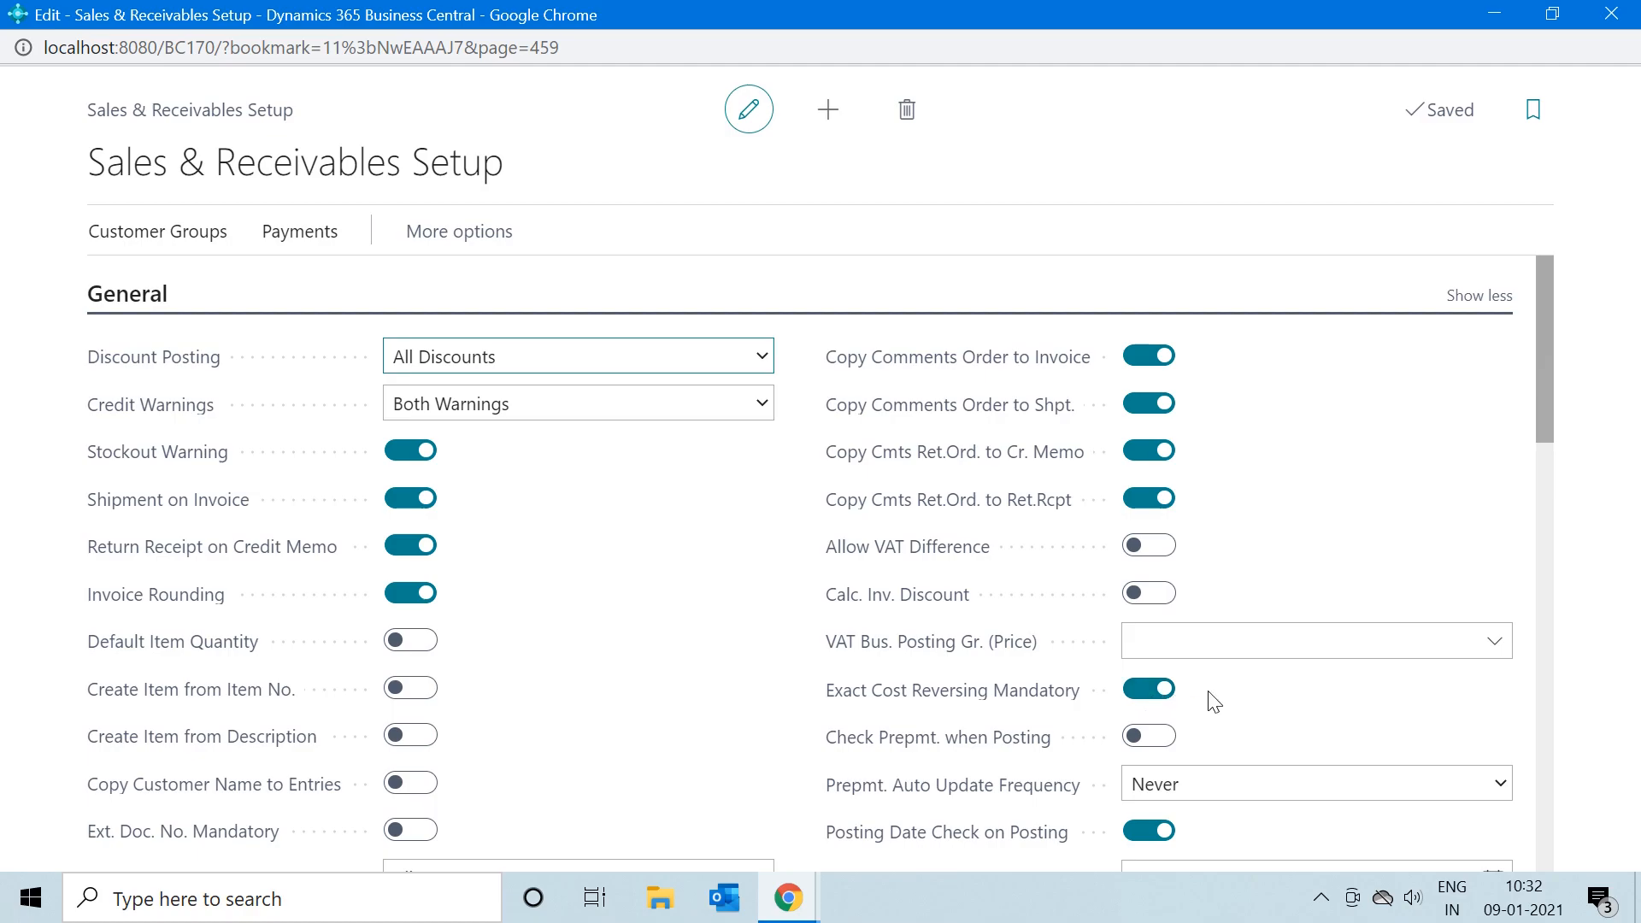
pyautogui.moveTo(307, 207)
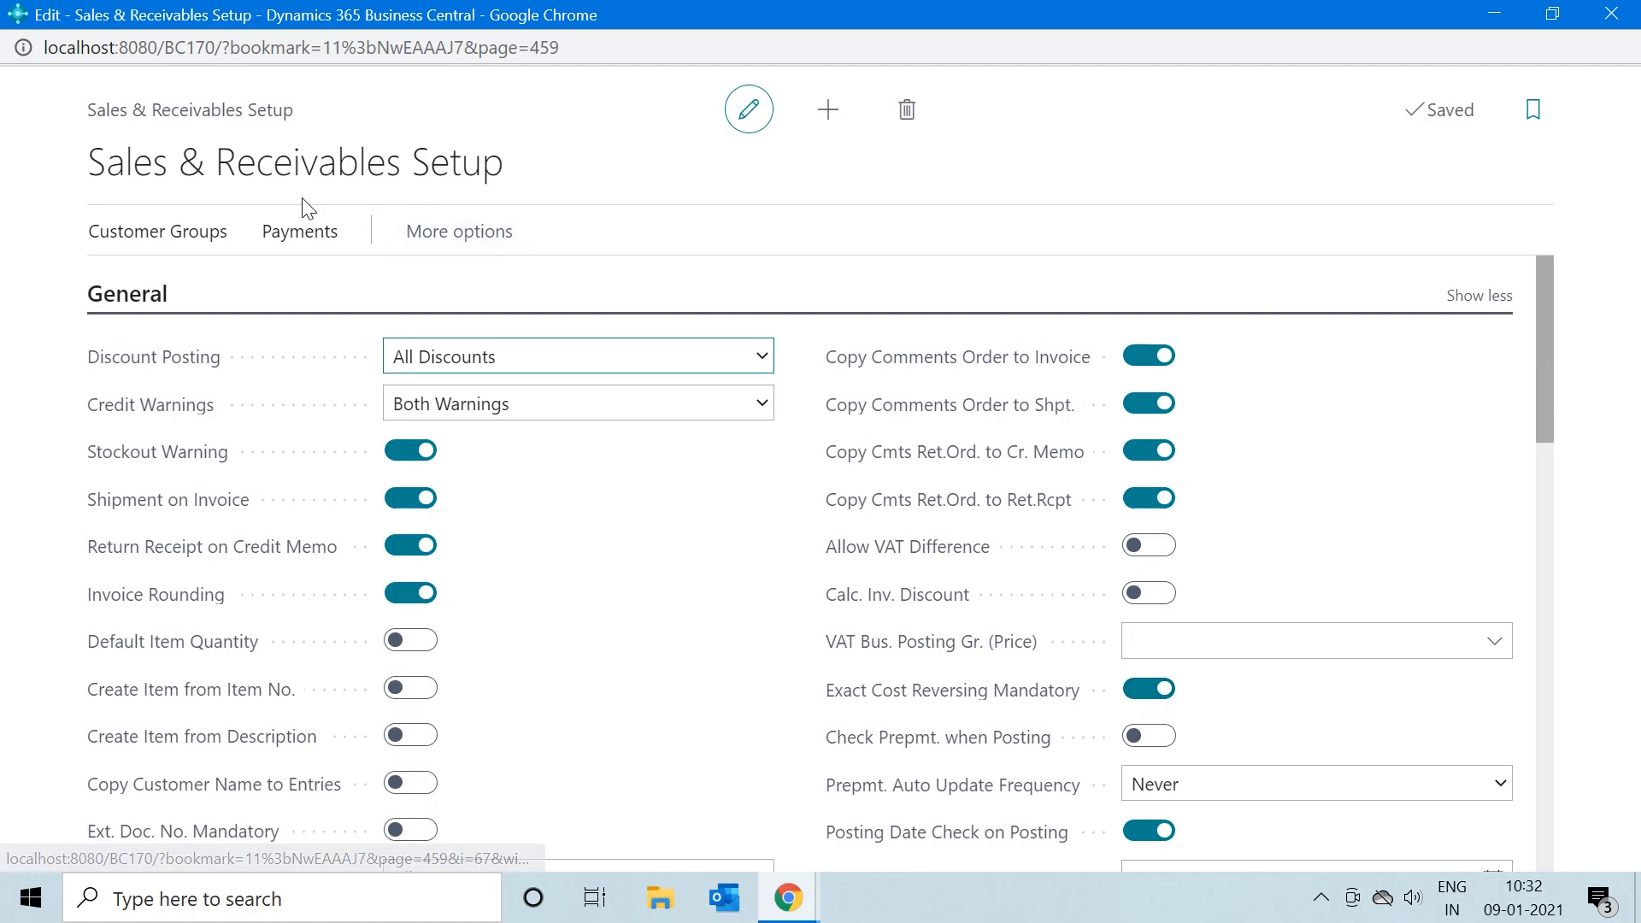
pyautogui.moveTo(479, 203)
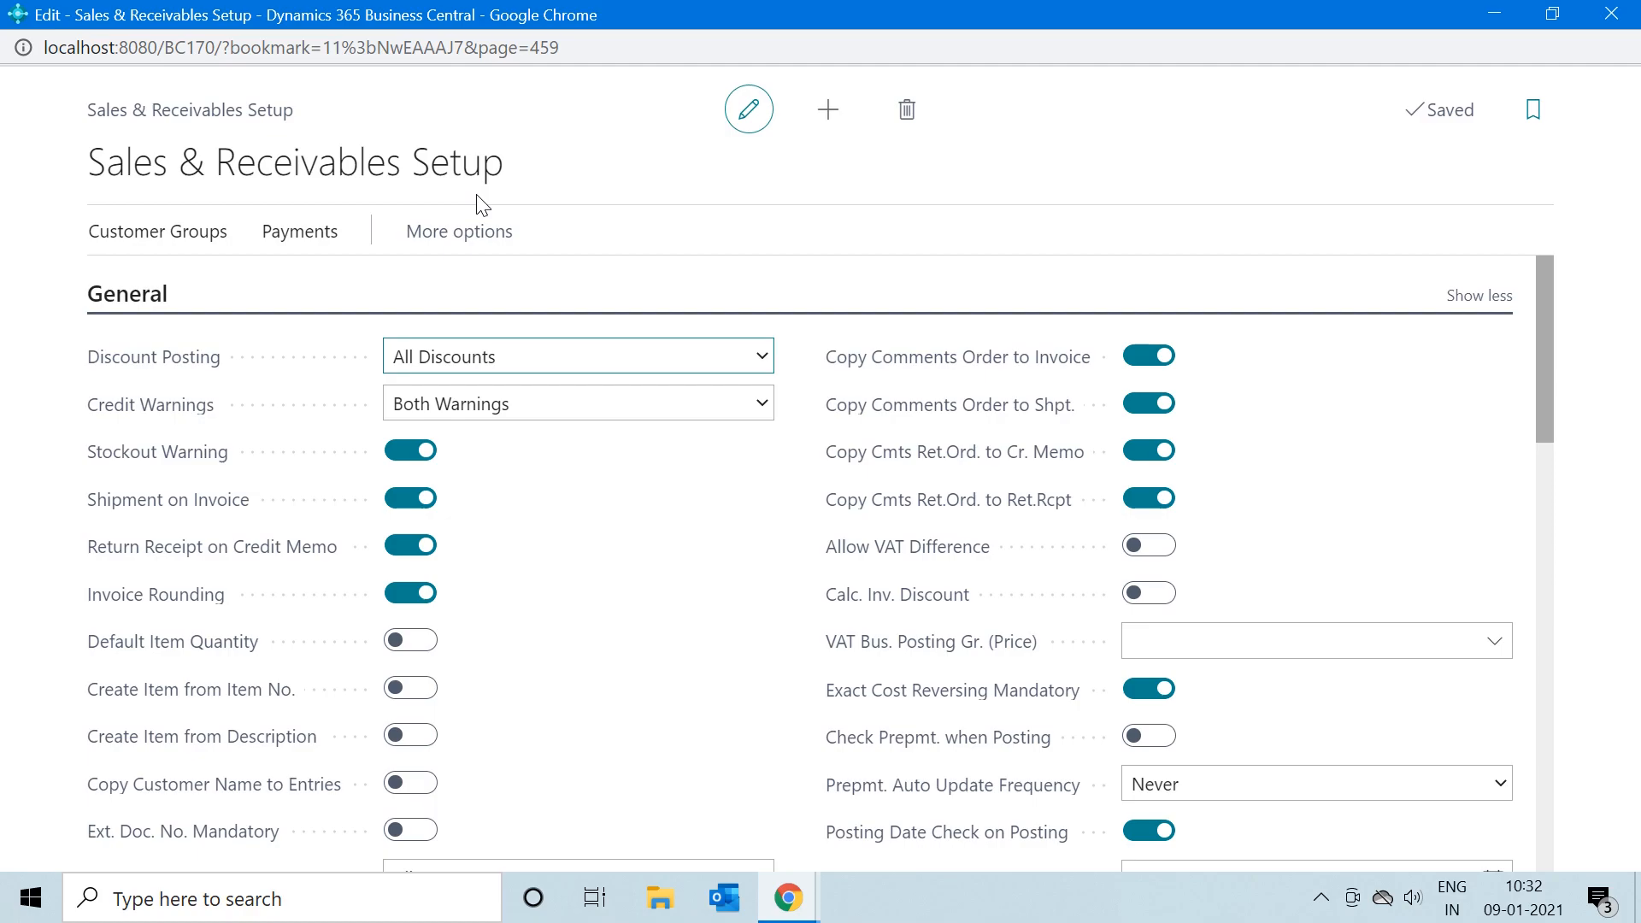
pyautogui.moveTo(617, 260)
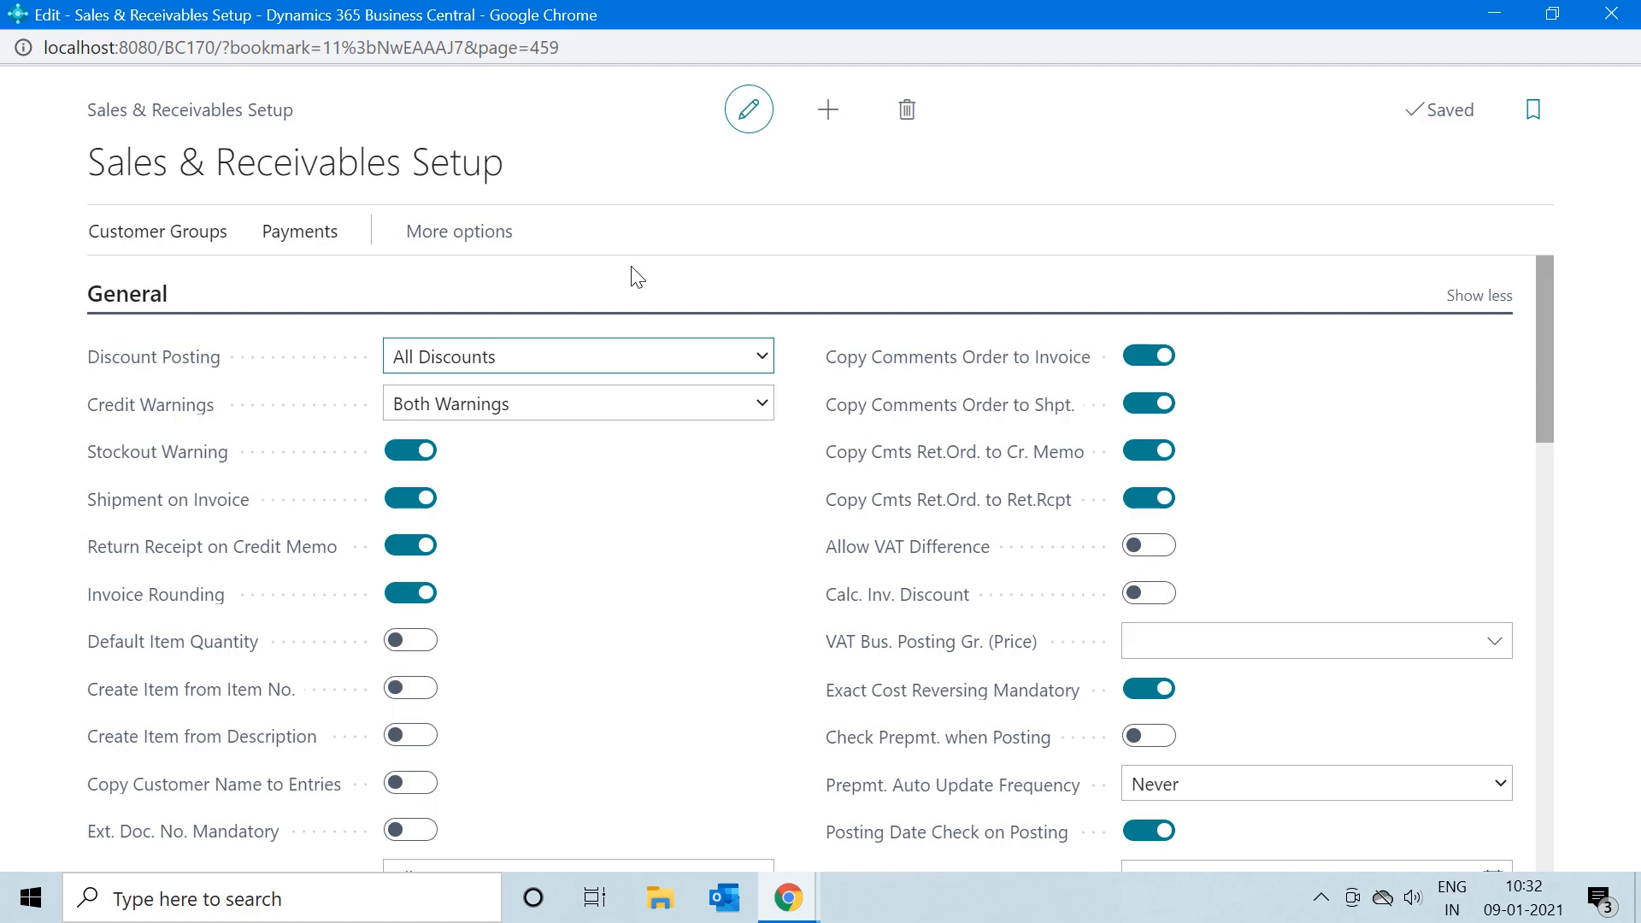
pyautogui.moveTo(807, 628)
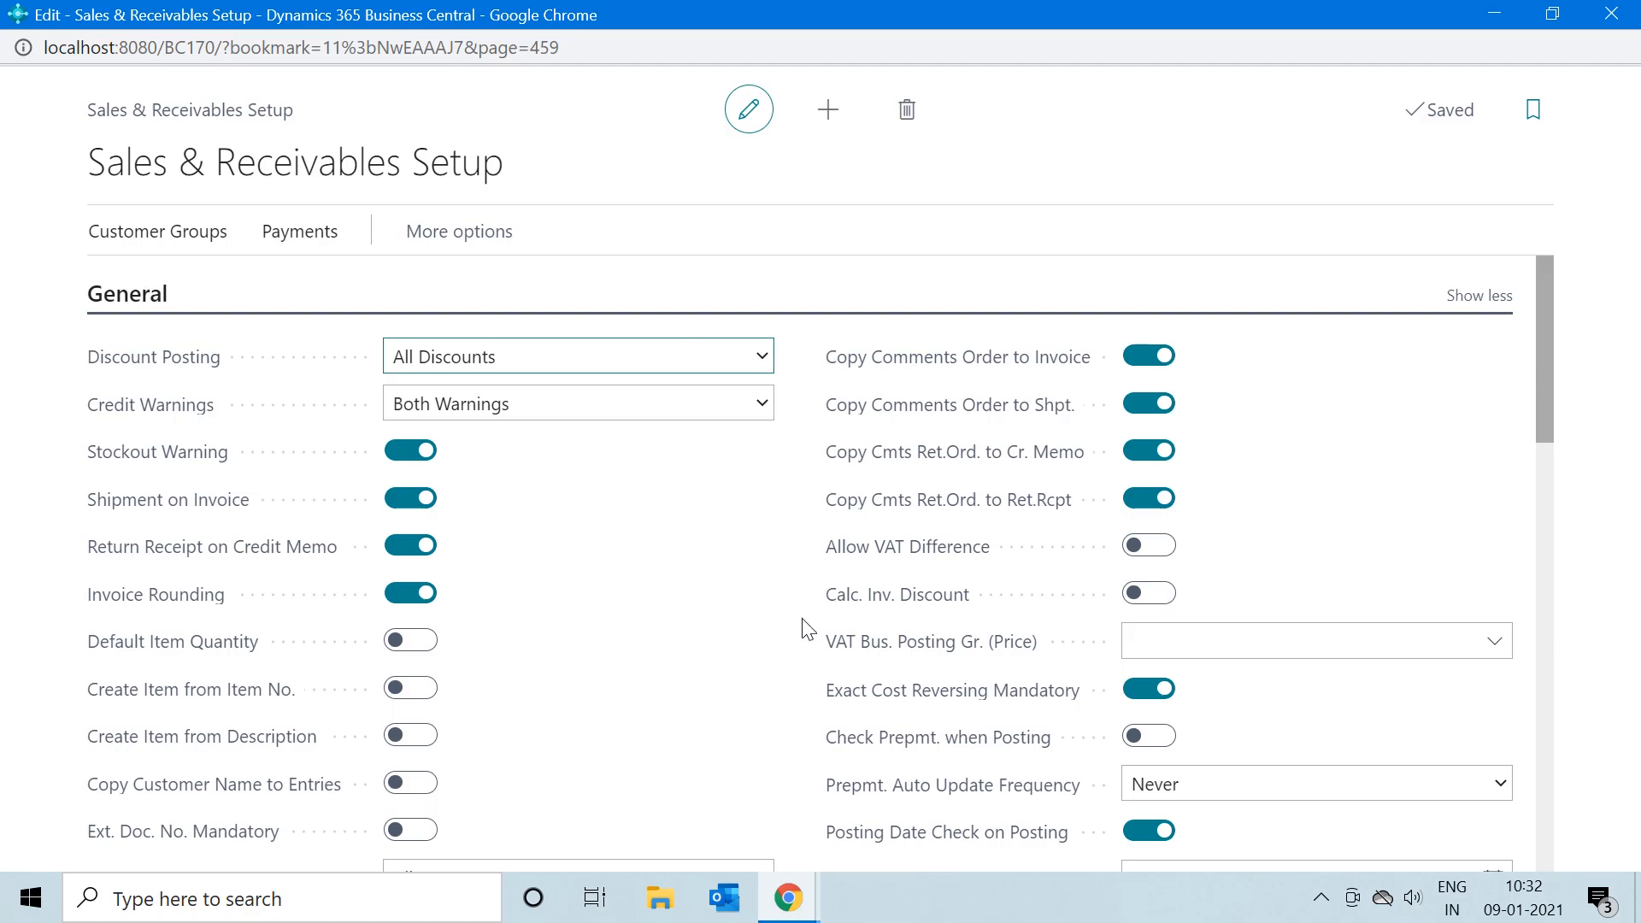